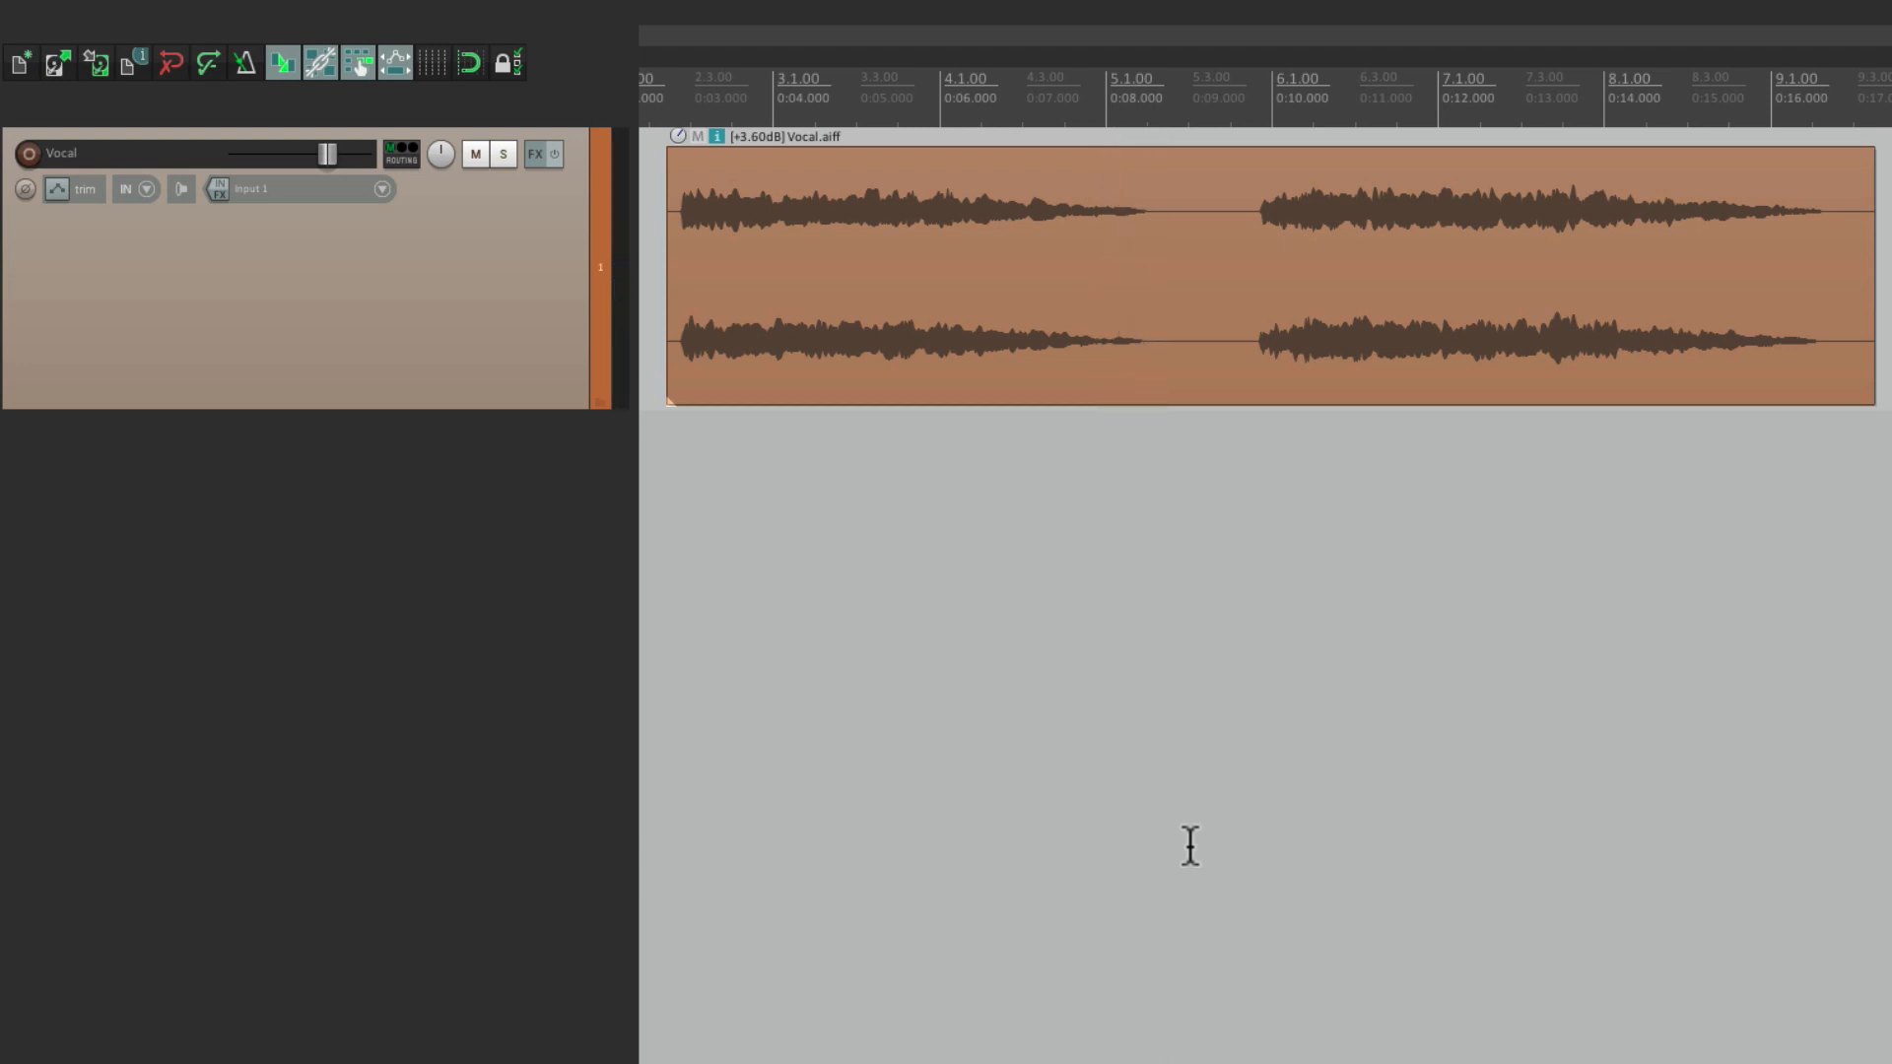
mouse_move(603, 344)
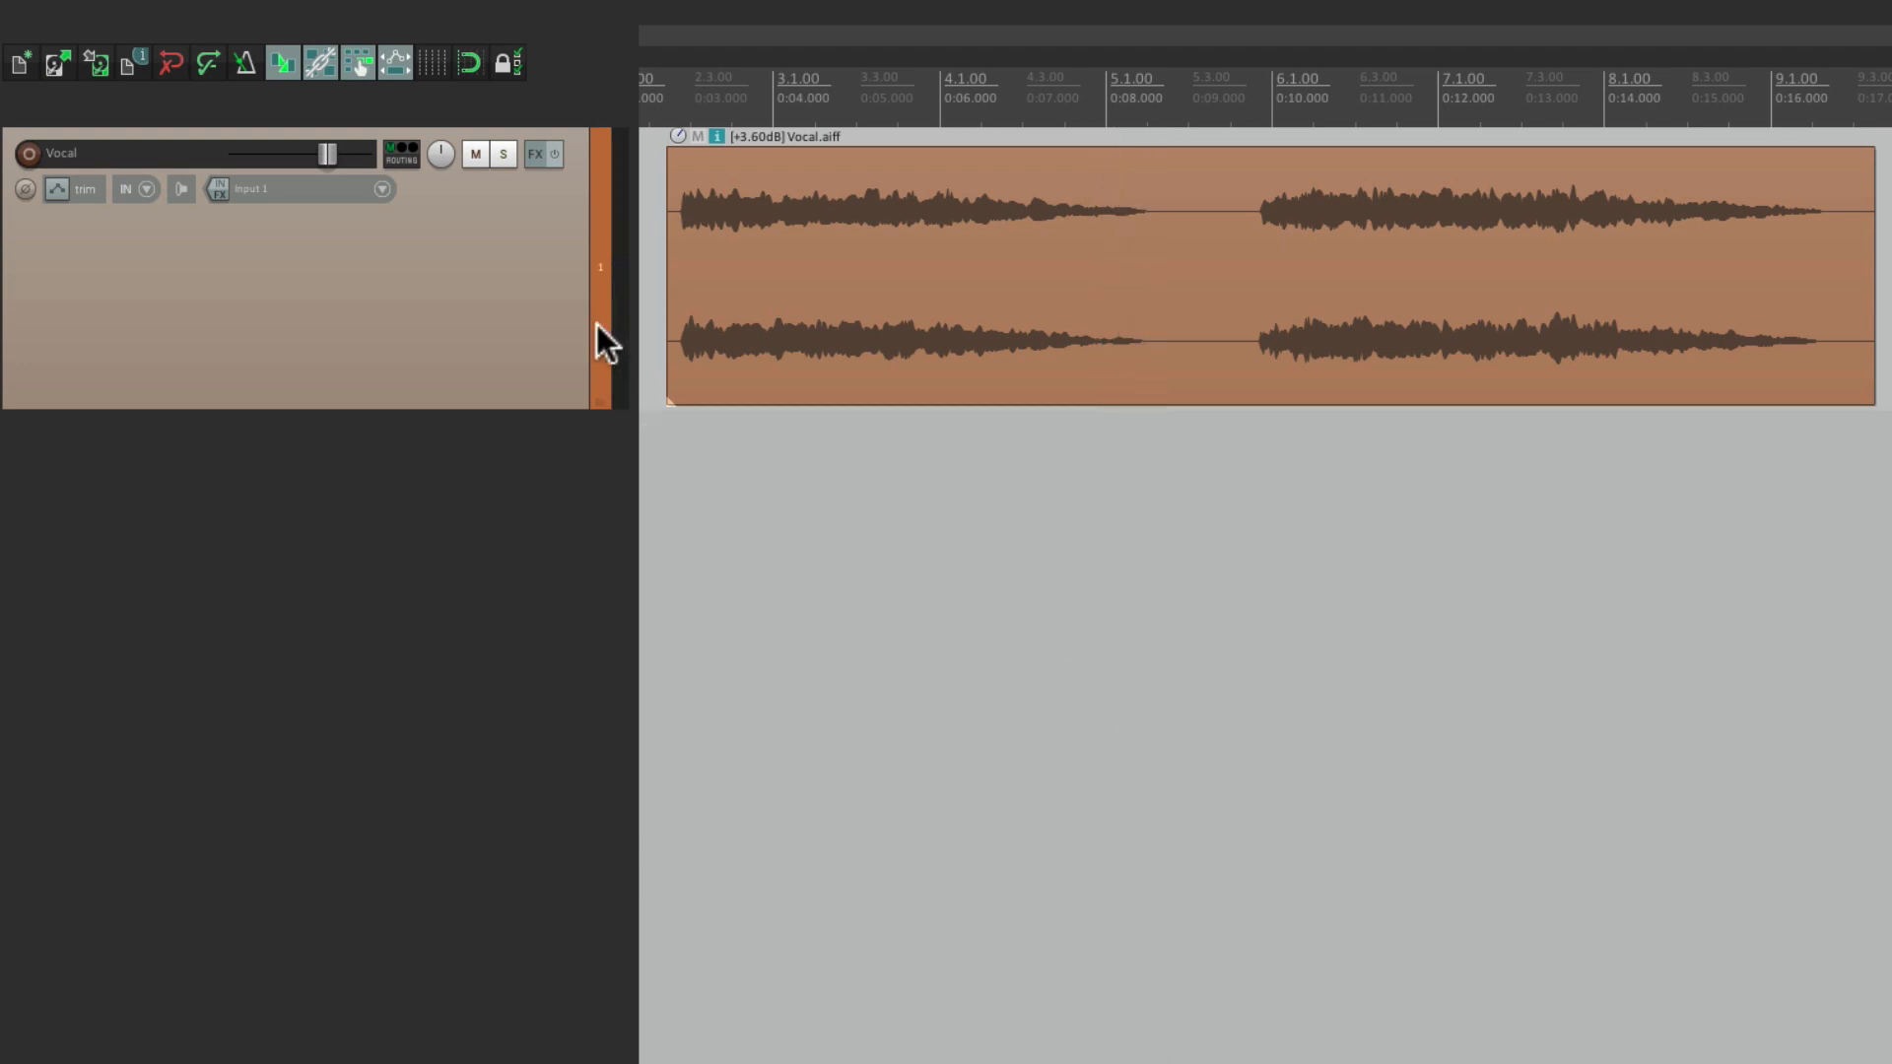
mouse_move(536, 154)
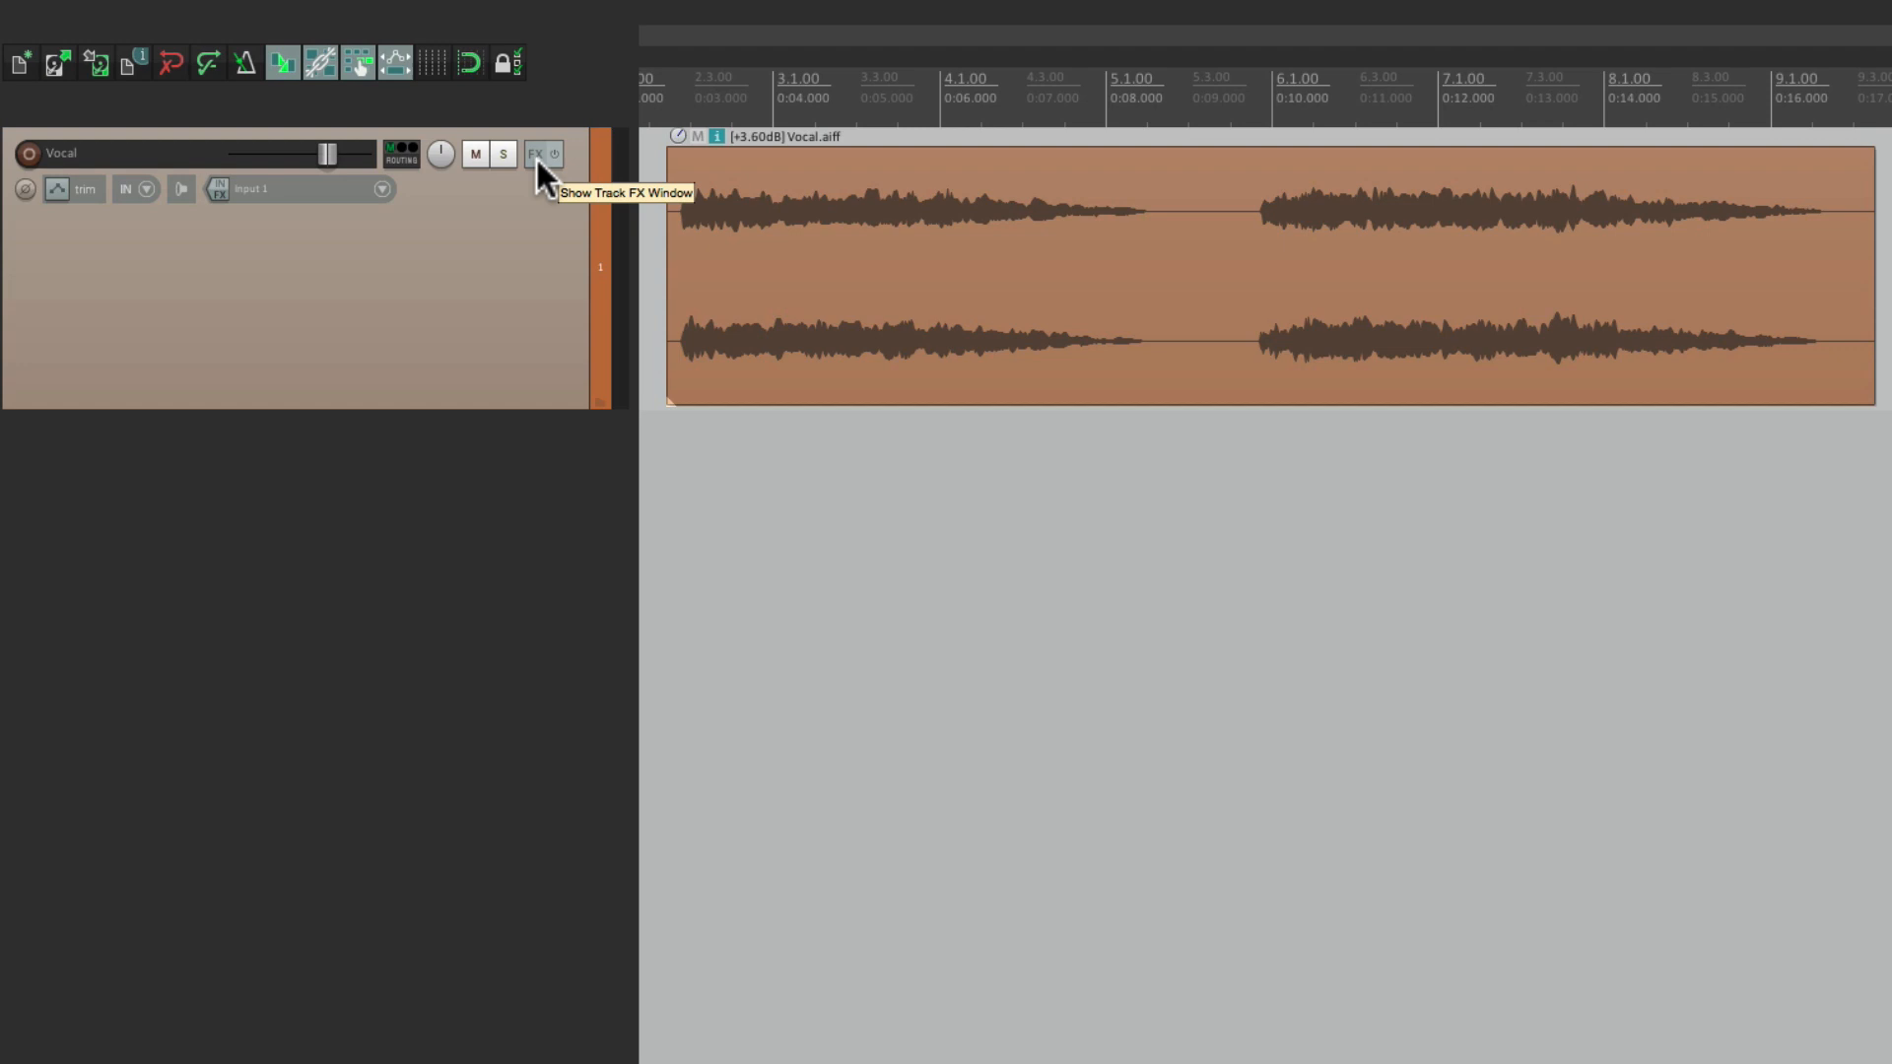
Load ReaVoice (Cockos) from the Cockos FX category onto the Vocal track.
click(537, 154)
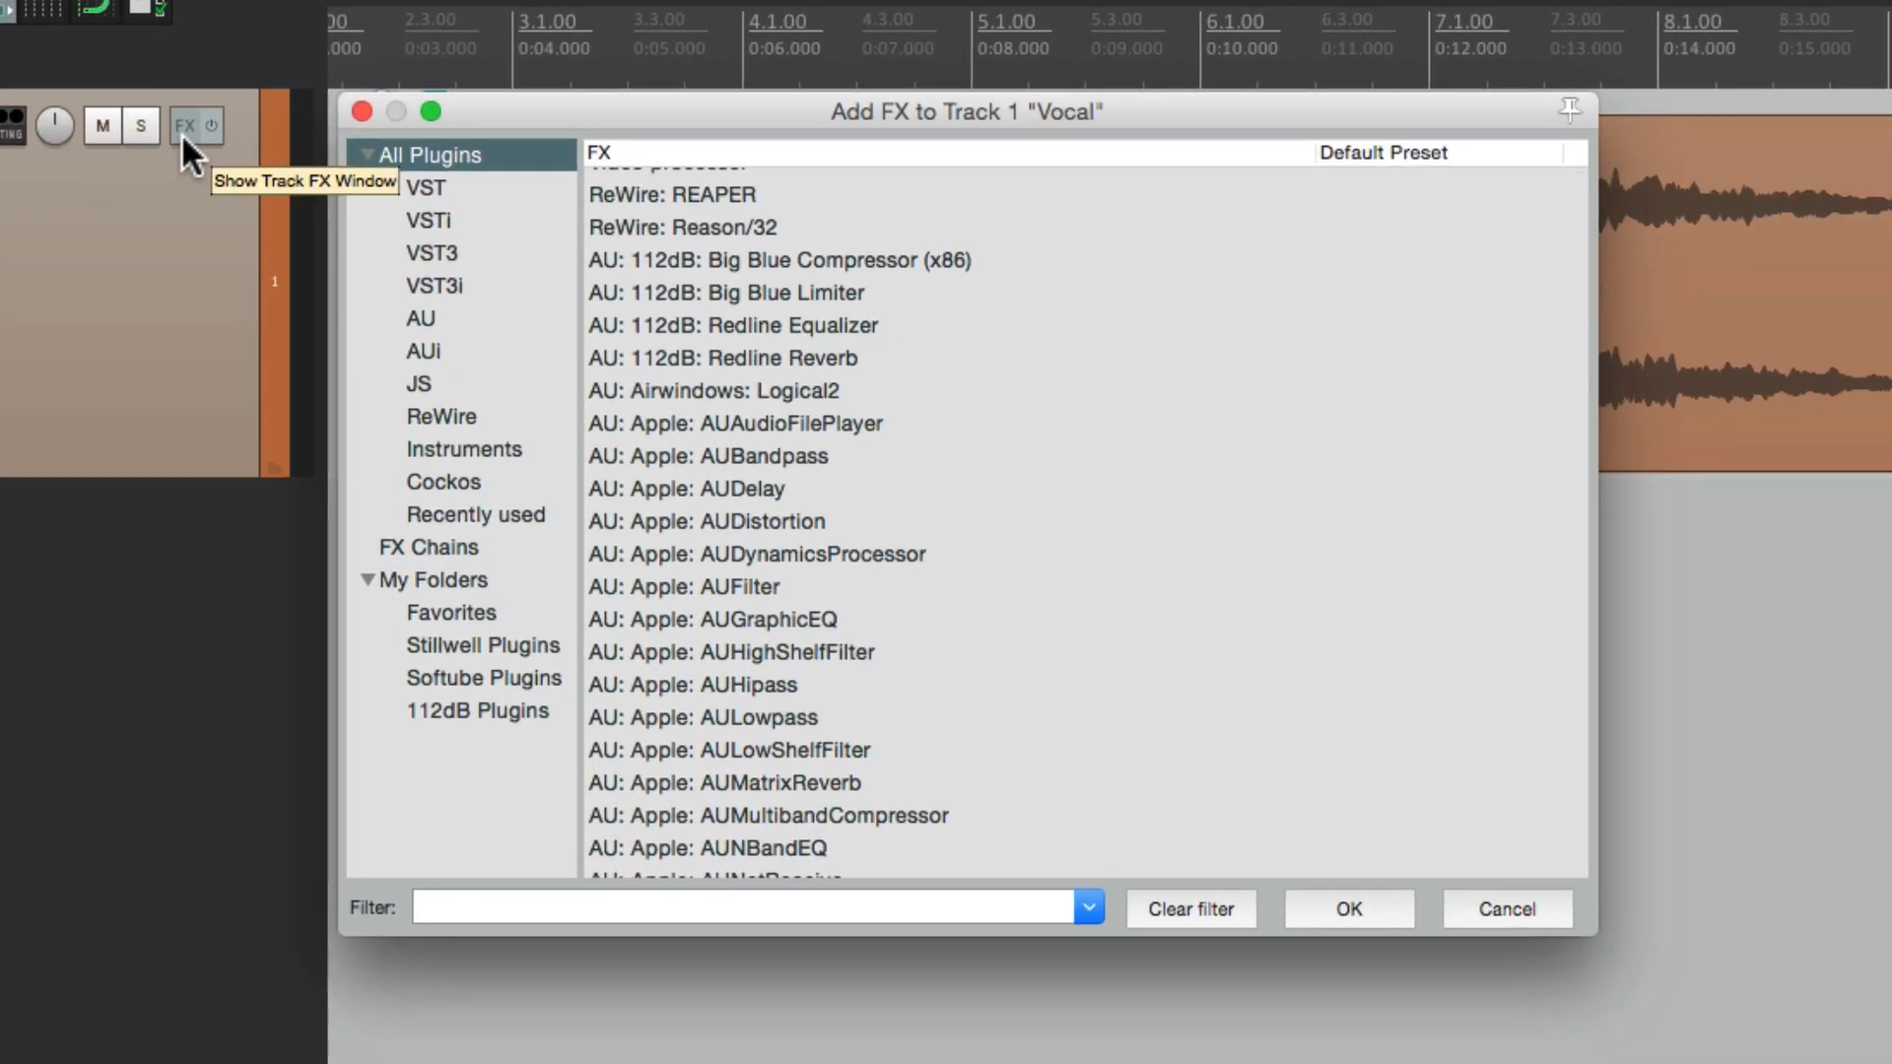
click(442, 482)
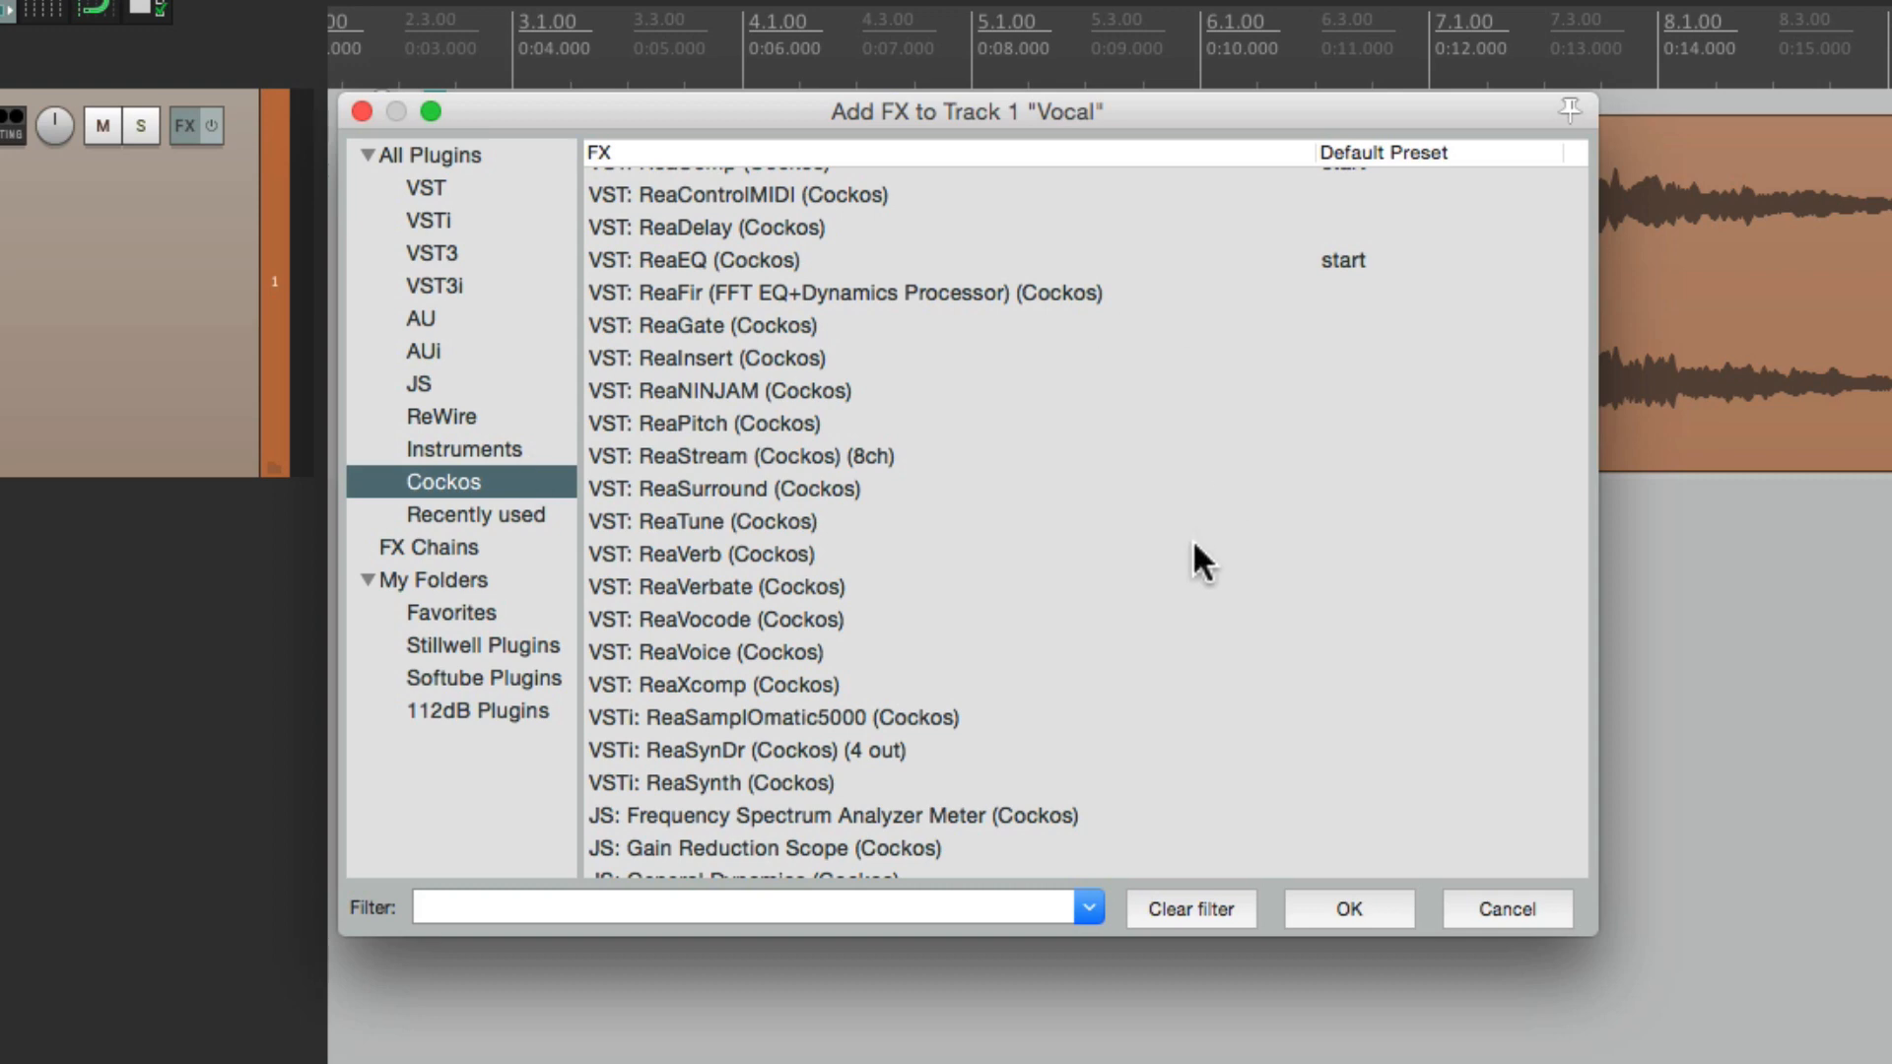
click(704, 651)
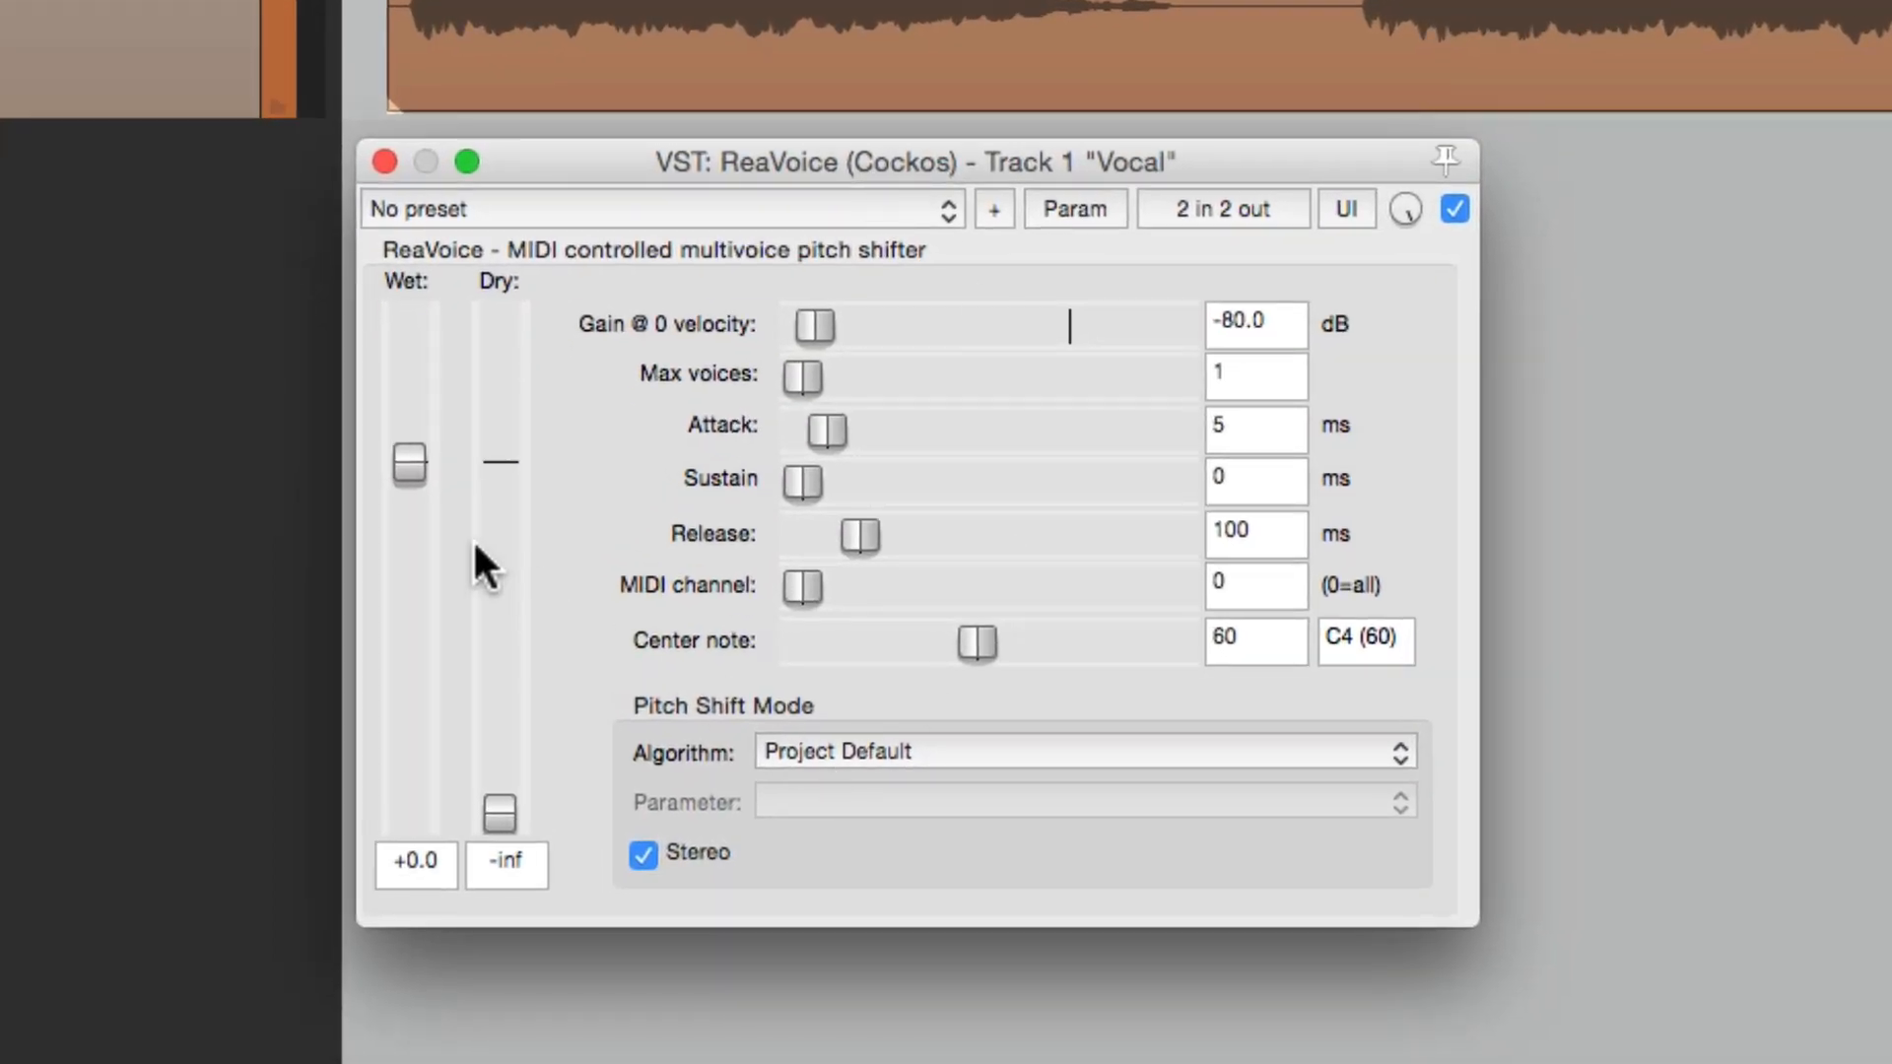
mouse_move(410, 574)
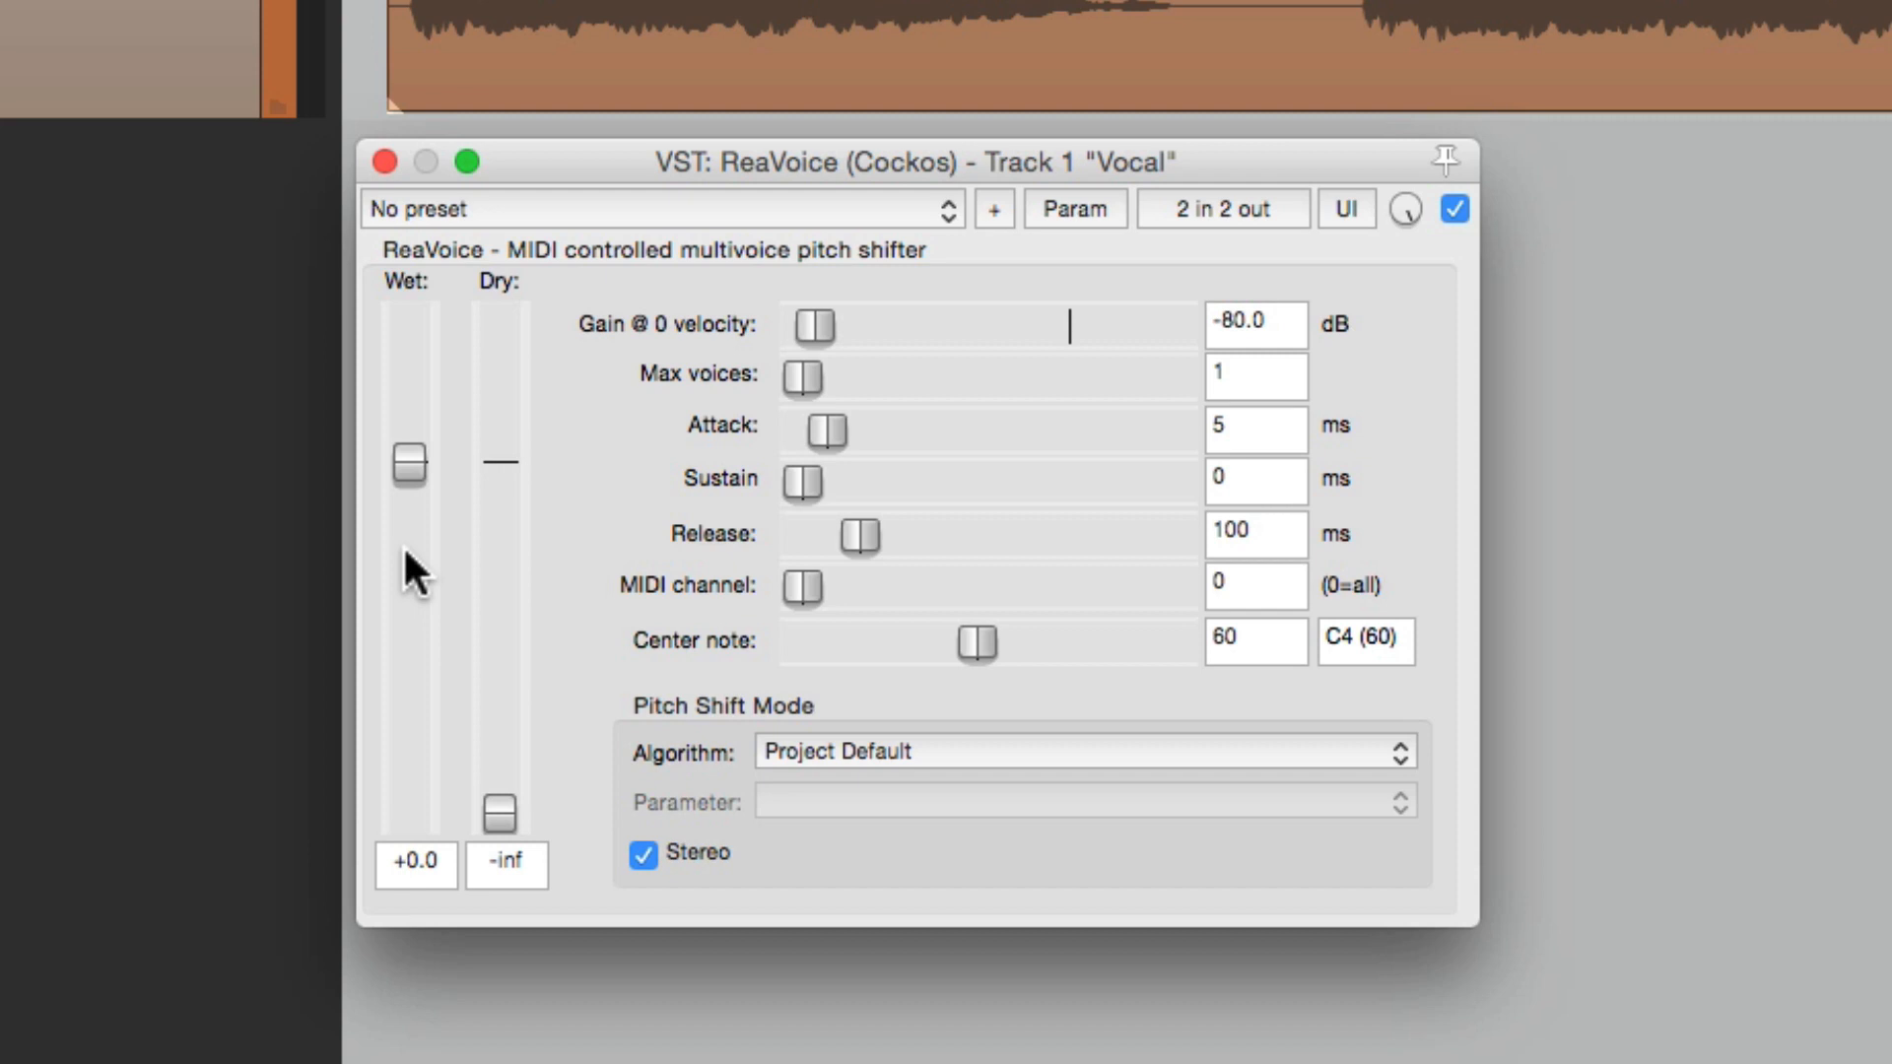
mouse_move(473, 560)
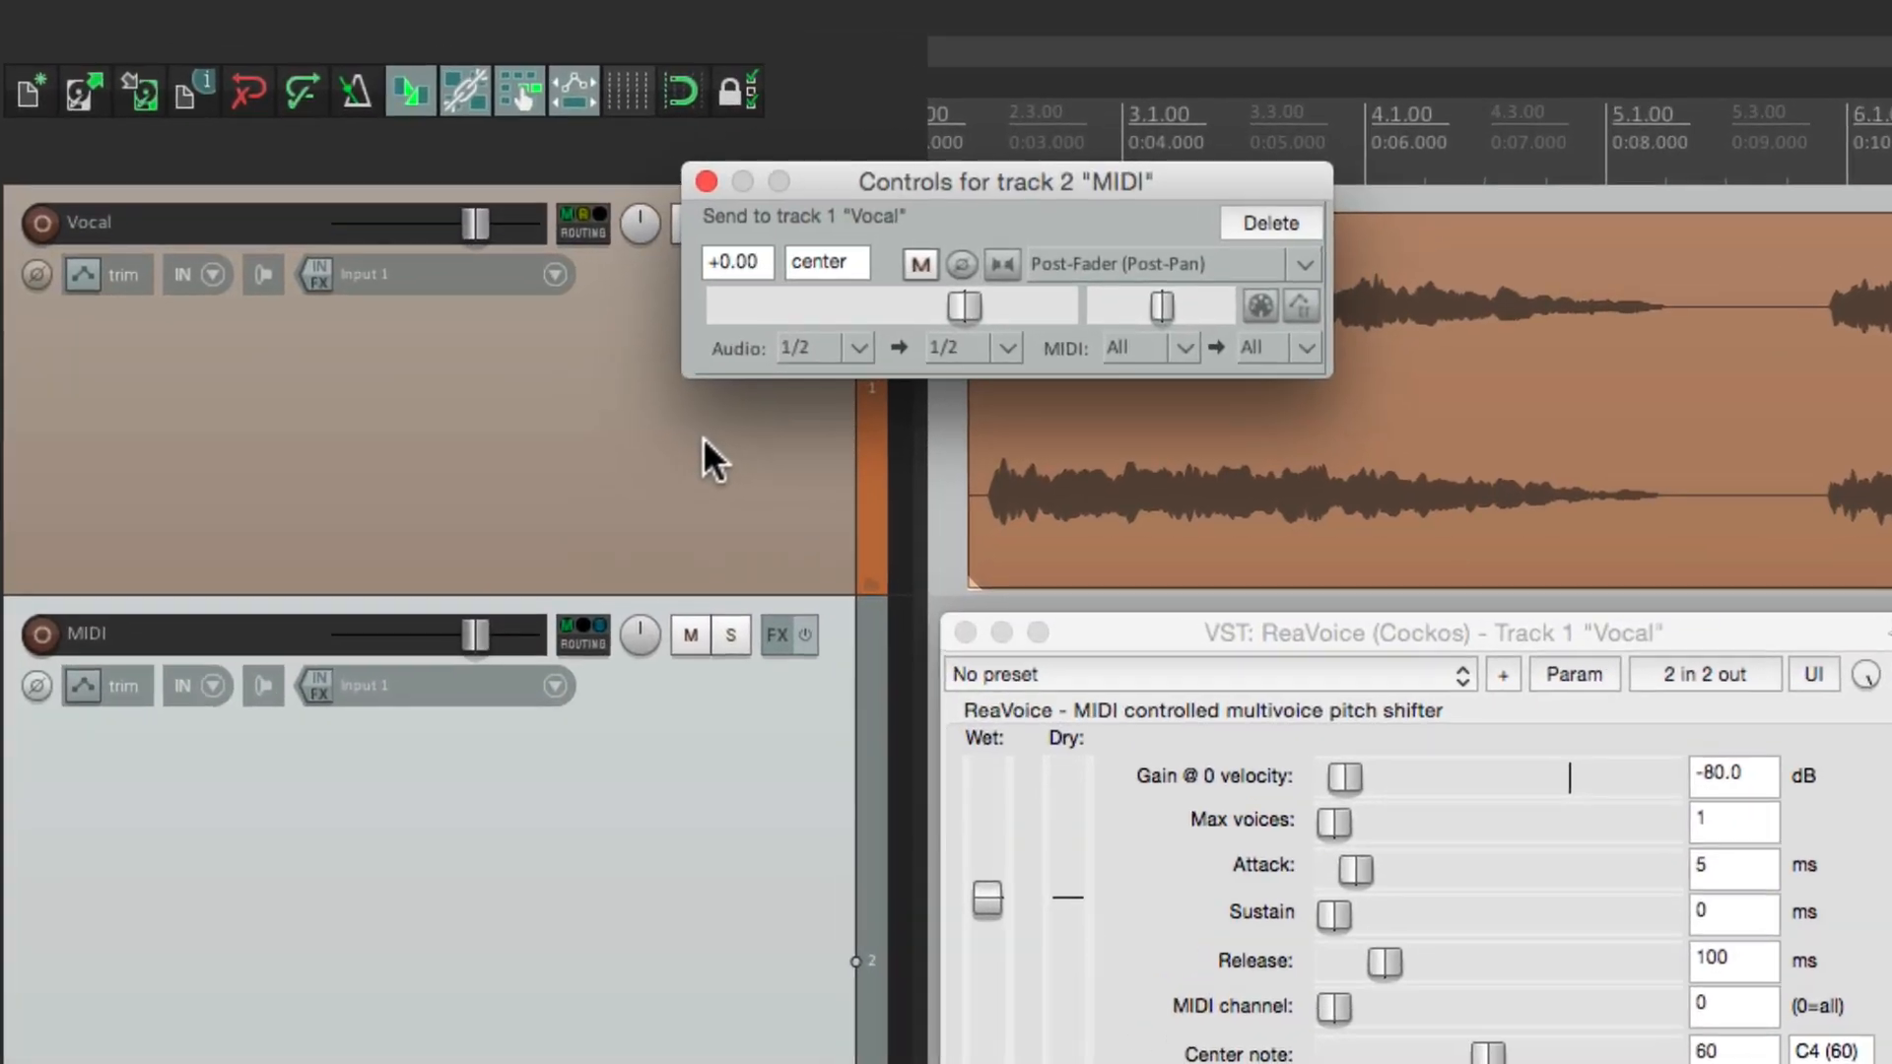
Set the send's Audio channel to None so it carries only MIDI.
click(856, 347)
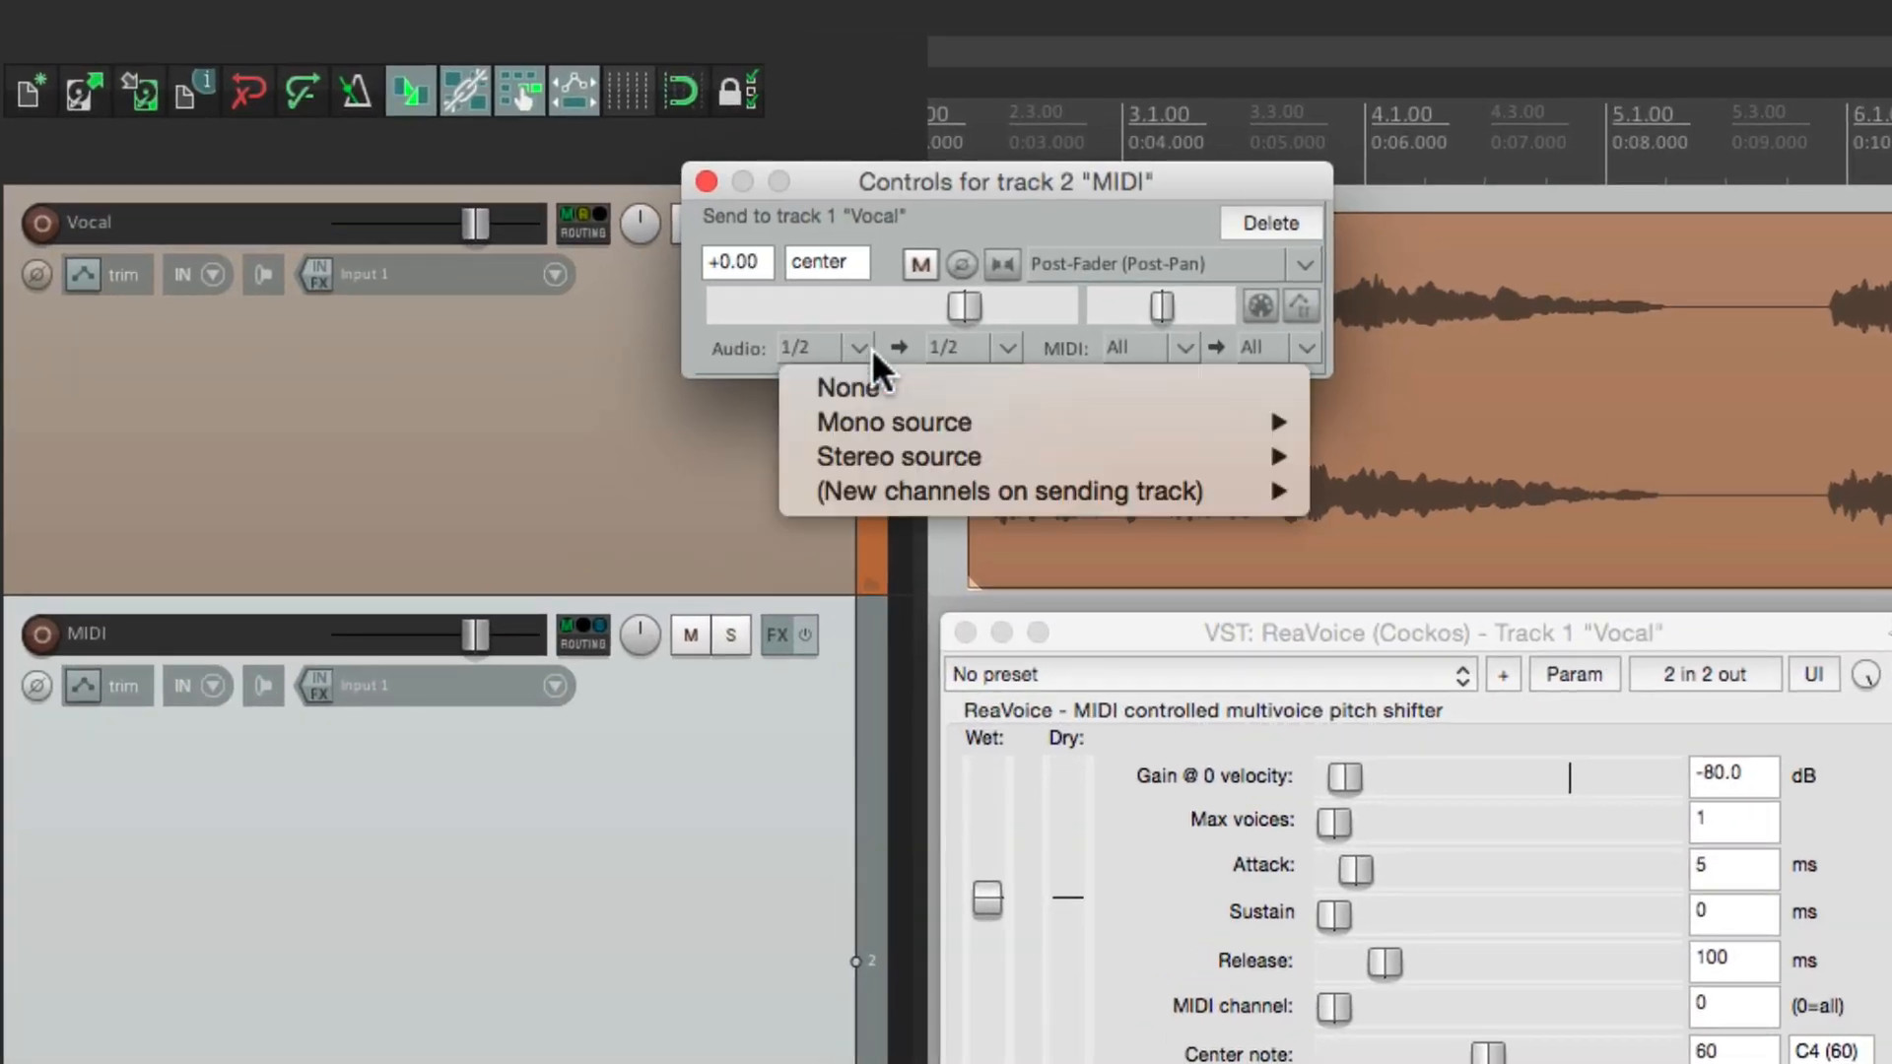
click(851, 387)
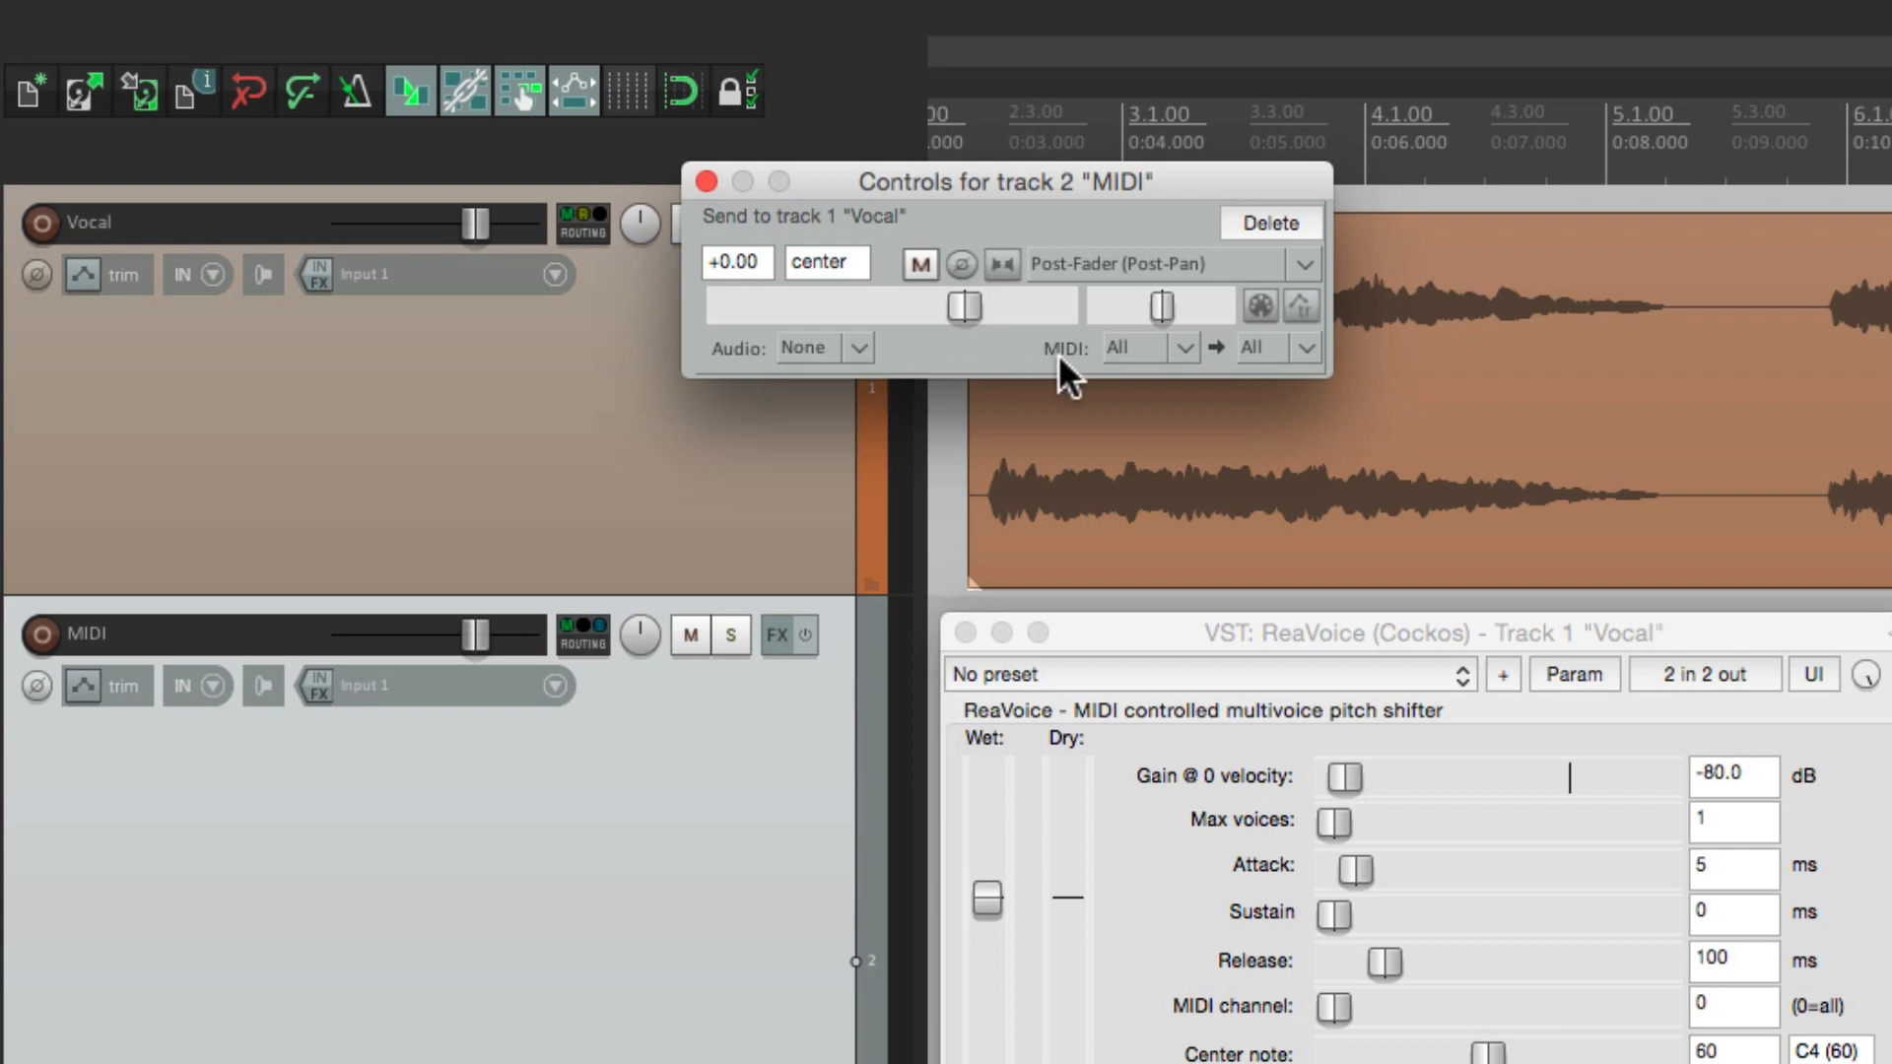
mouse_move(1170, 380)
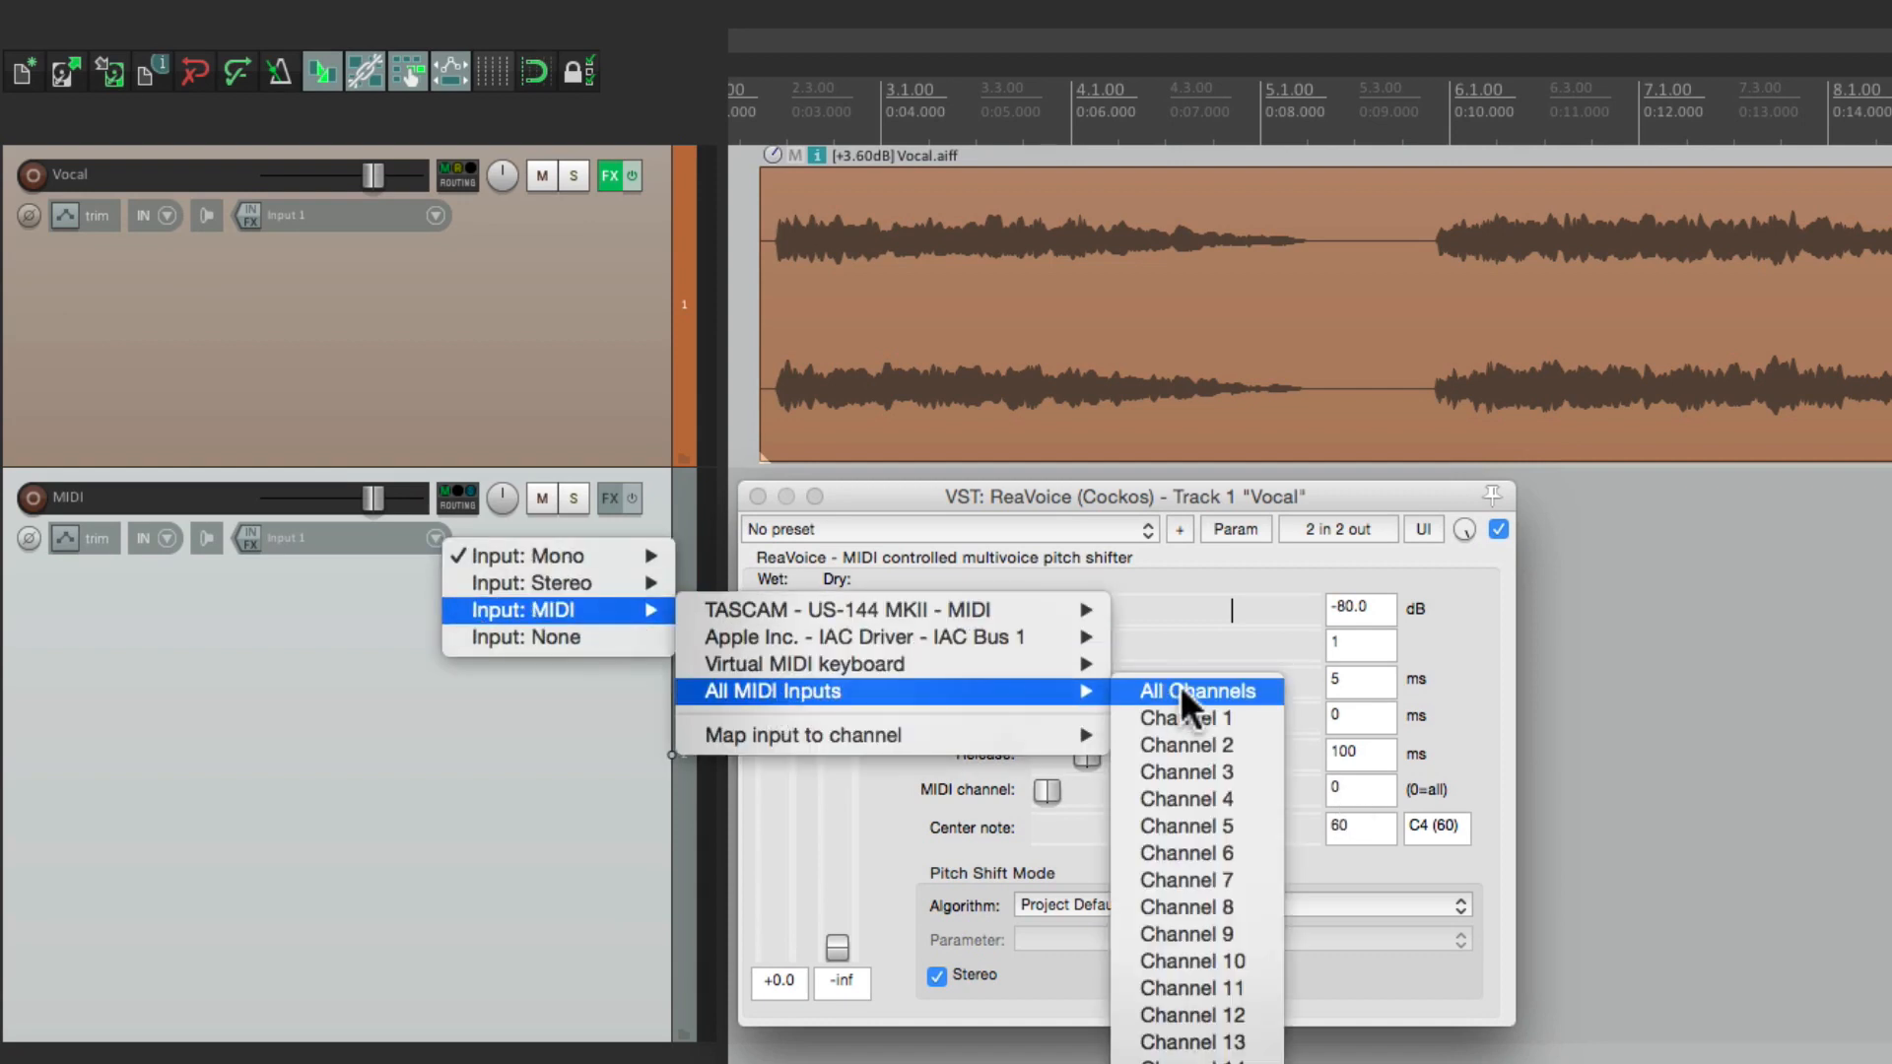
Set the MIDI track input to All MIDI Inputs, All Channels.
click(1197, 690)
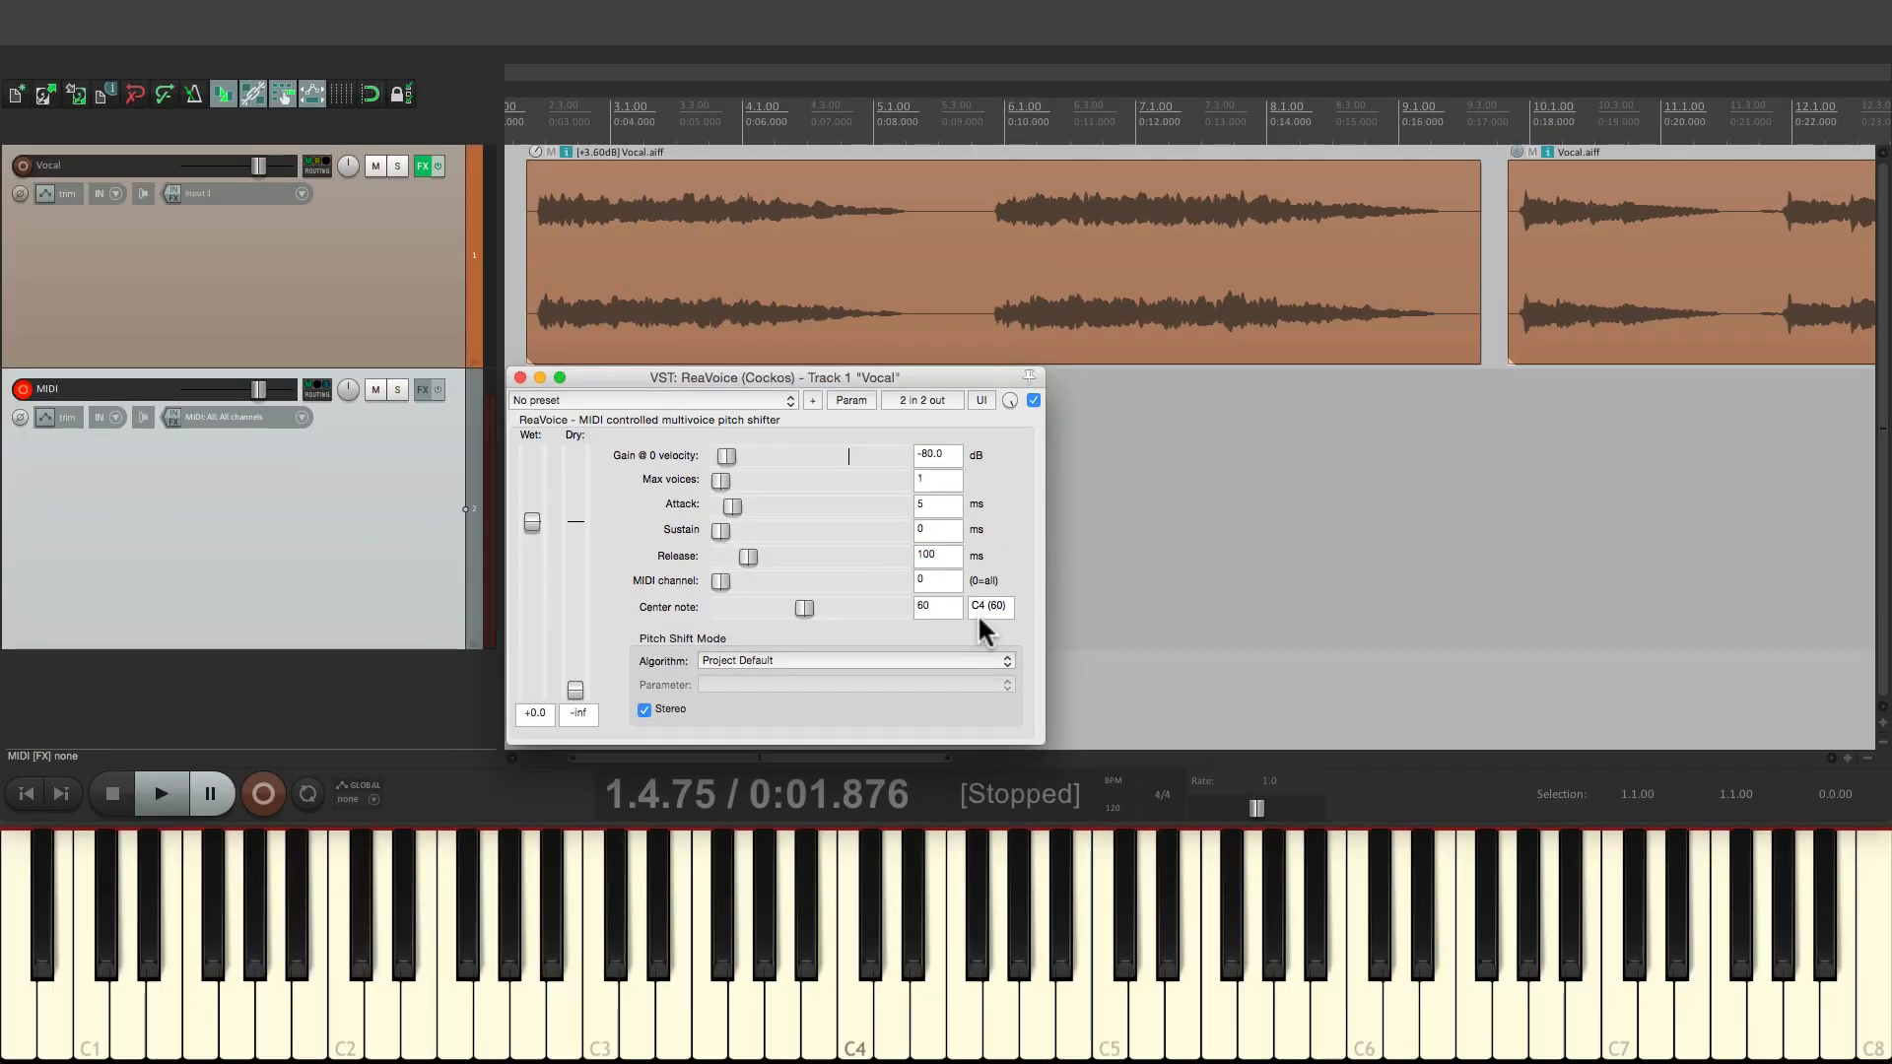
click(161, 792)
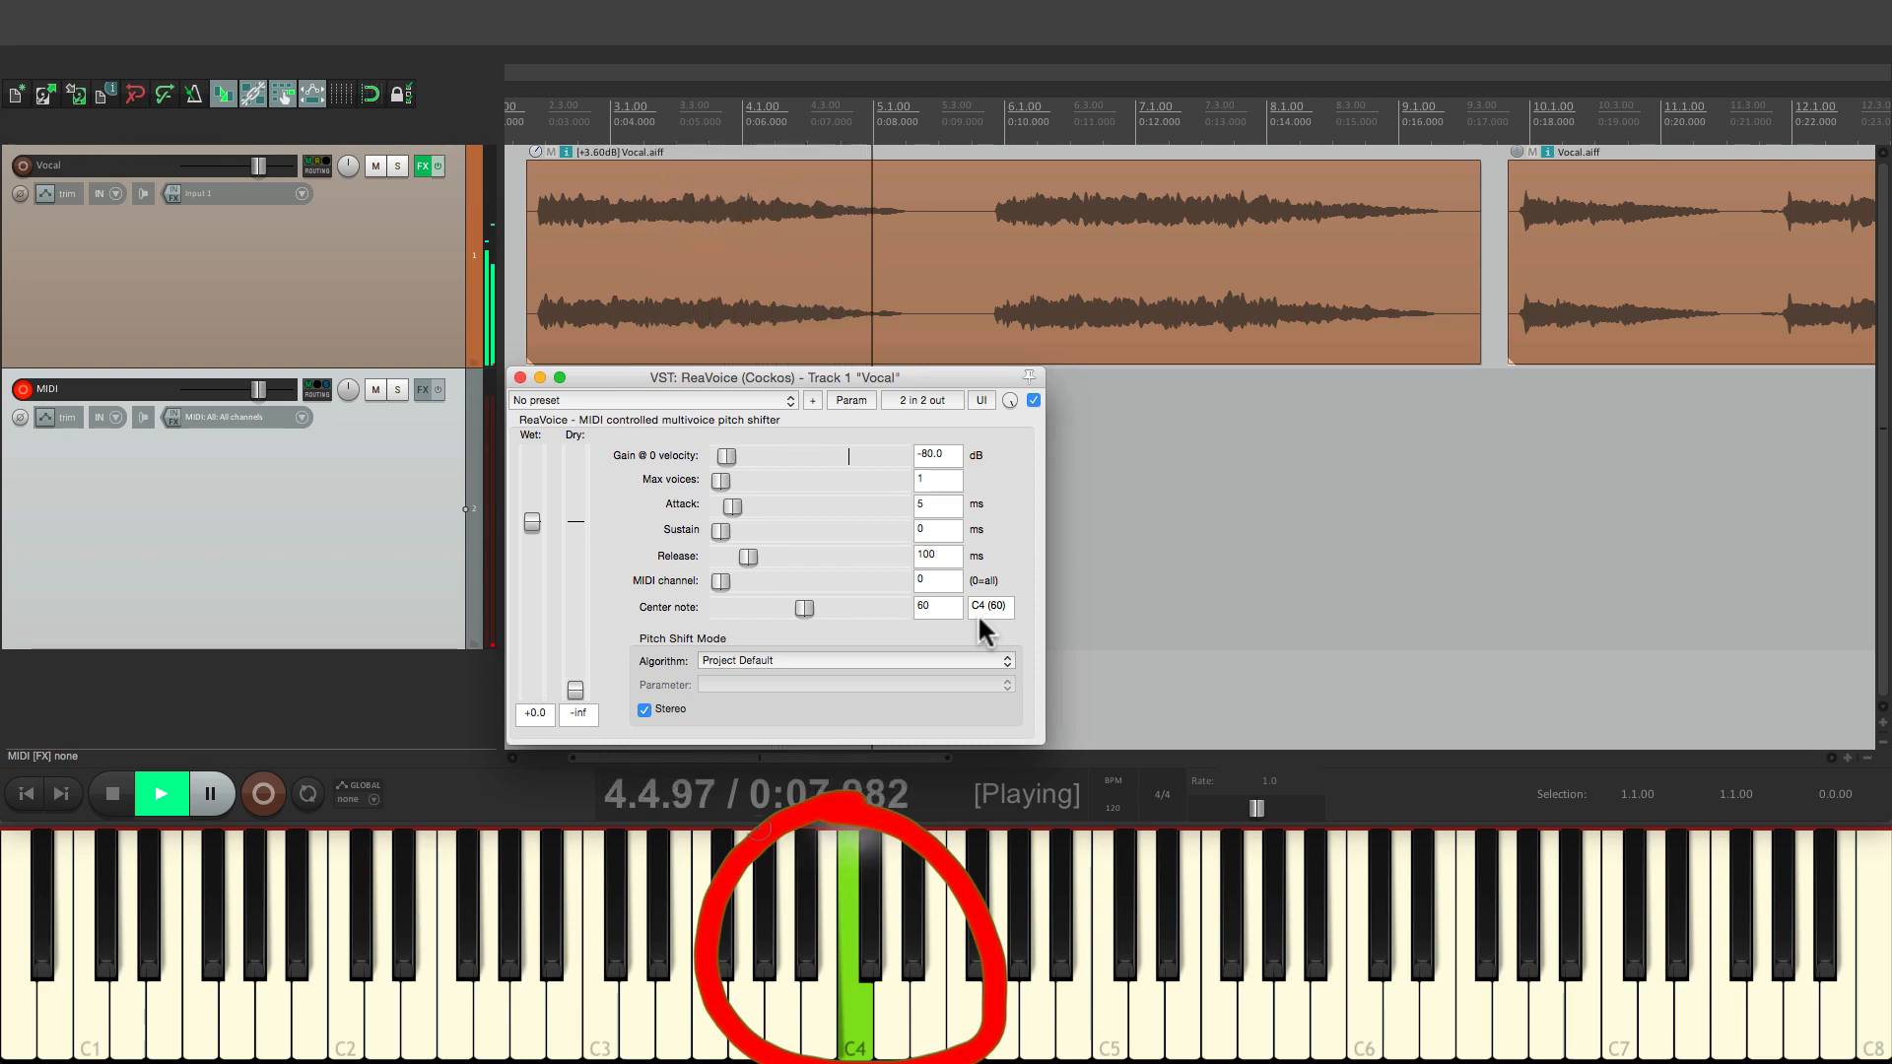
click(109, 792)
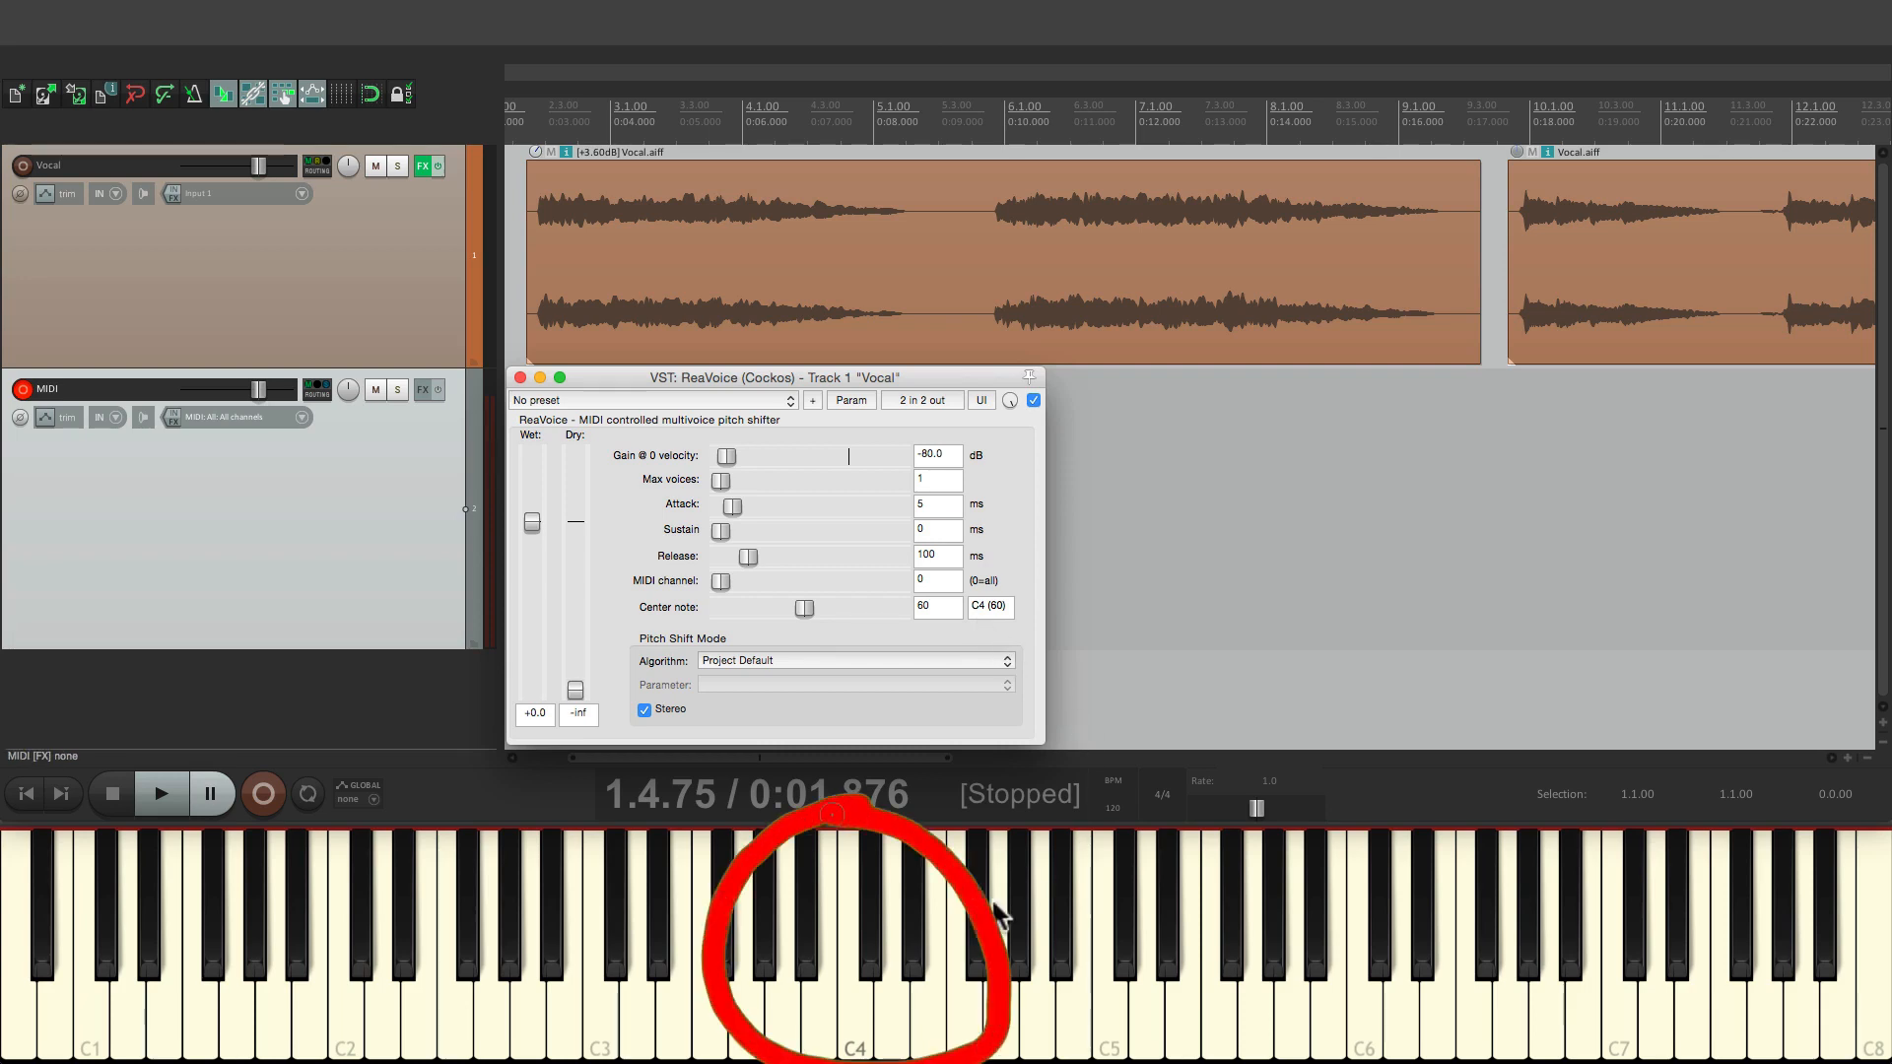
mouse_move(875, 1032)
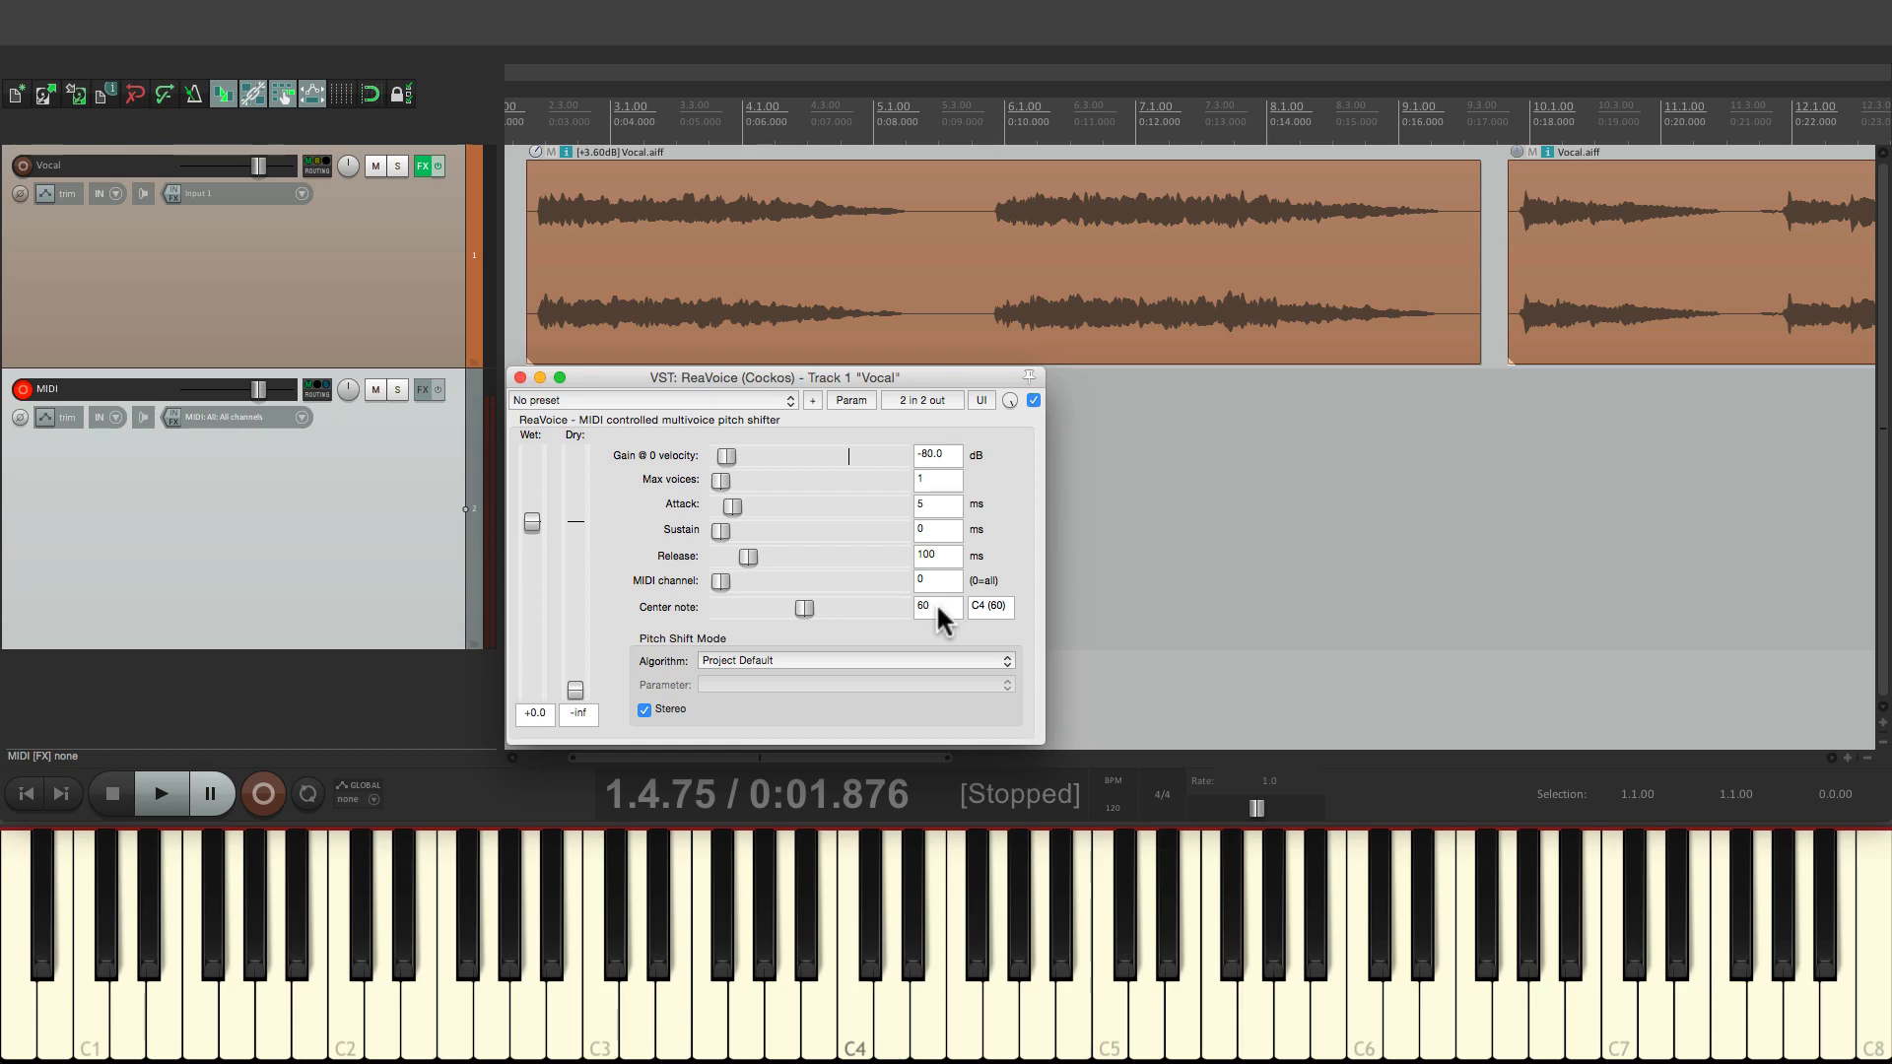
click(161, 792)
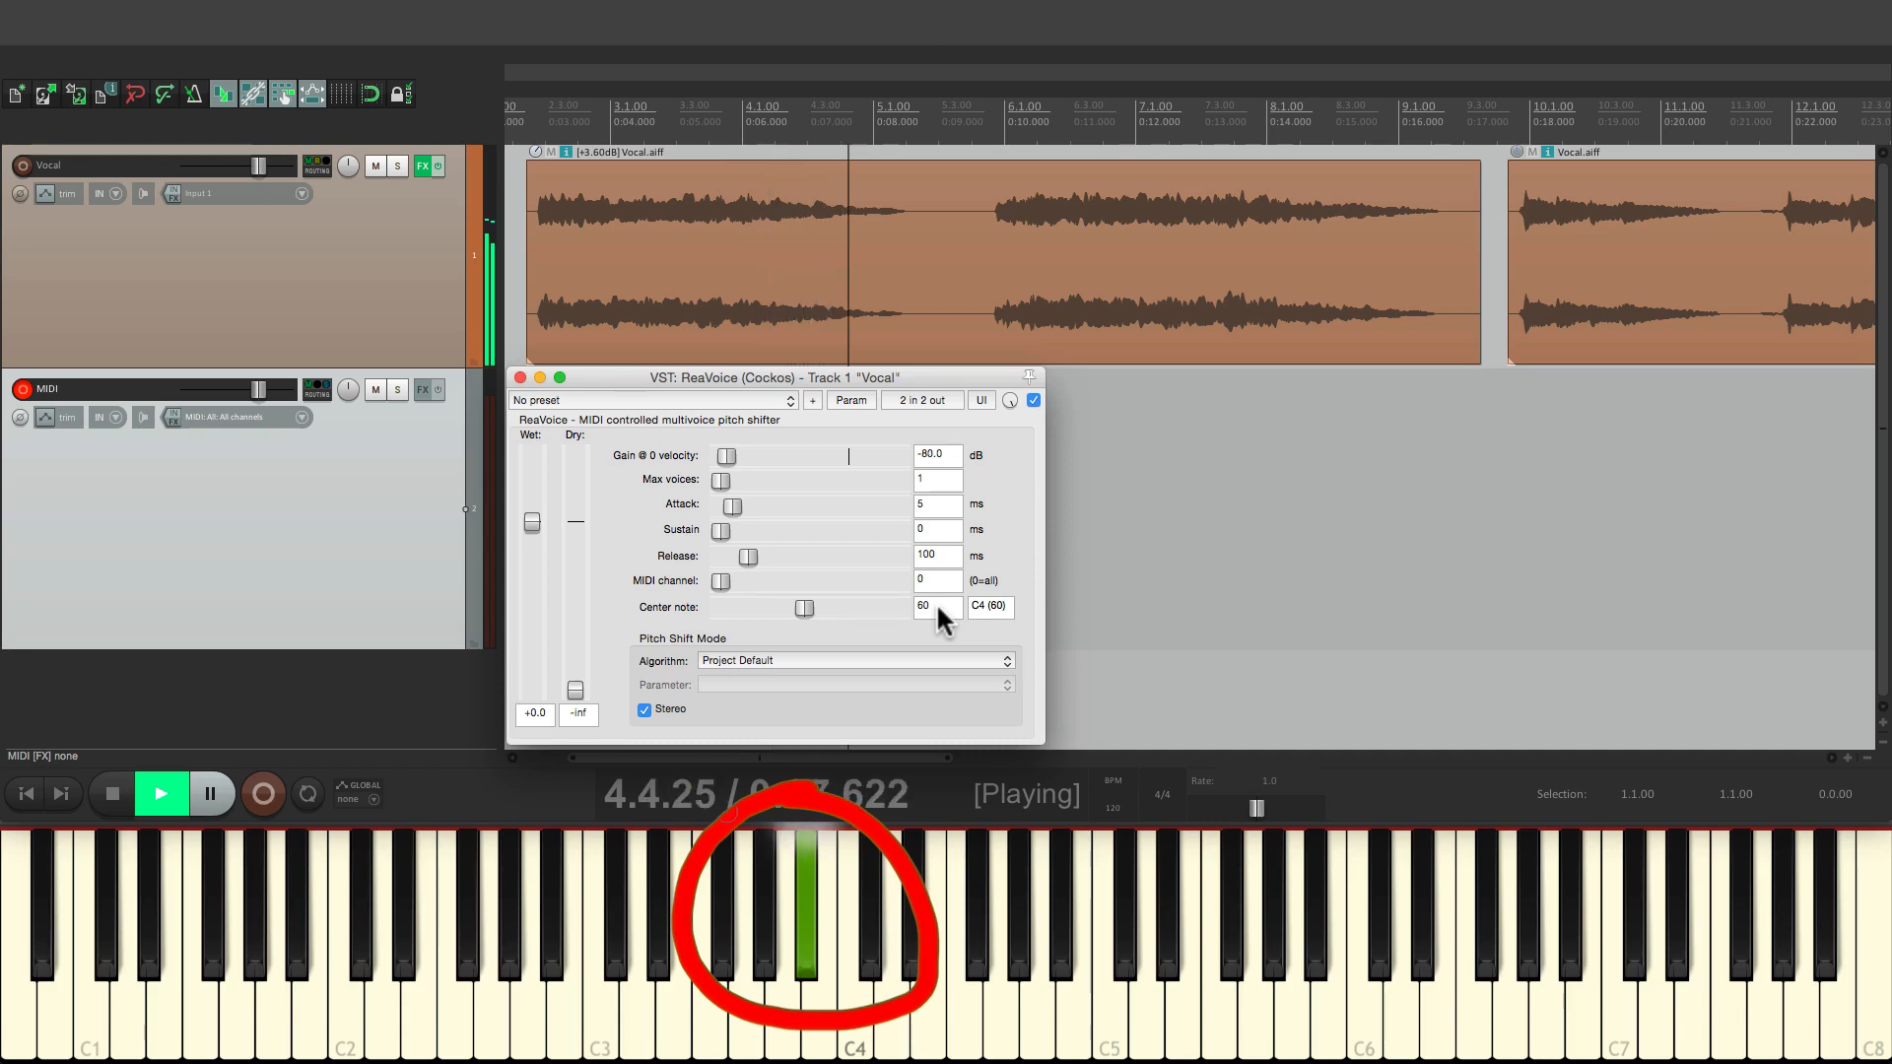
click(161, 792)
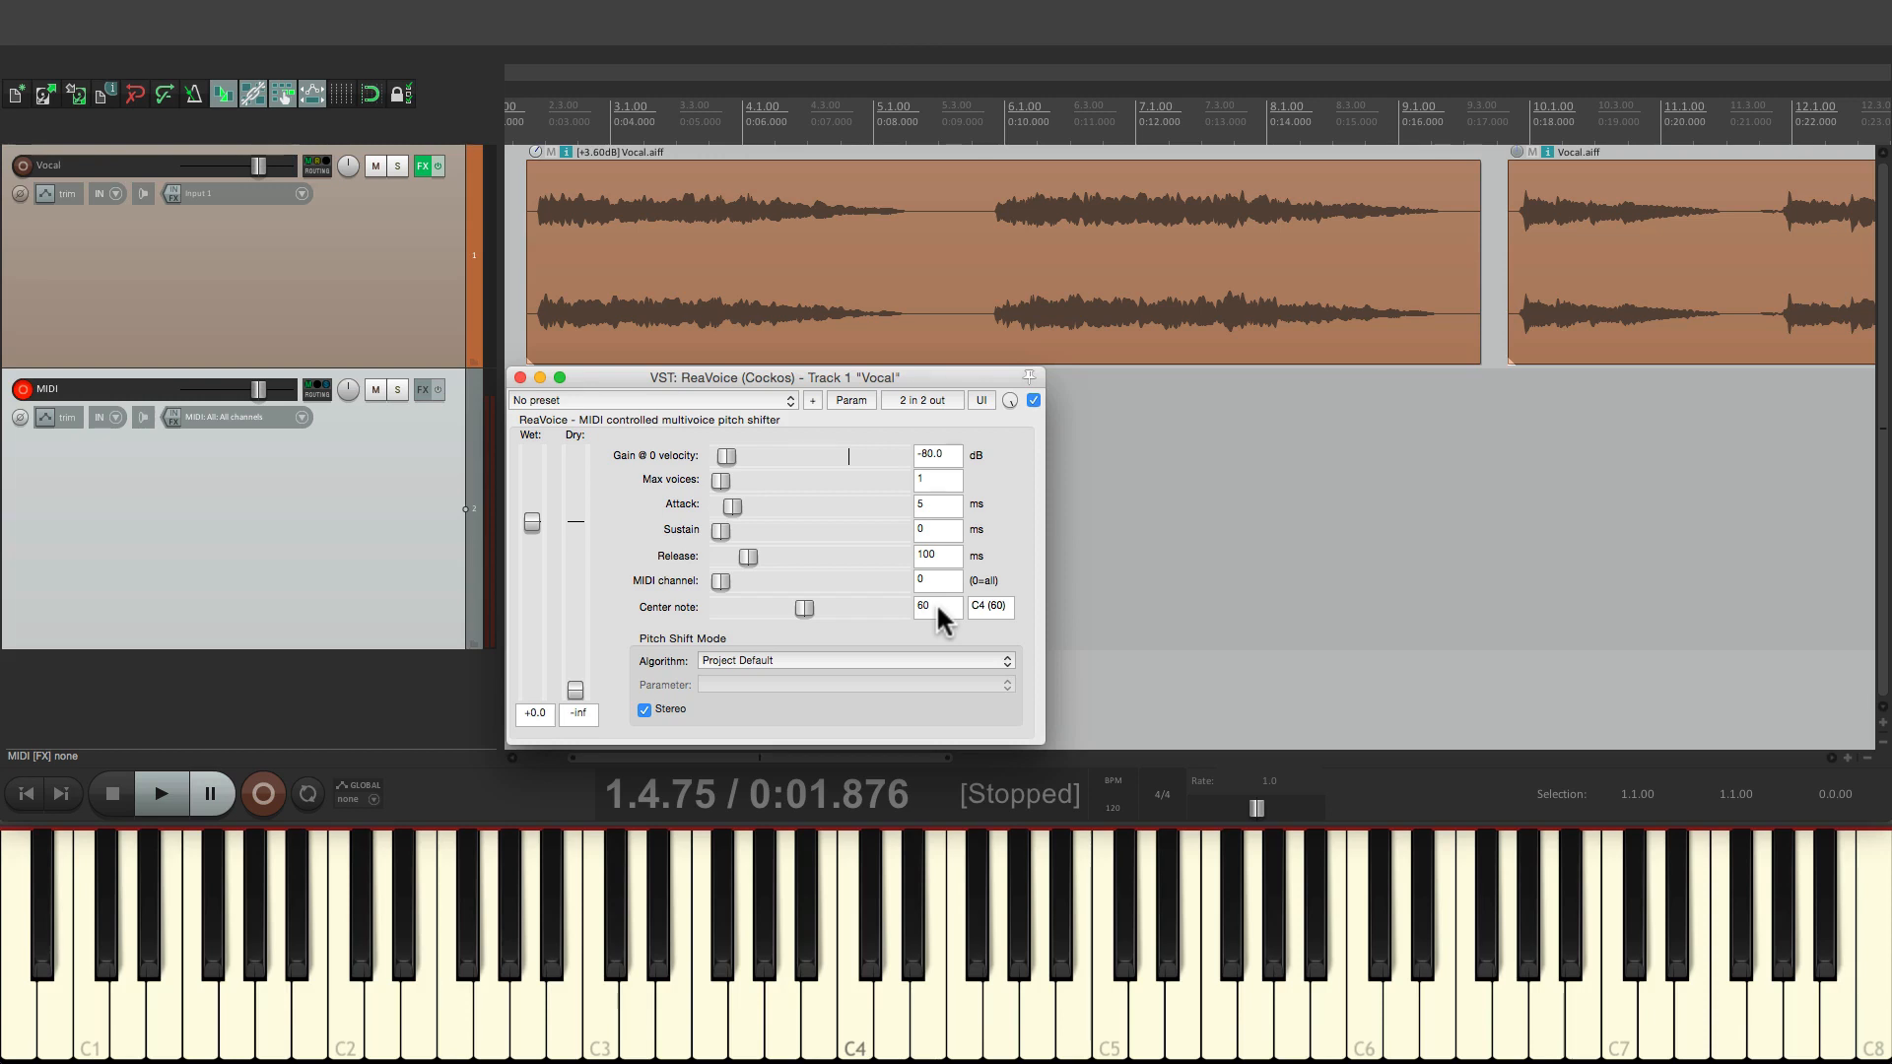
click(161, 792)
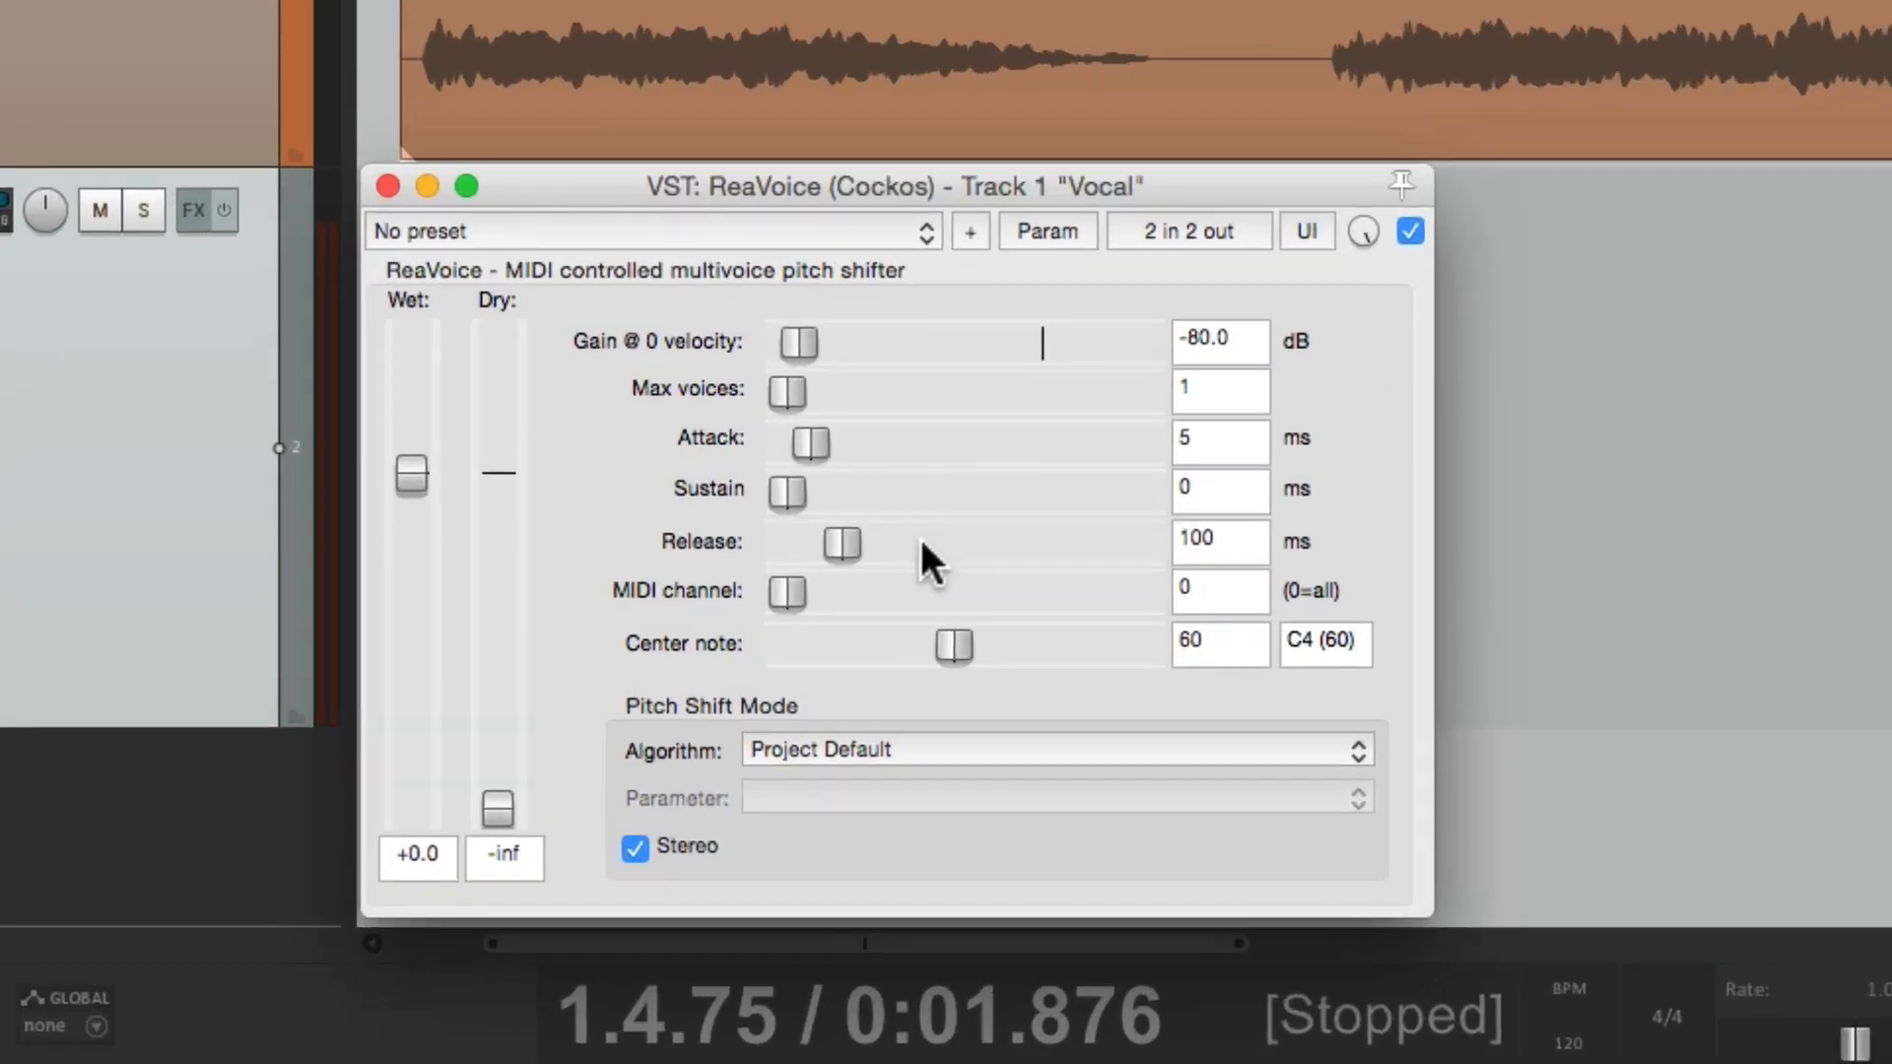
mouse_move(844, 471)
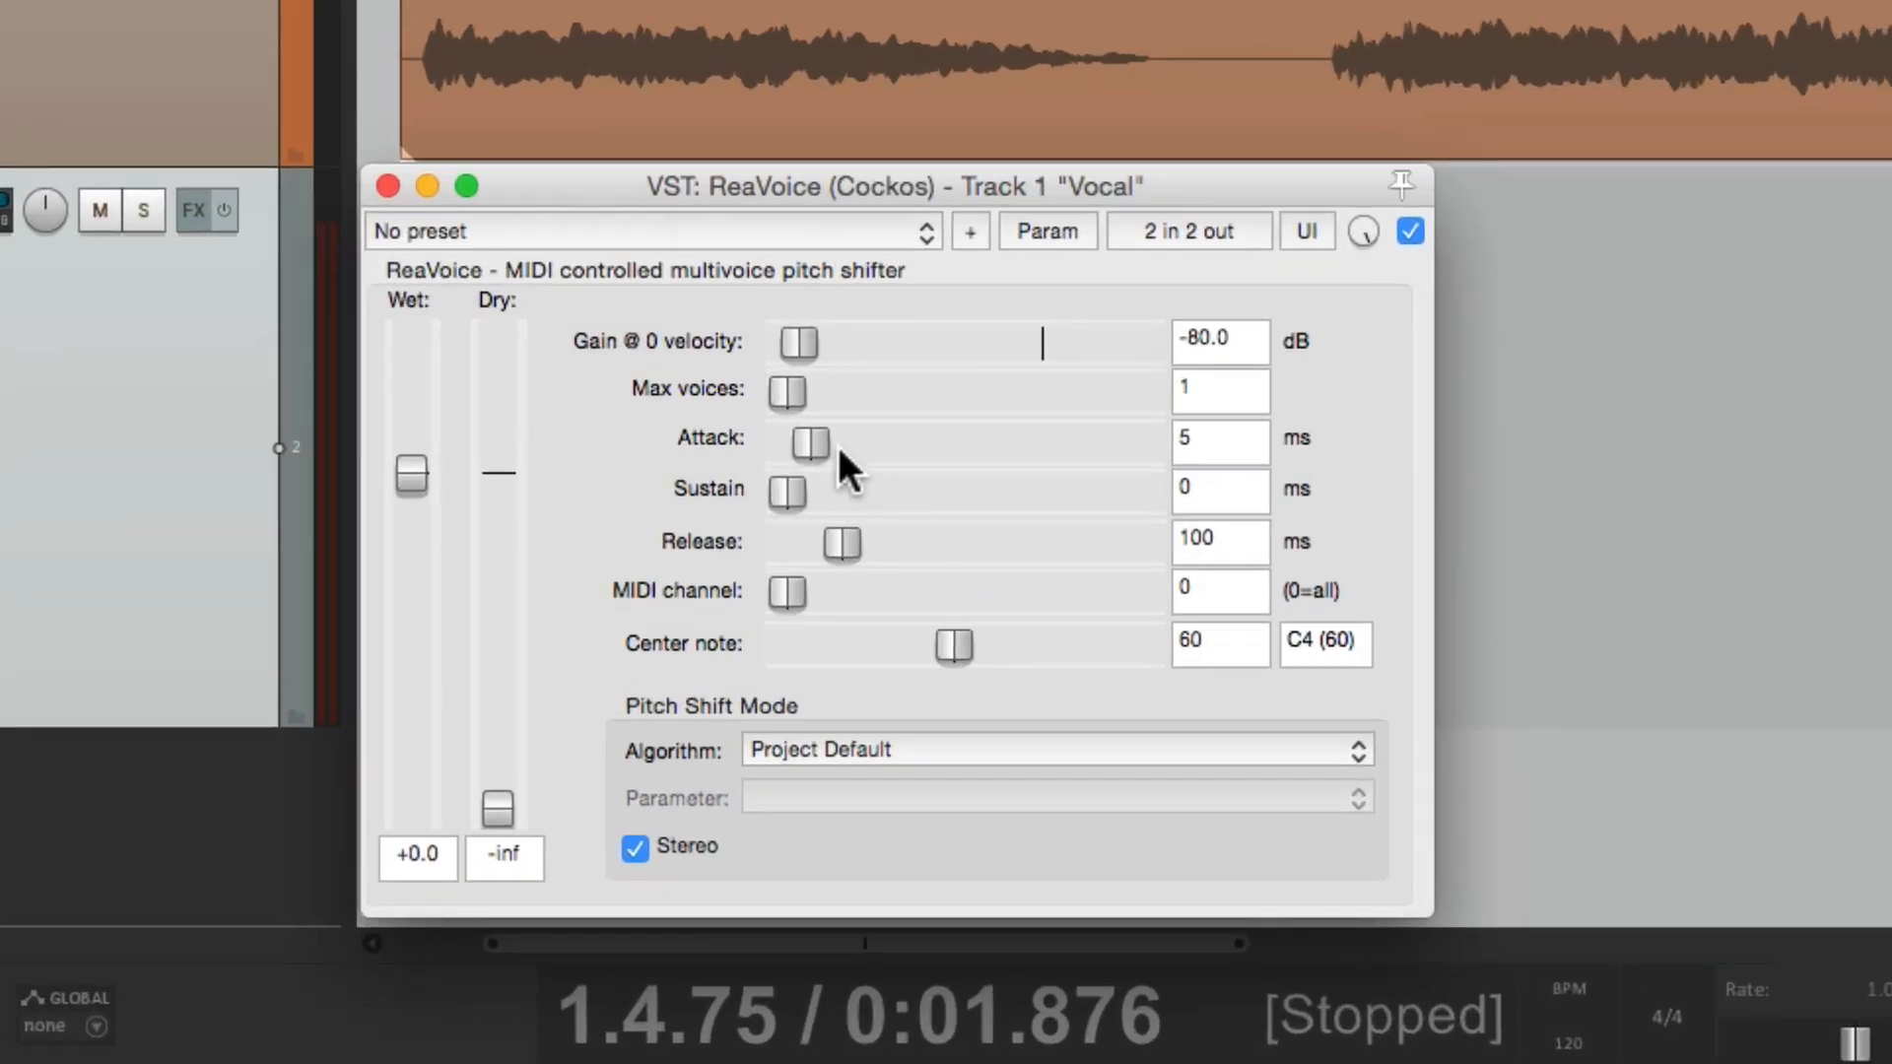
Bring ReaVoice Attack and Release down to 0 ms and play the vocal back.
drag(810, 442, 785, 442)
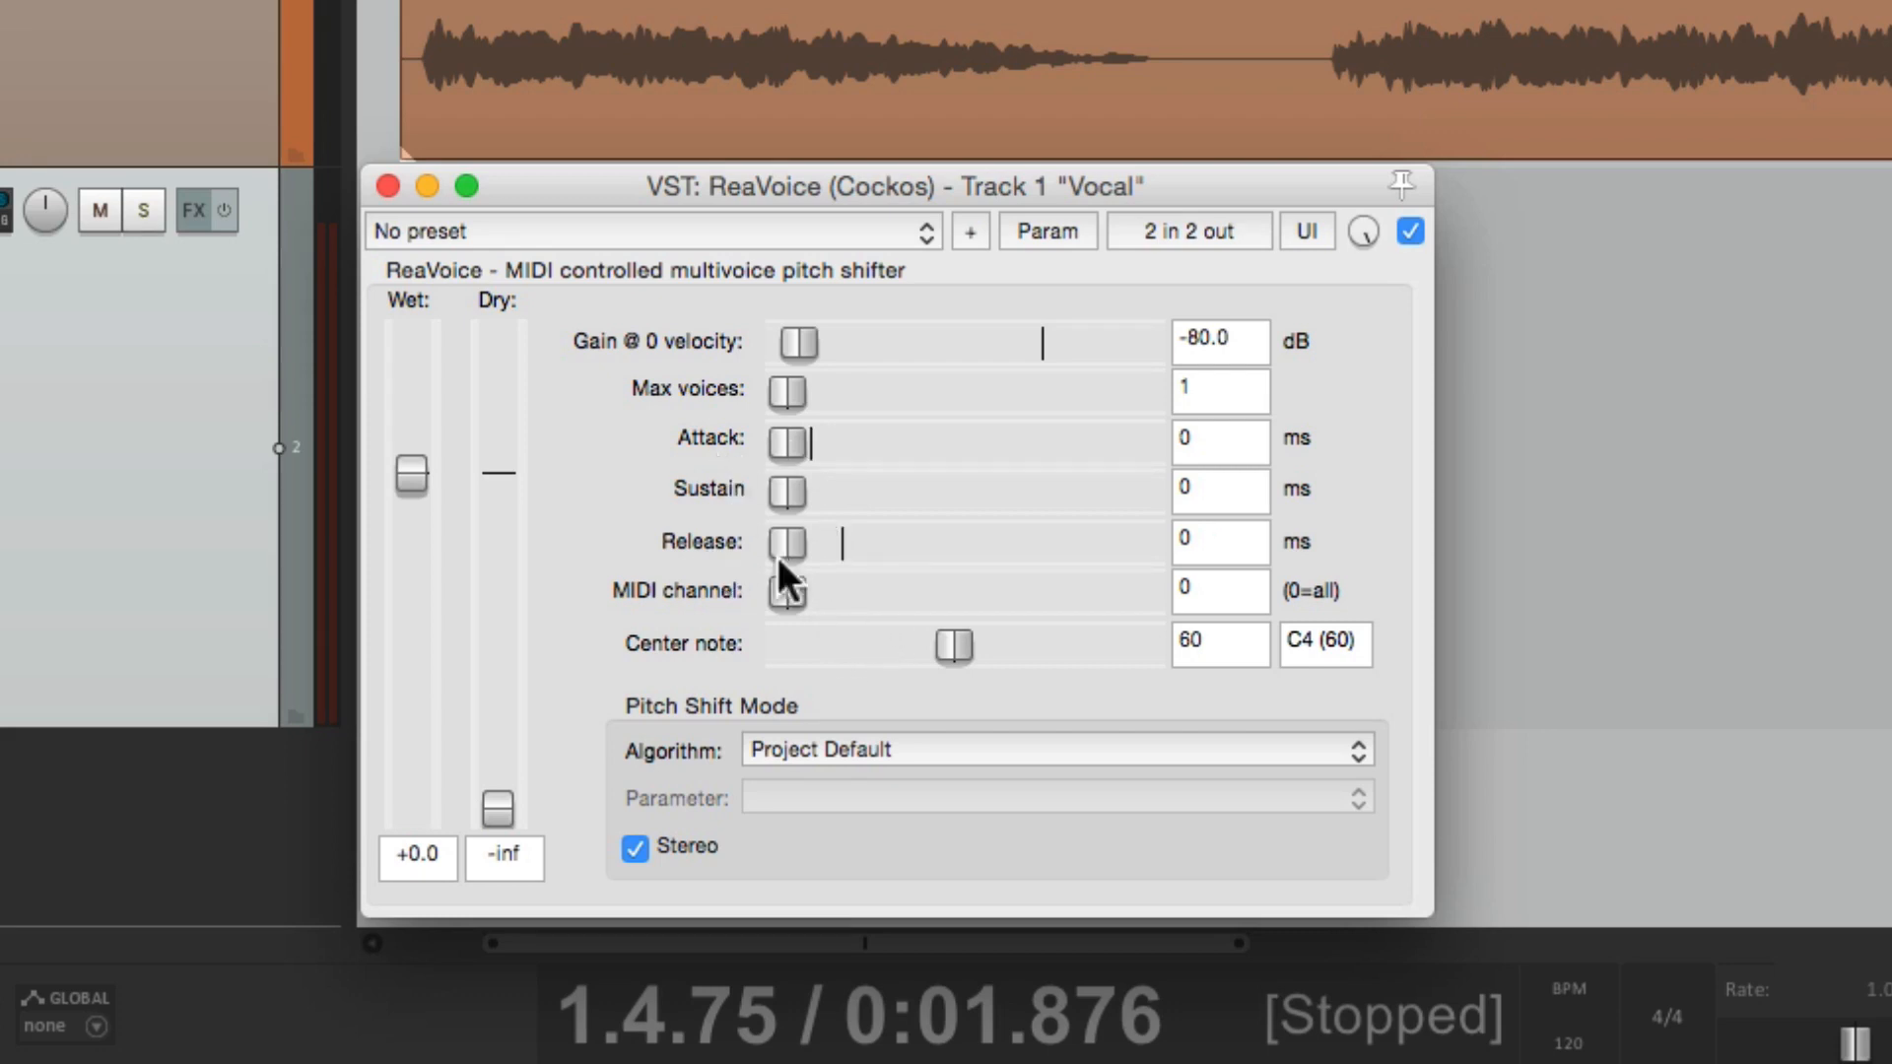
mouse_move(903, 579)
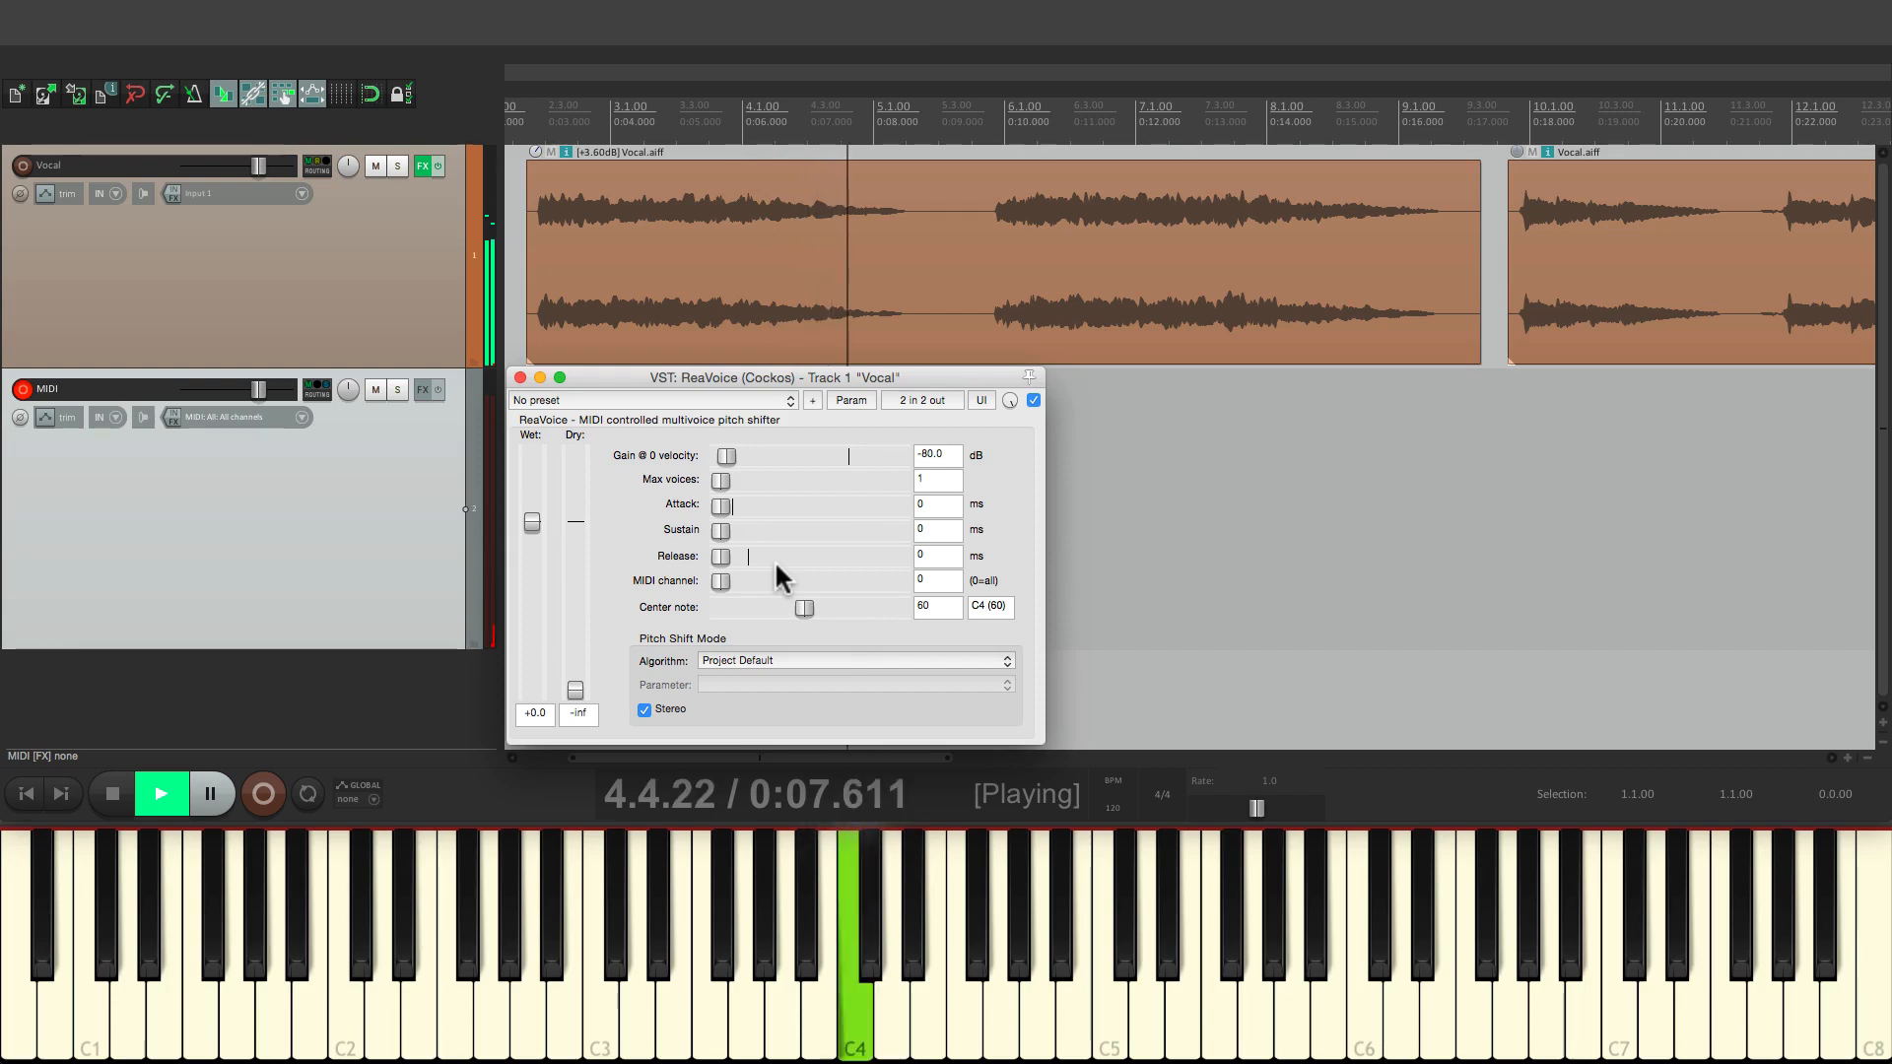
click(161, 794)
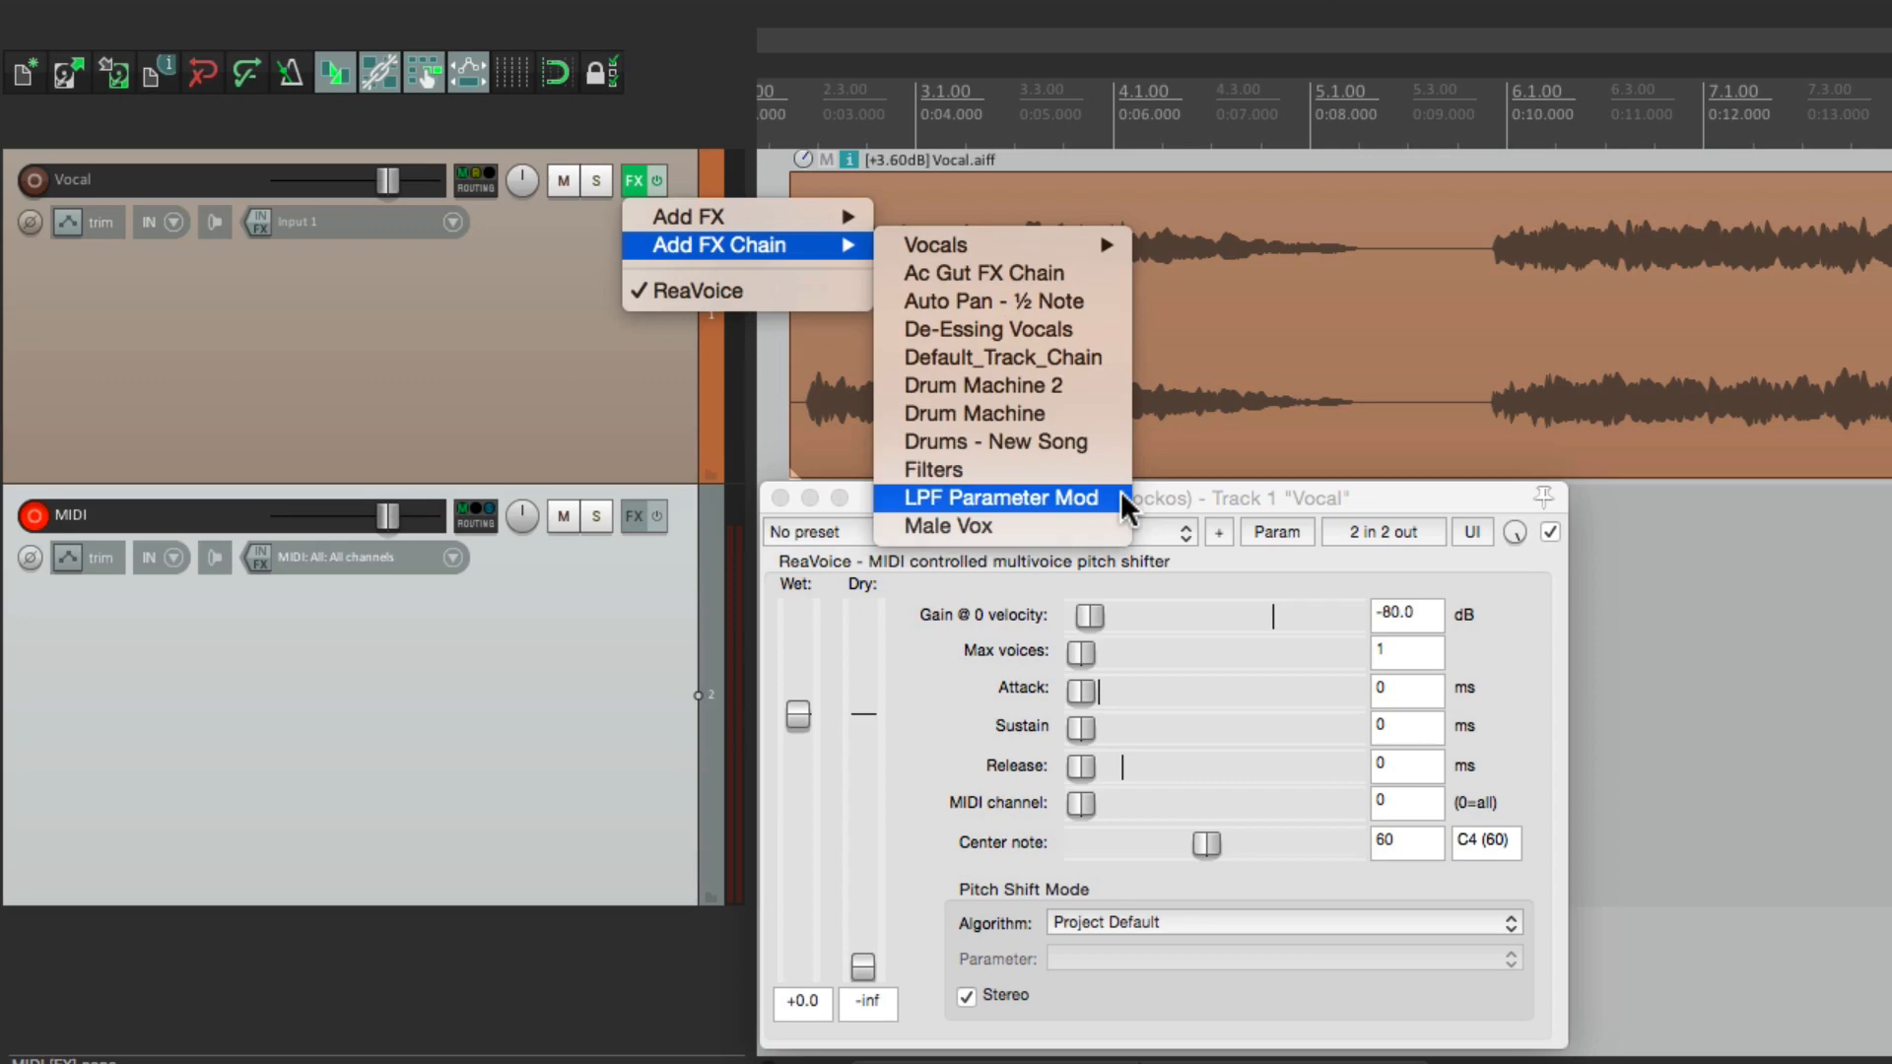
Add the LPF Parameter Mod ReaEQ chain and sweep its cutoff, ending near 1.2 kHz.
click(998, 496)
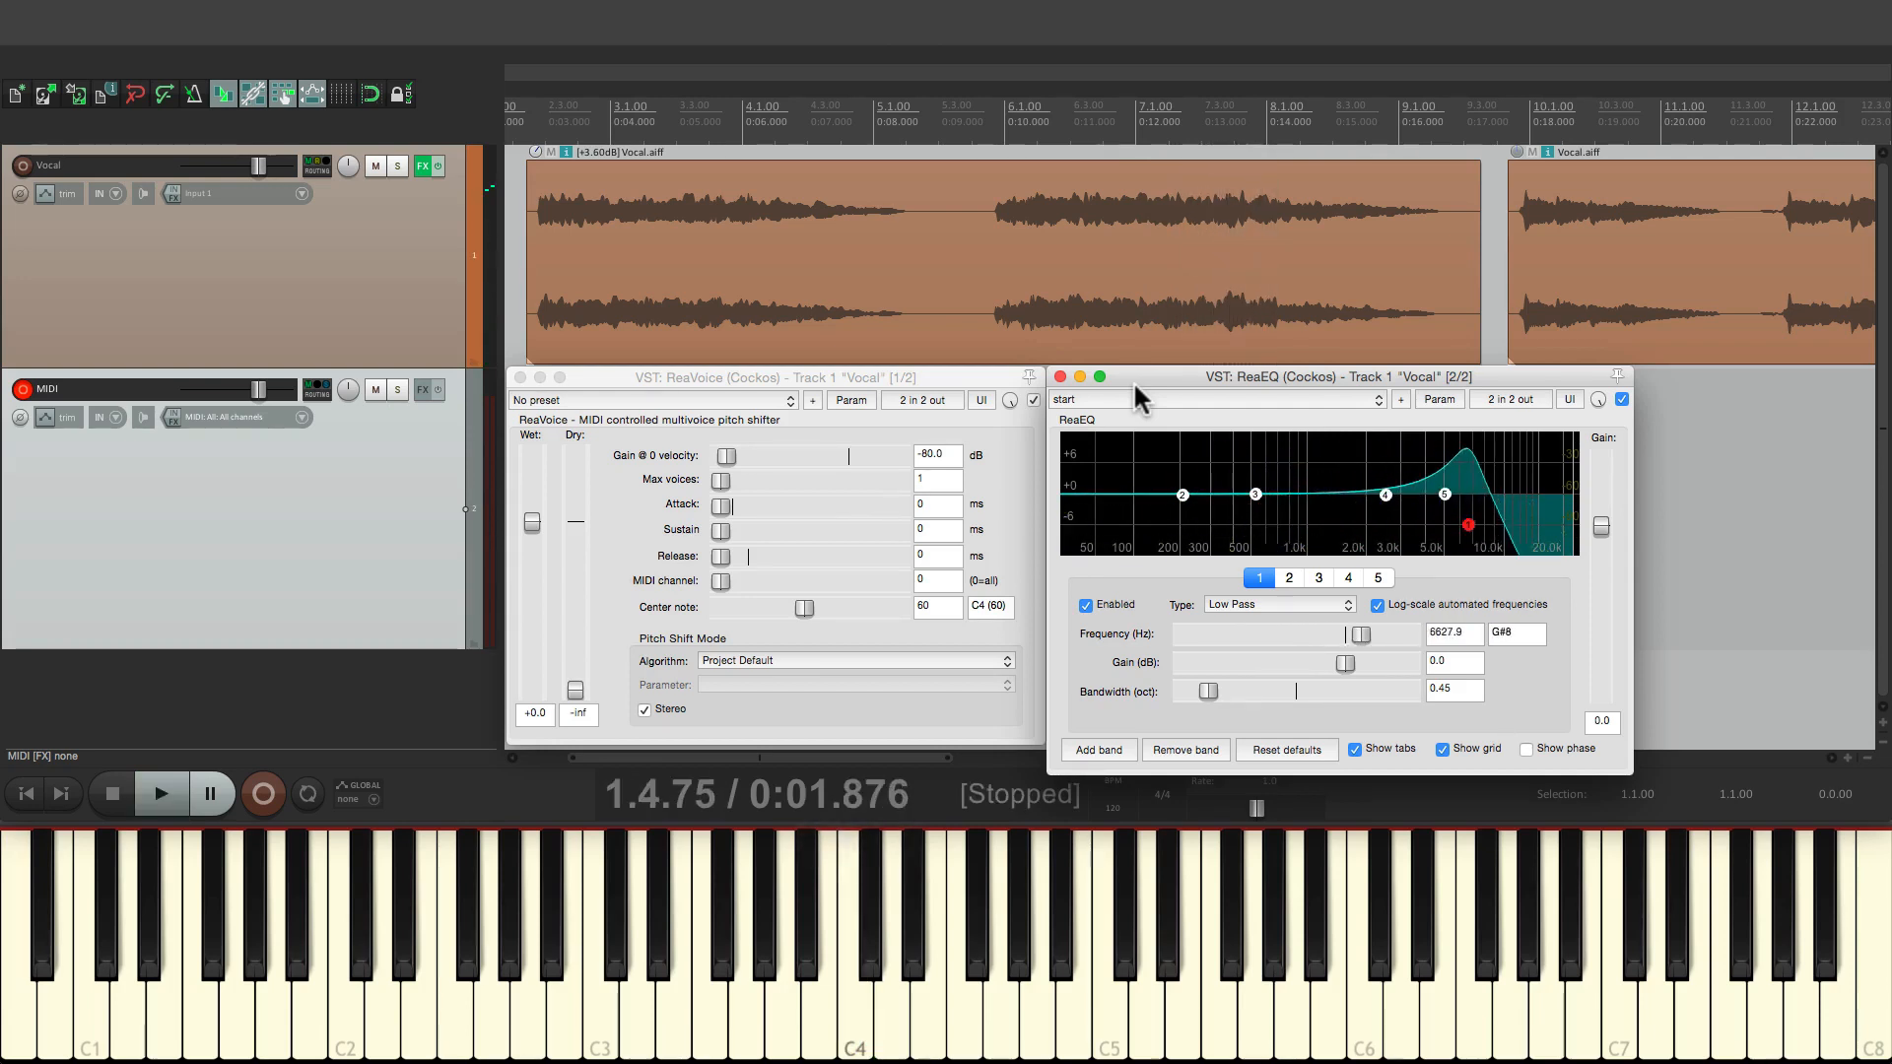
drag(1468, 525, 1336, 525)
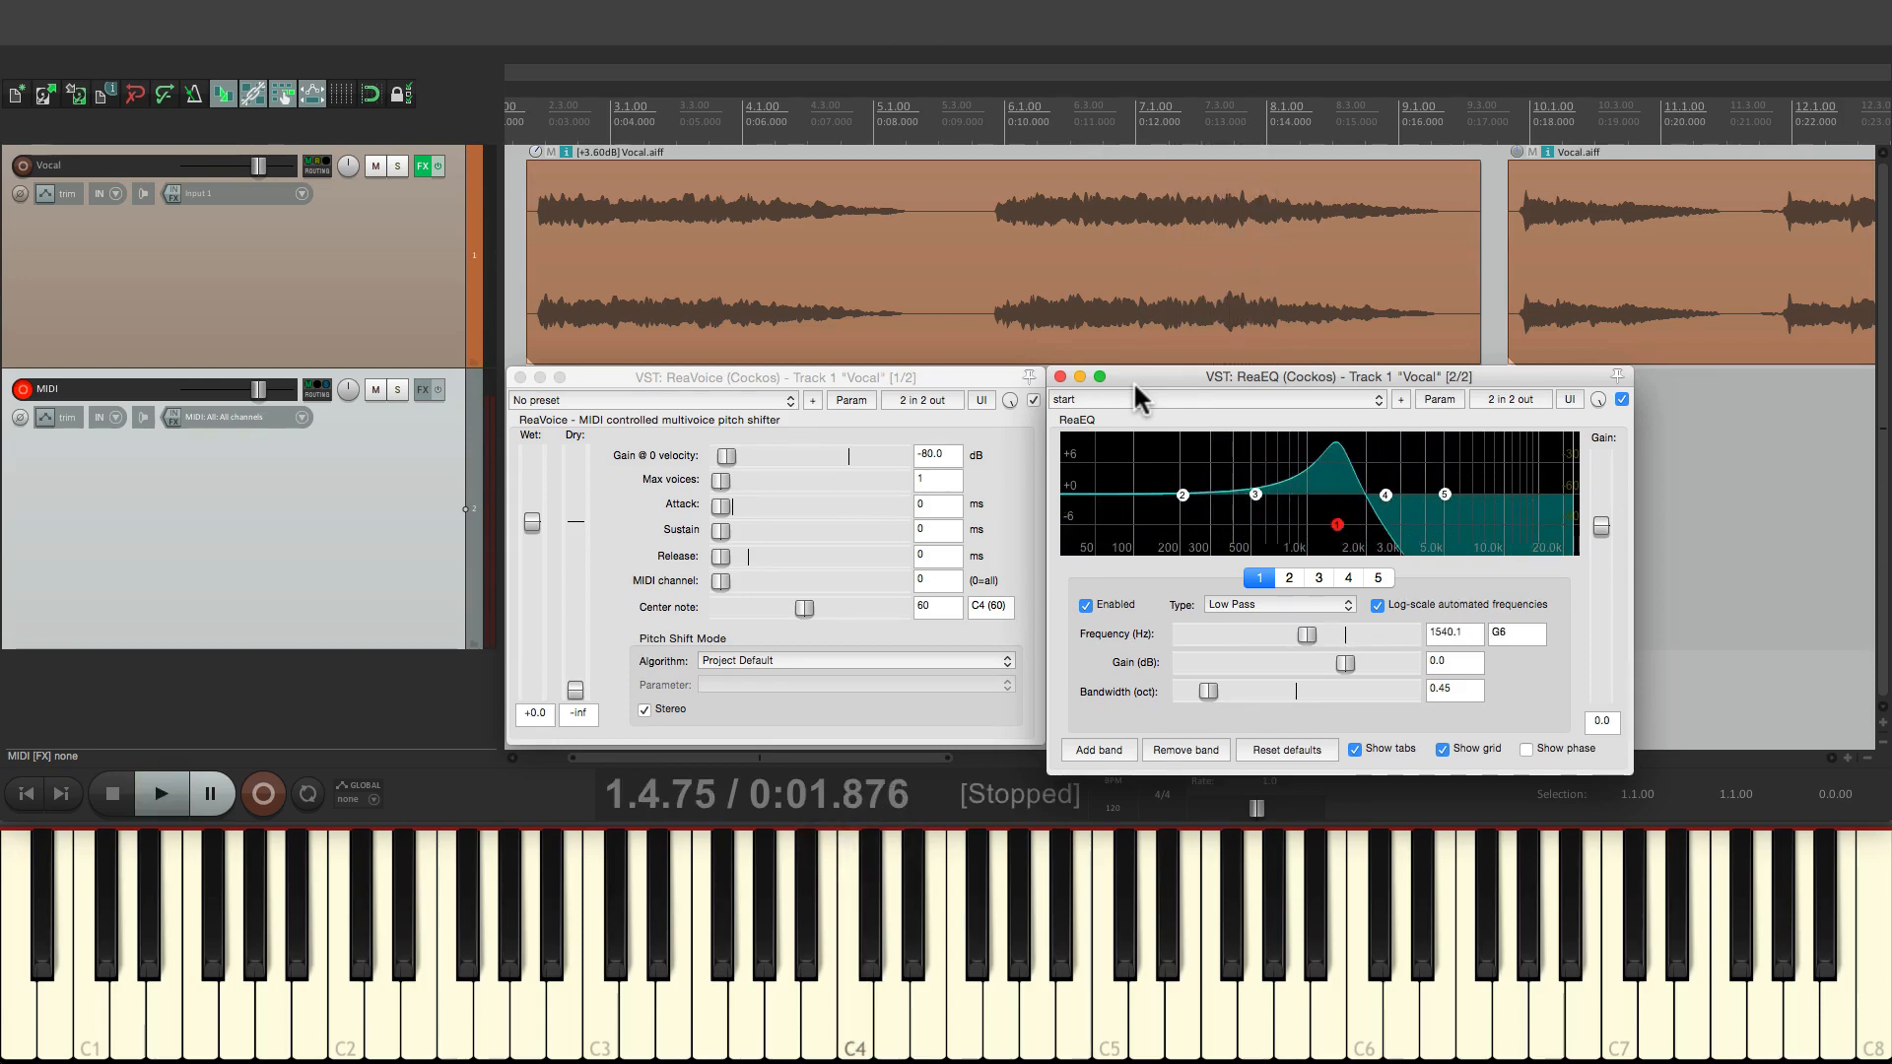
drag(1336, 525, 1214, 525)
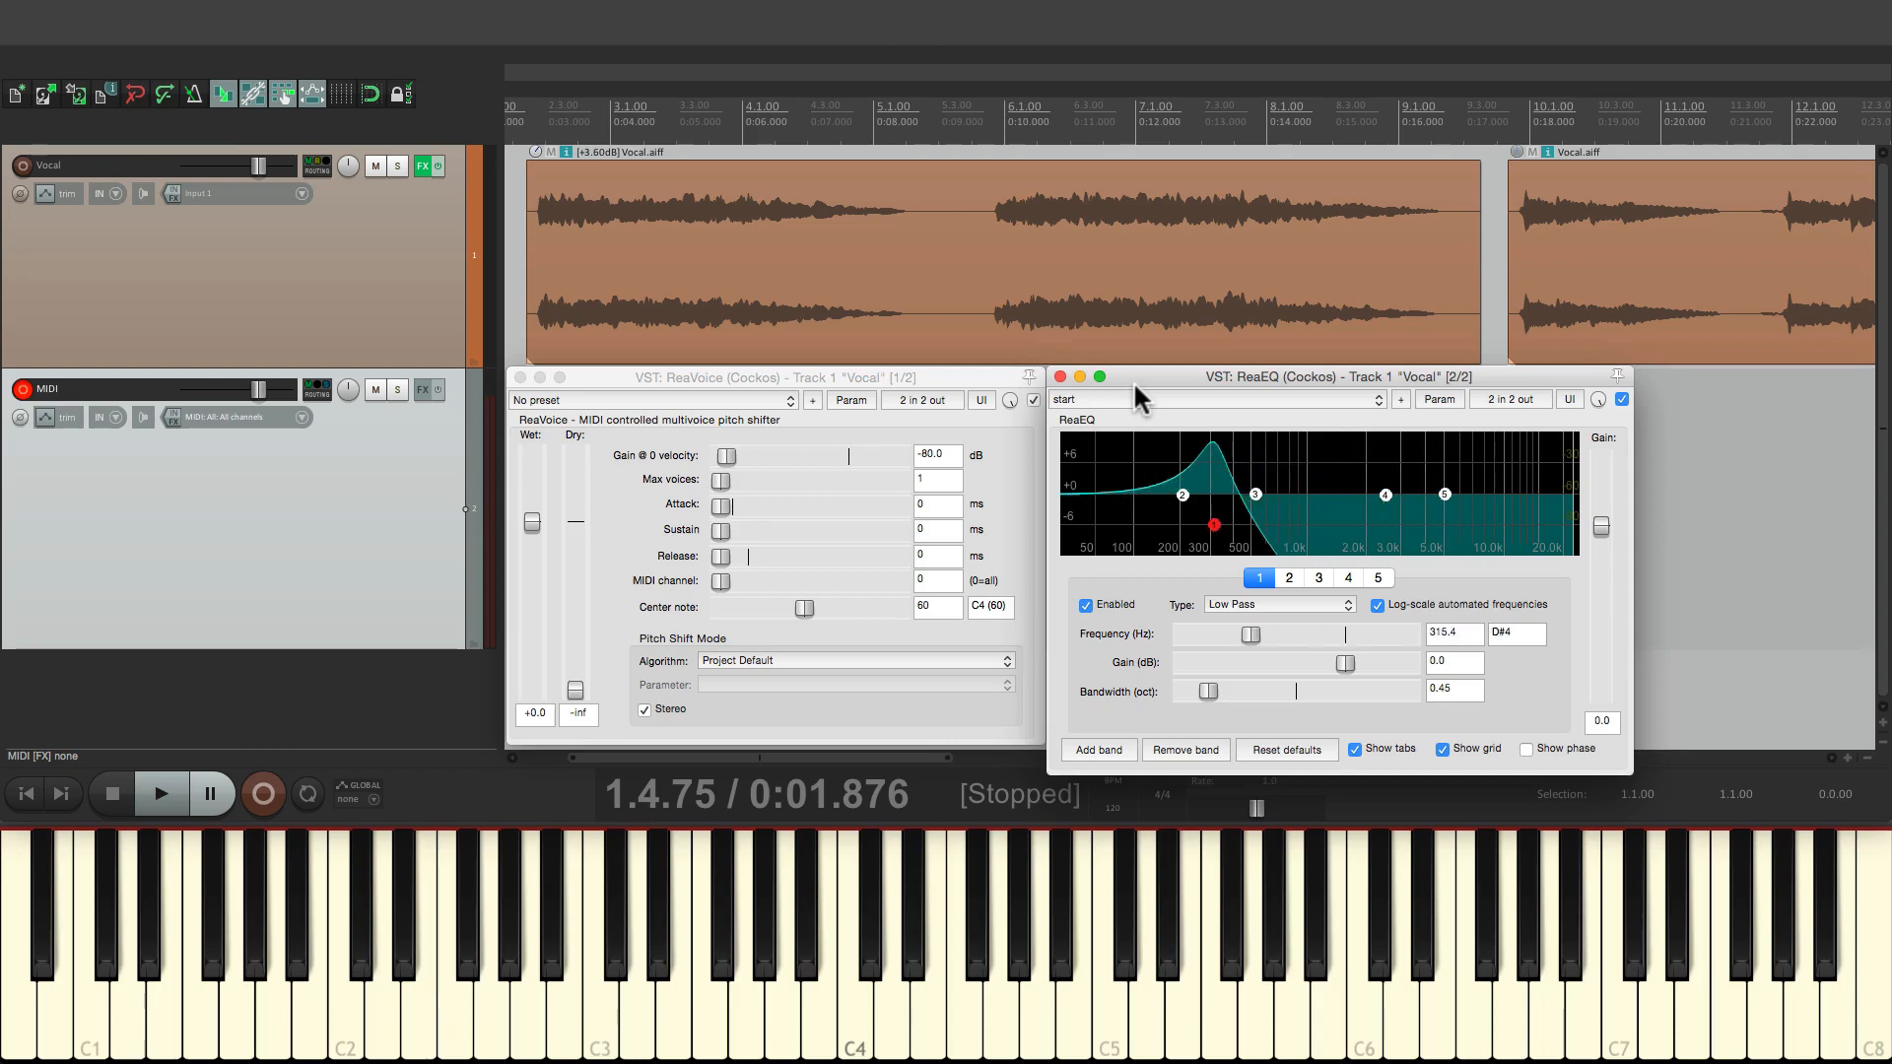
drag(1213, 523, 1361, 523)
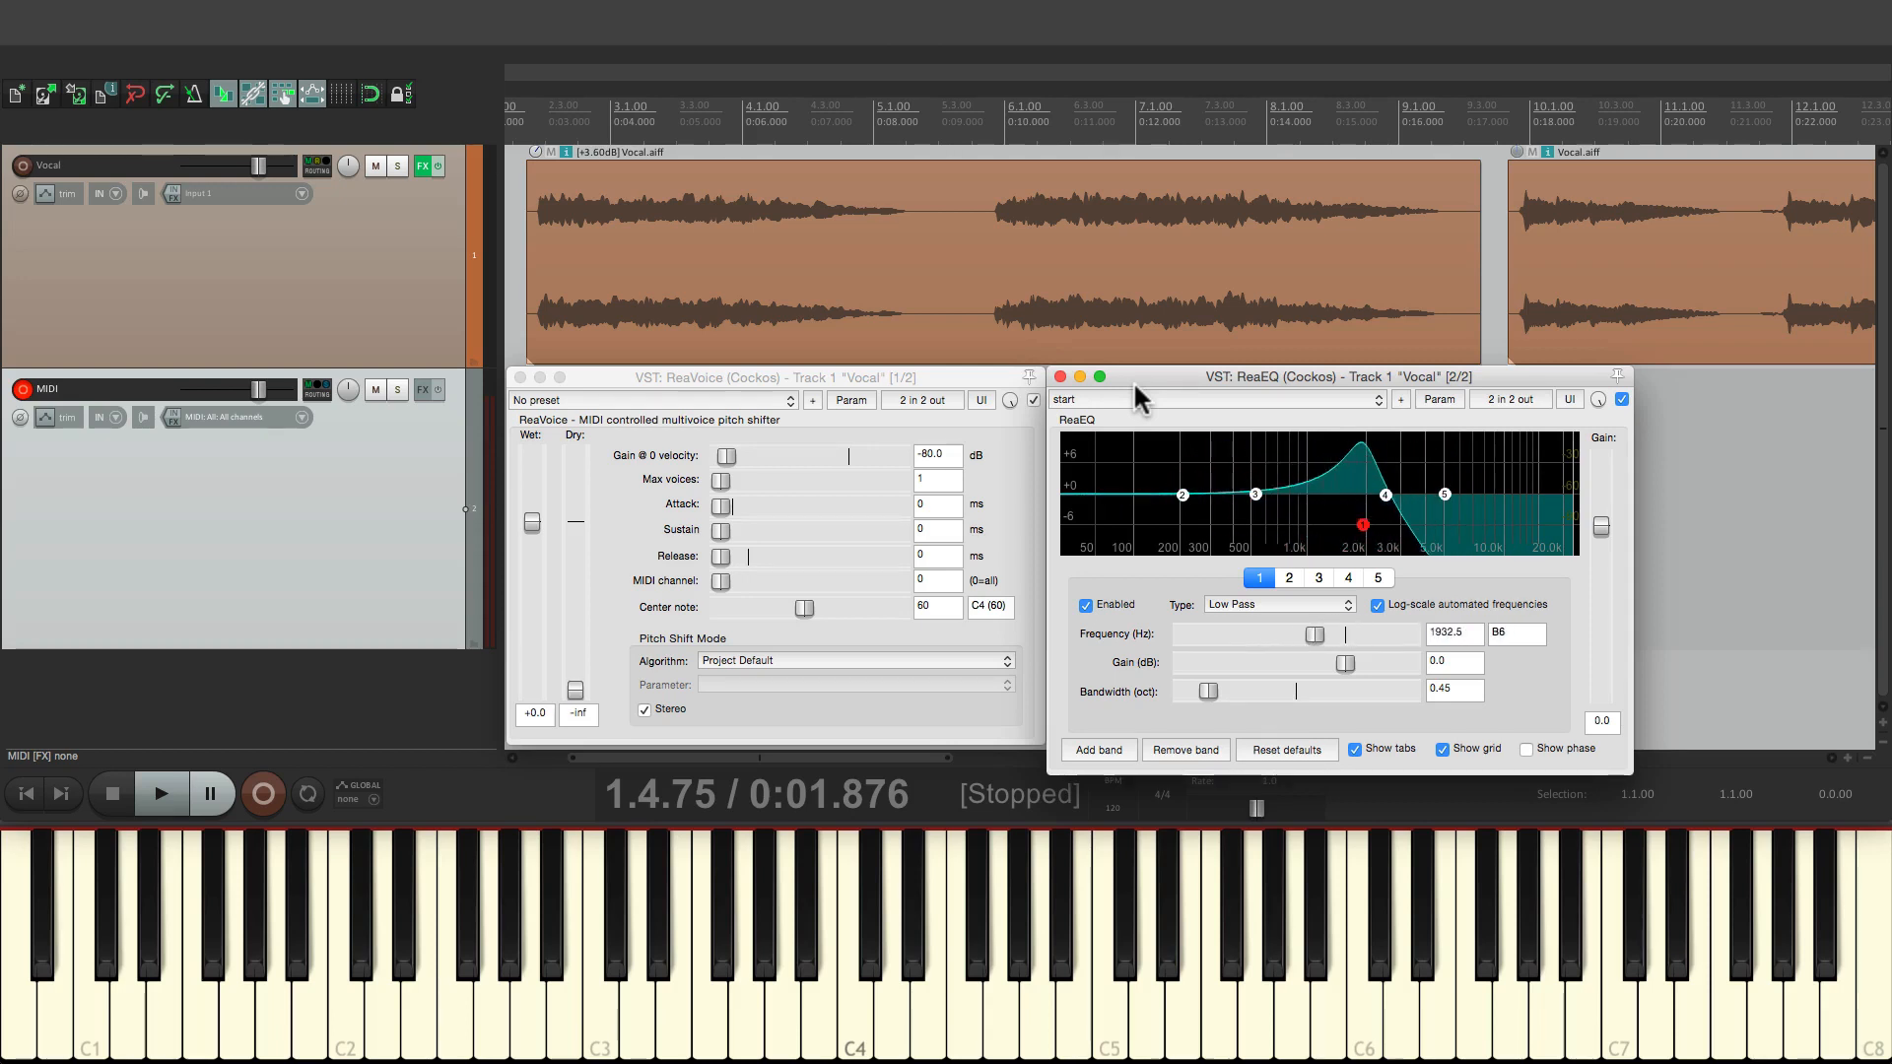
drag(1361, 523, 1461, 523)
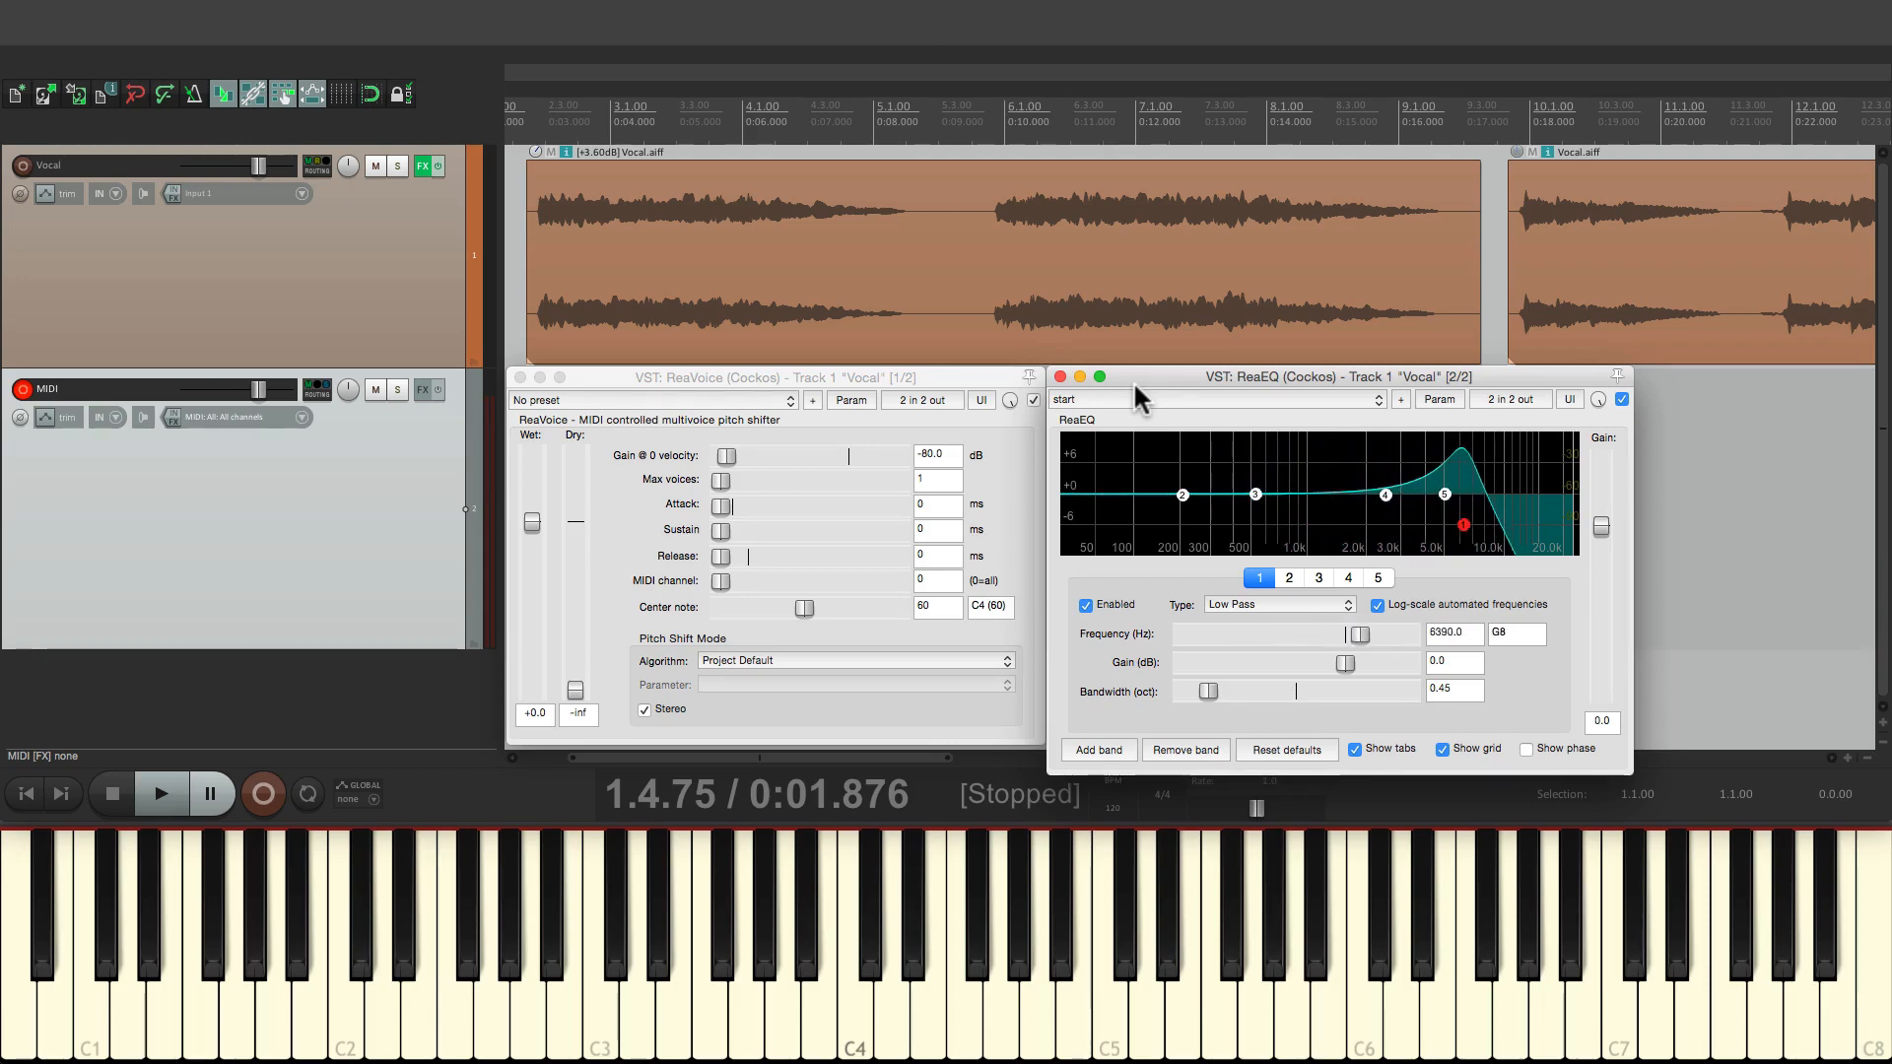
drag(1460, 523, 1317, 524)
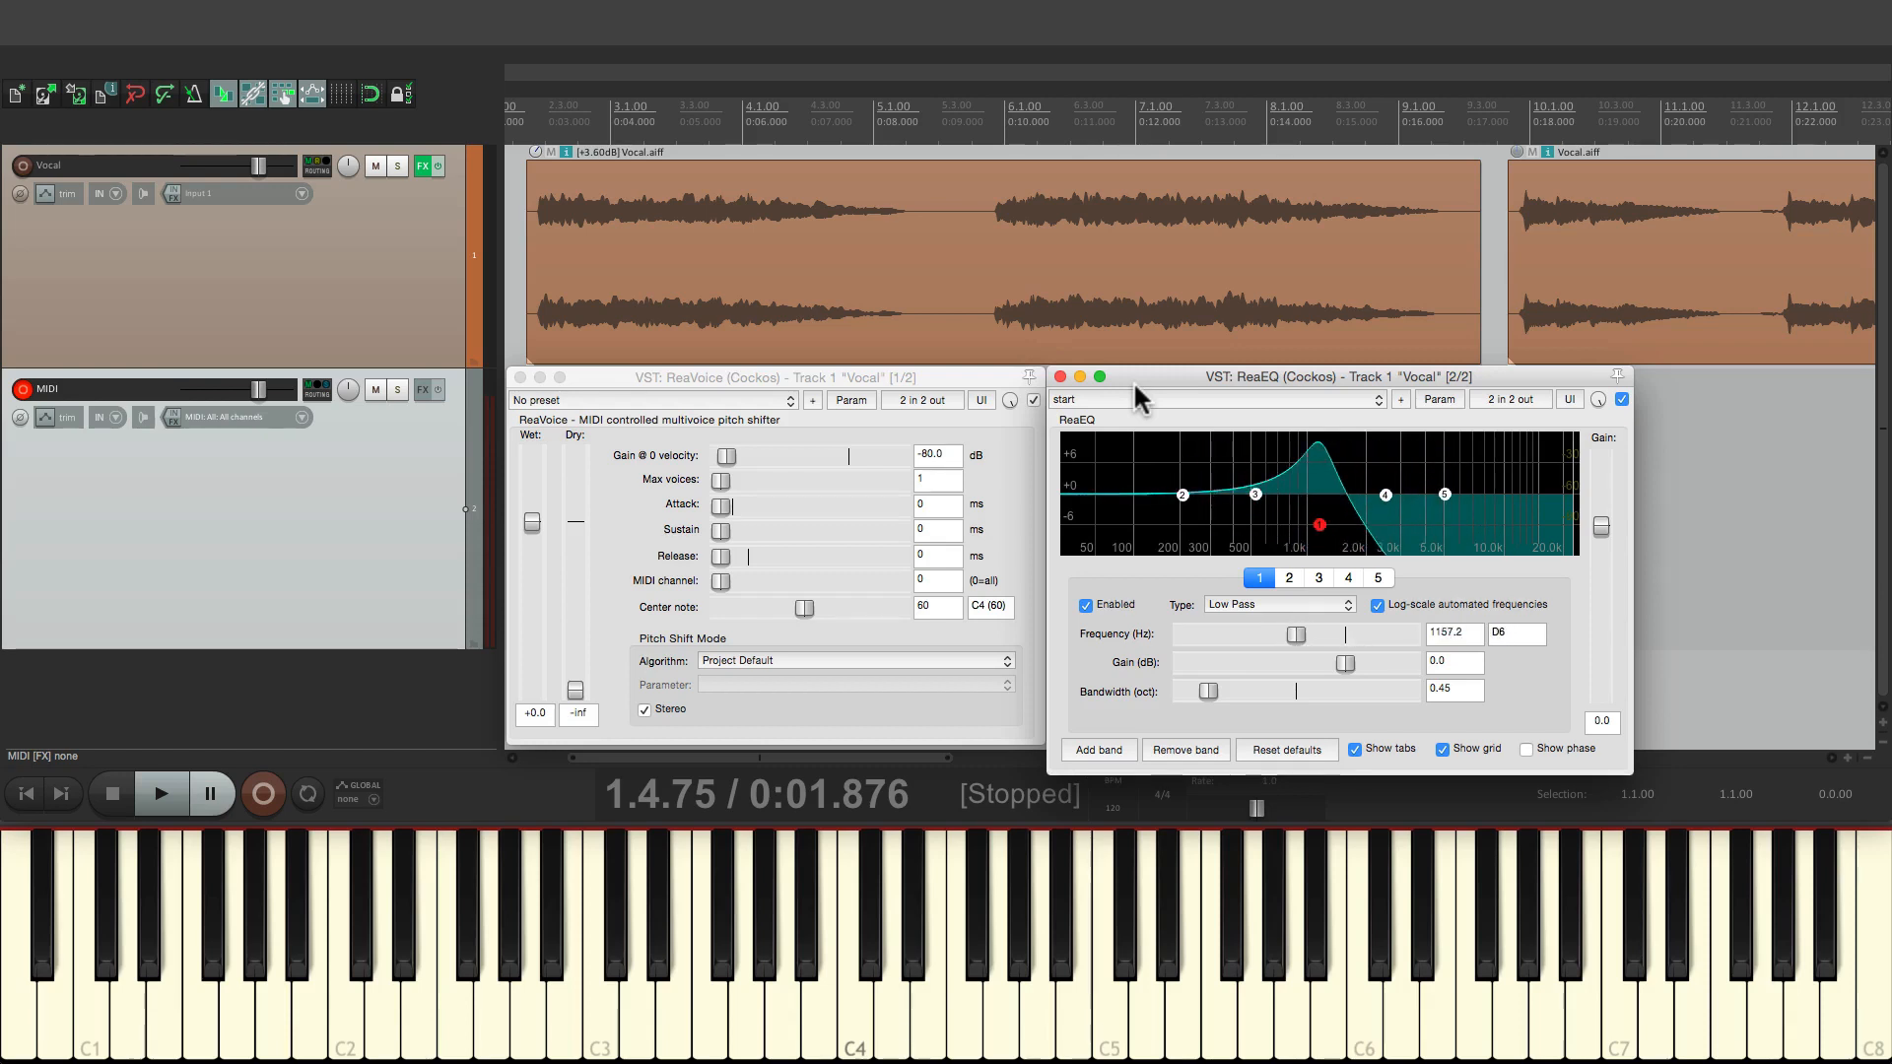
click(160, 794)
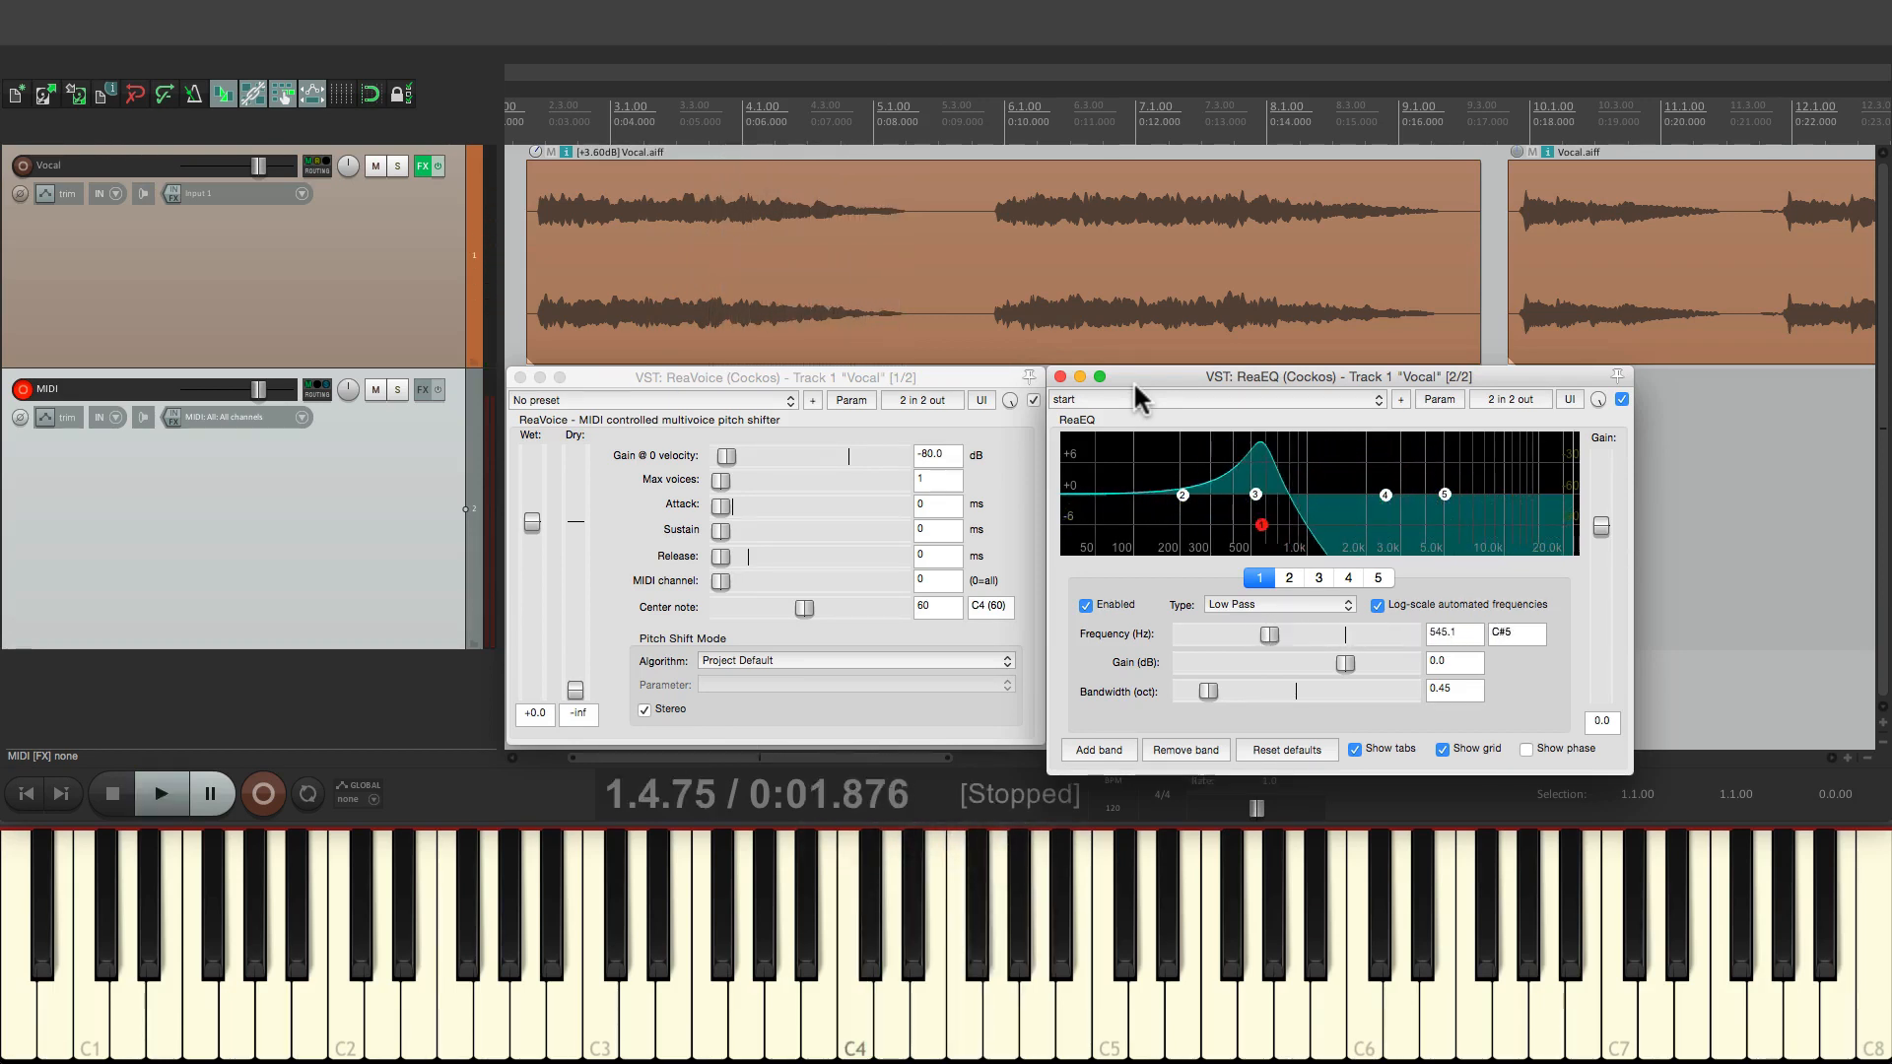
Bypass ReaEQ, raise ReaVoice's Dry fader to +0.0 dB, then stop playback.
click(1621, 398)
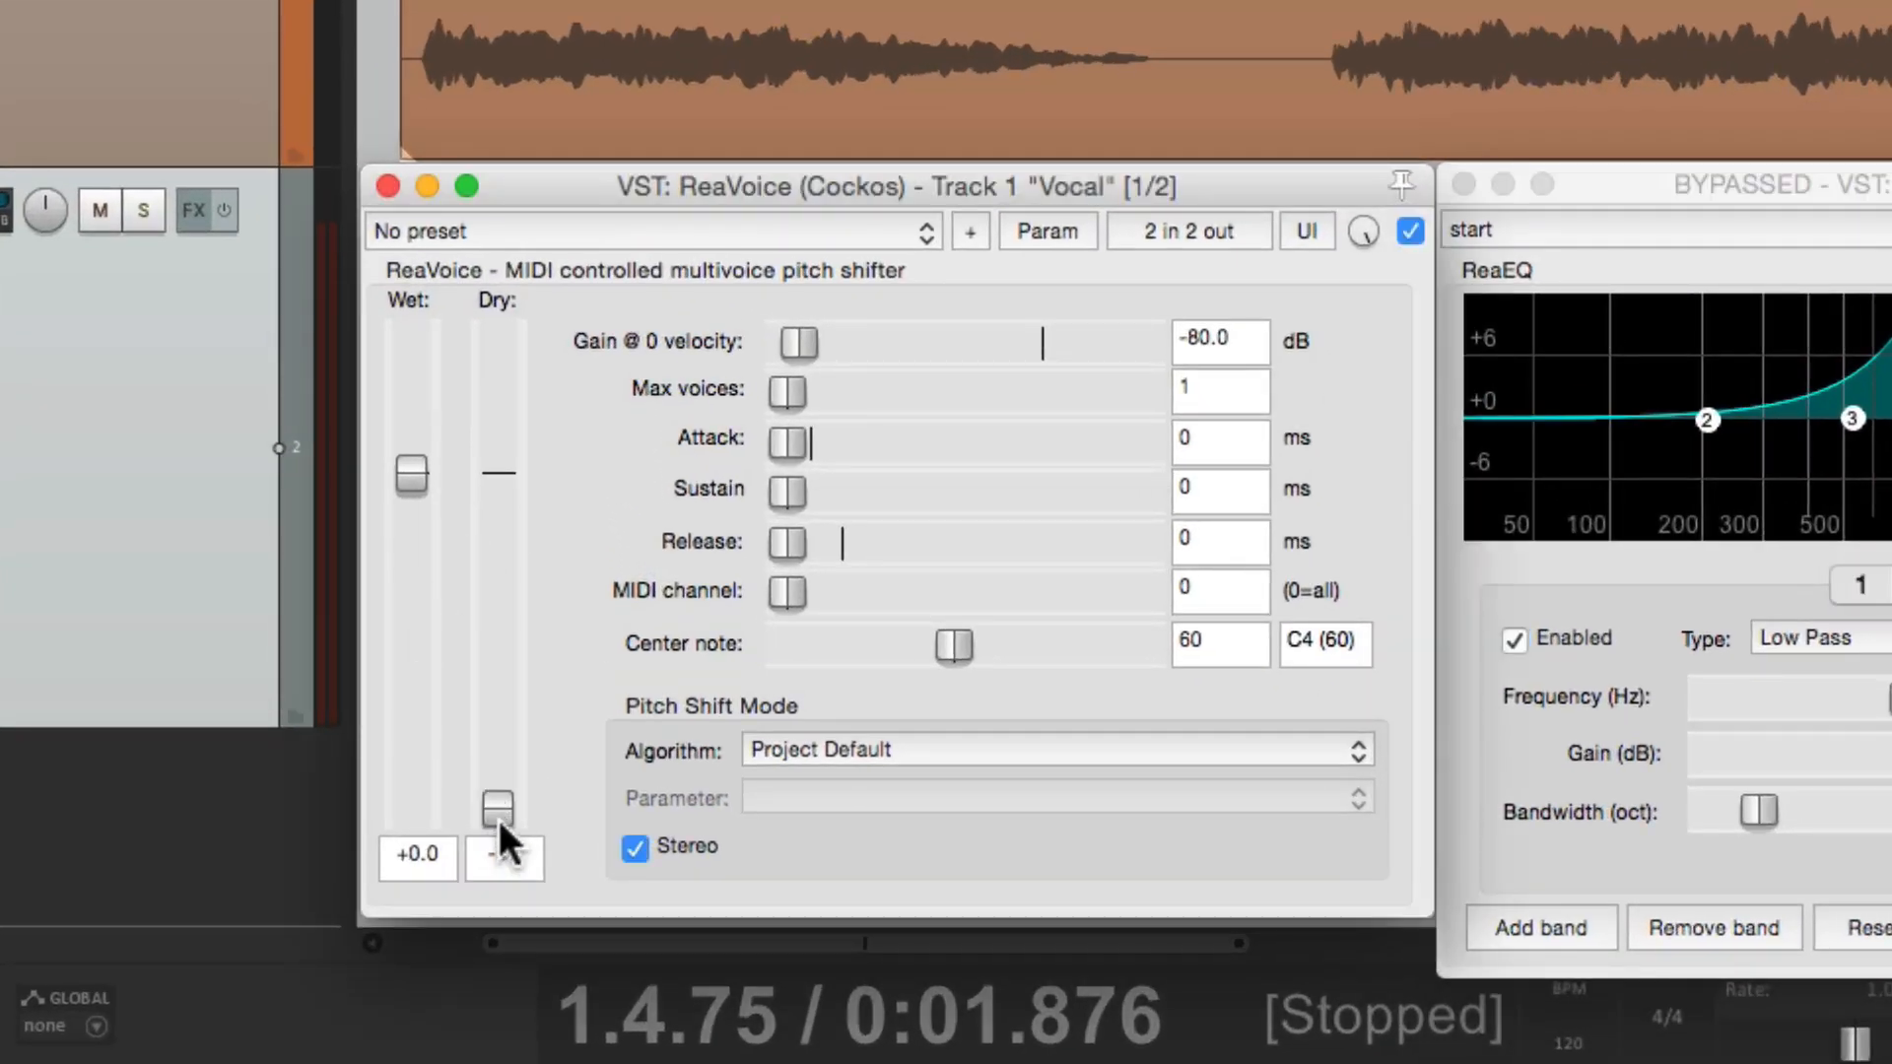
drag(499, 806, 499, 474)
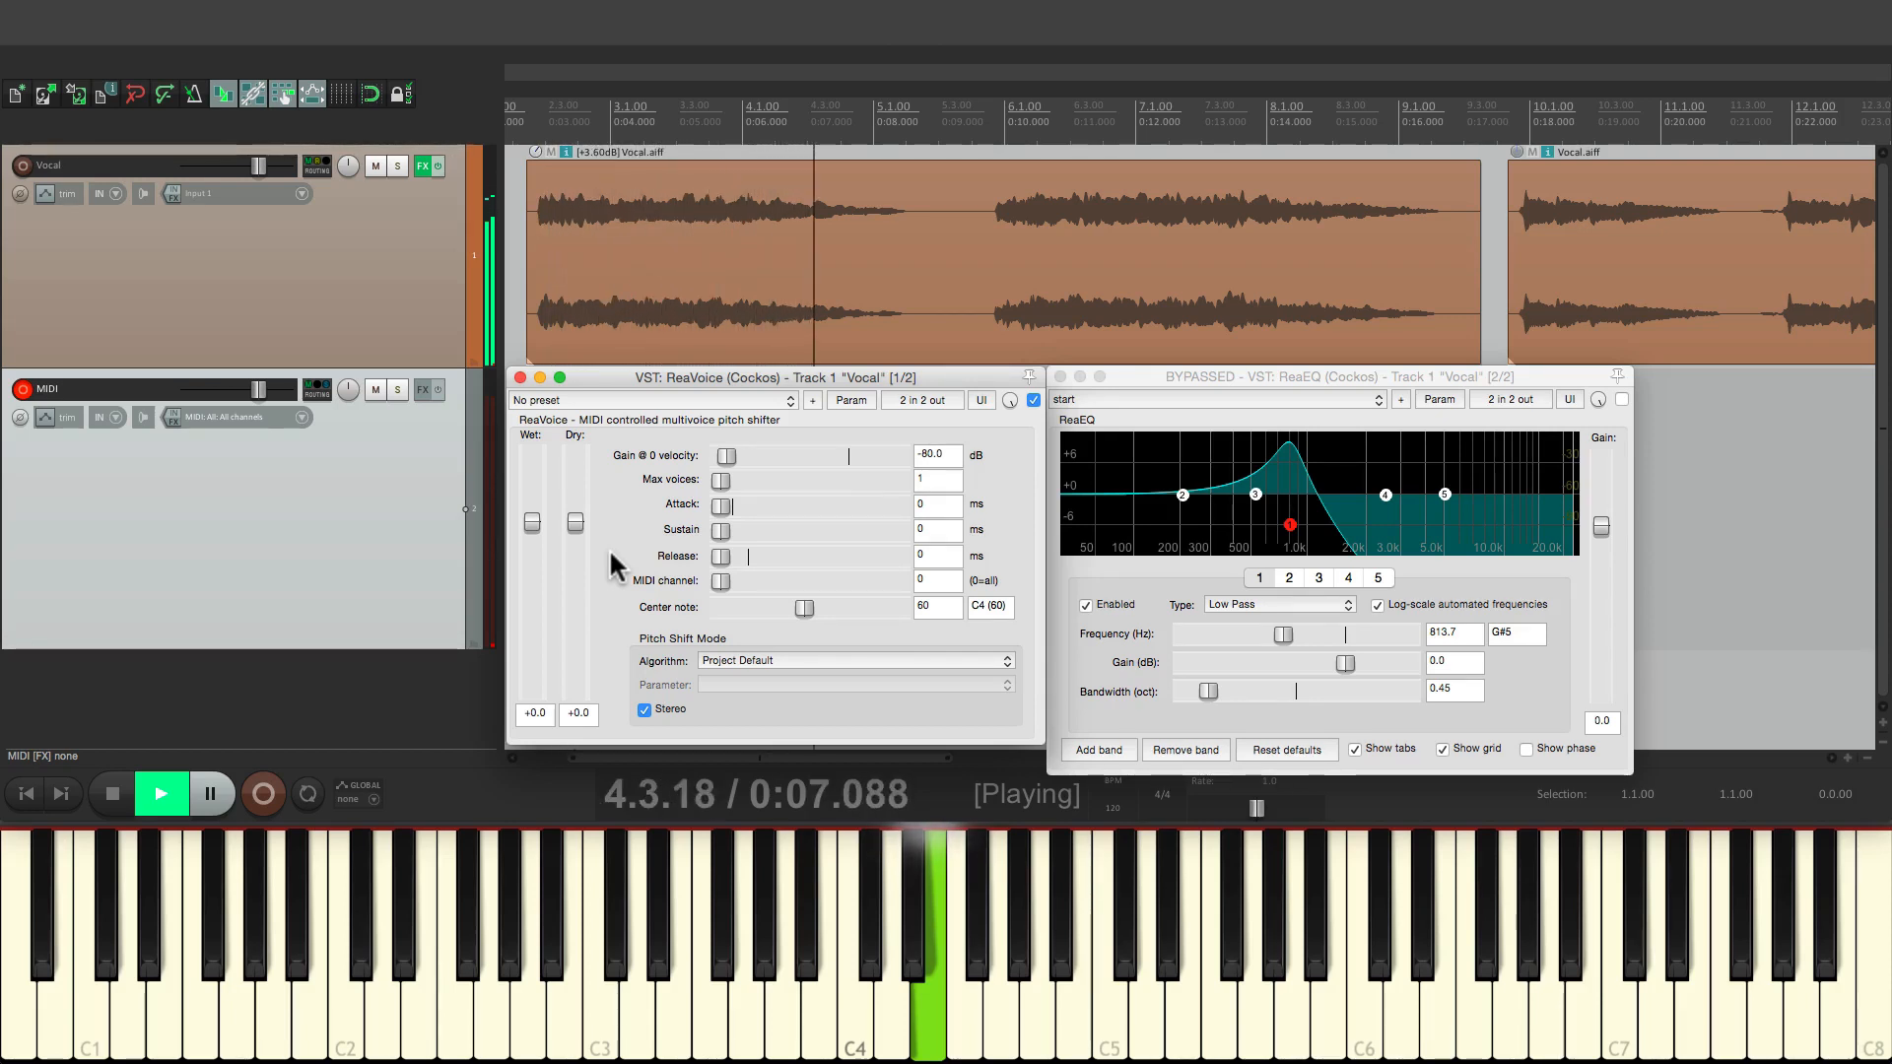
click(161, 794)
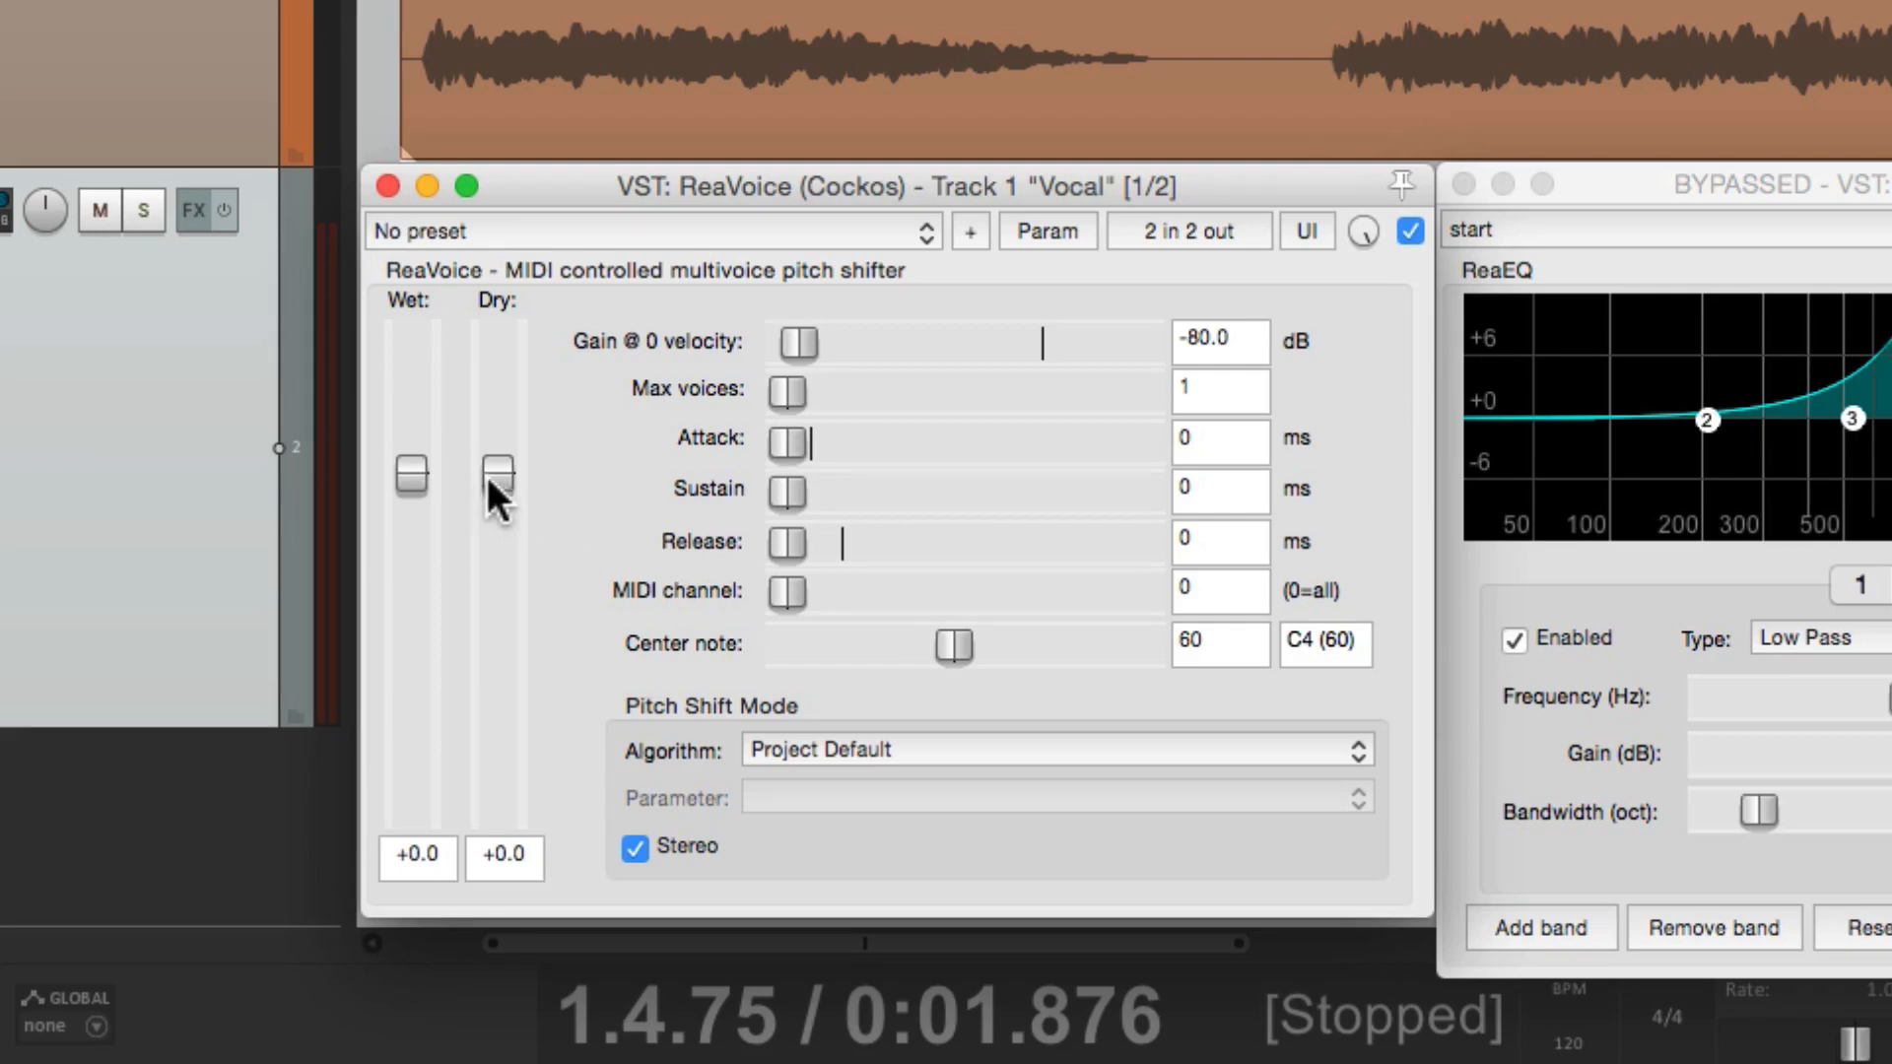
Mute ReaVoice's dry vocal, allow two harmony voices, and audition.
drag(496, 470, 497, 808)
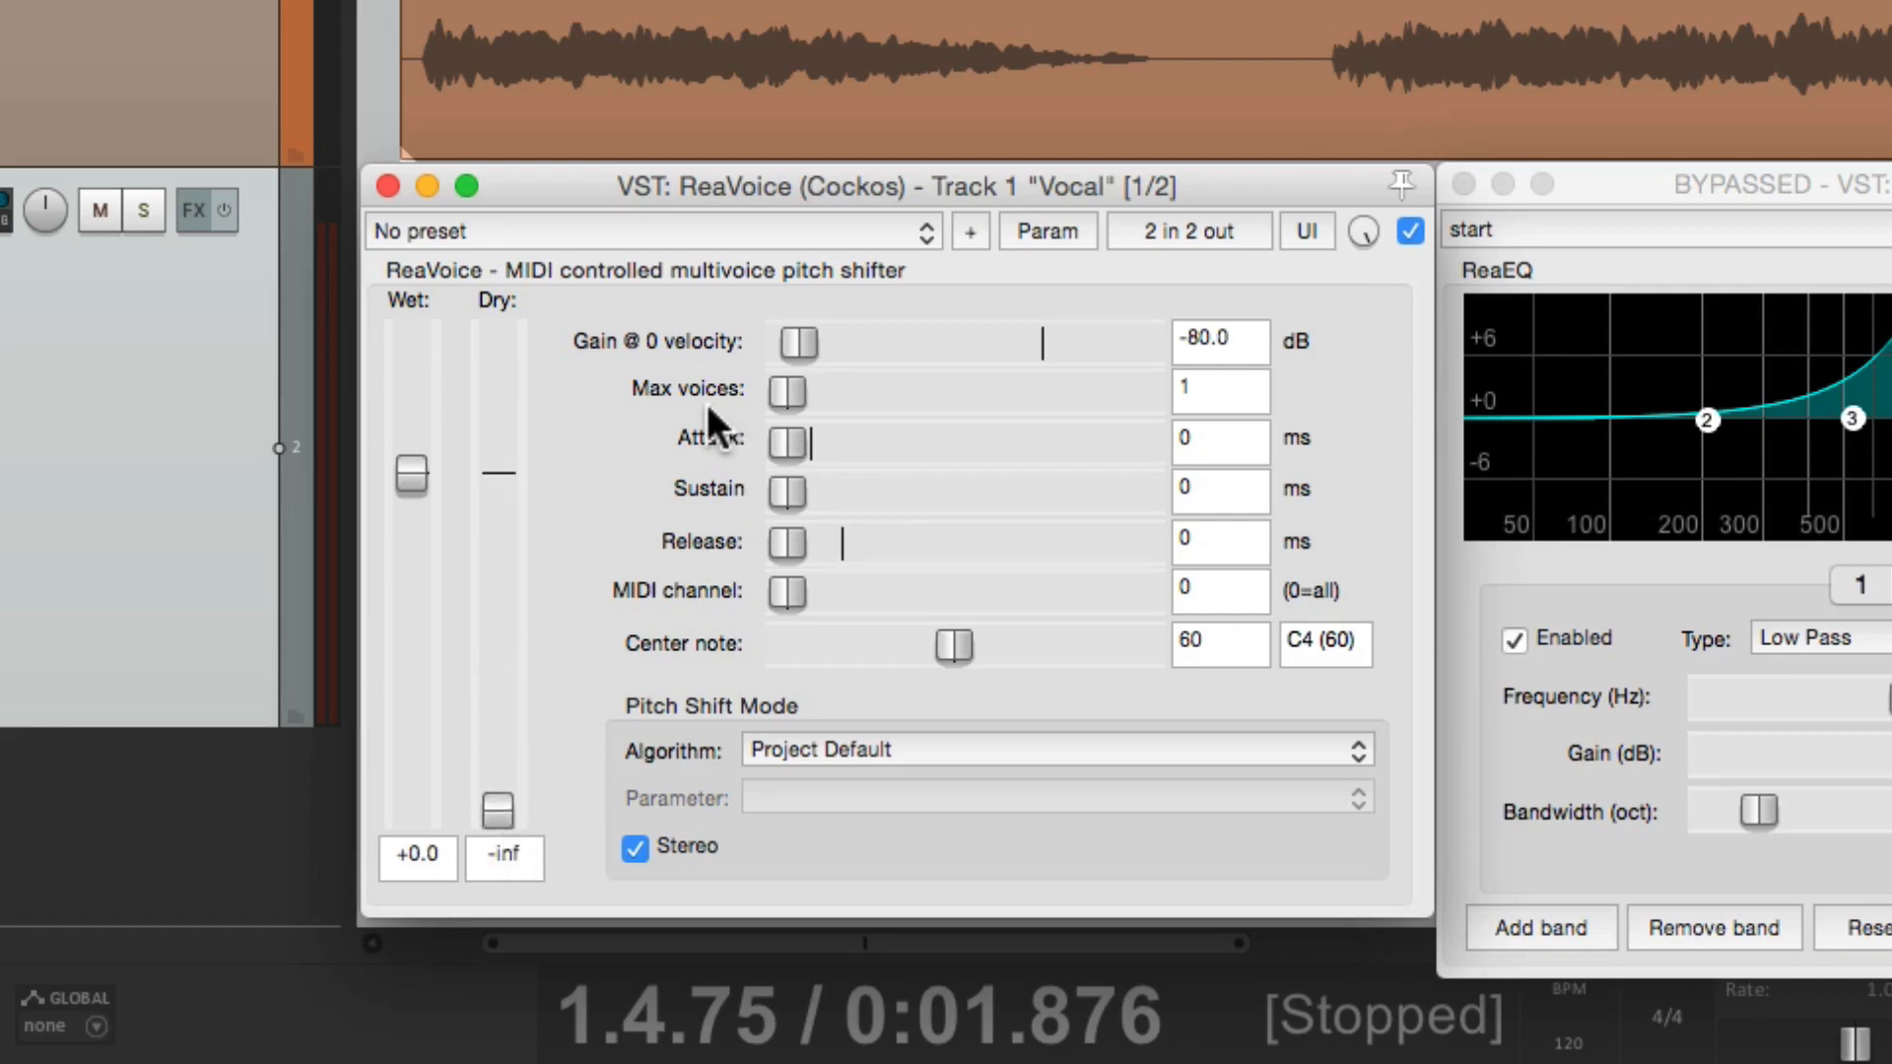
drag(784, 391, 844, 391)
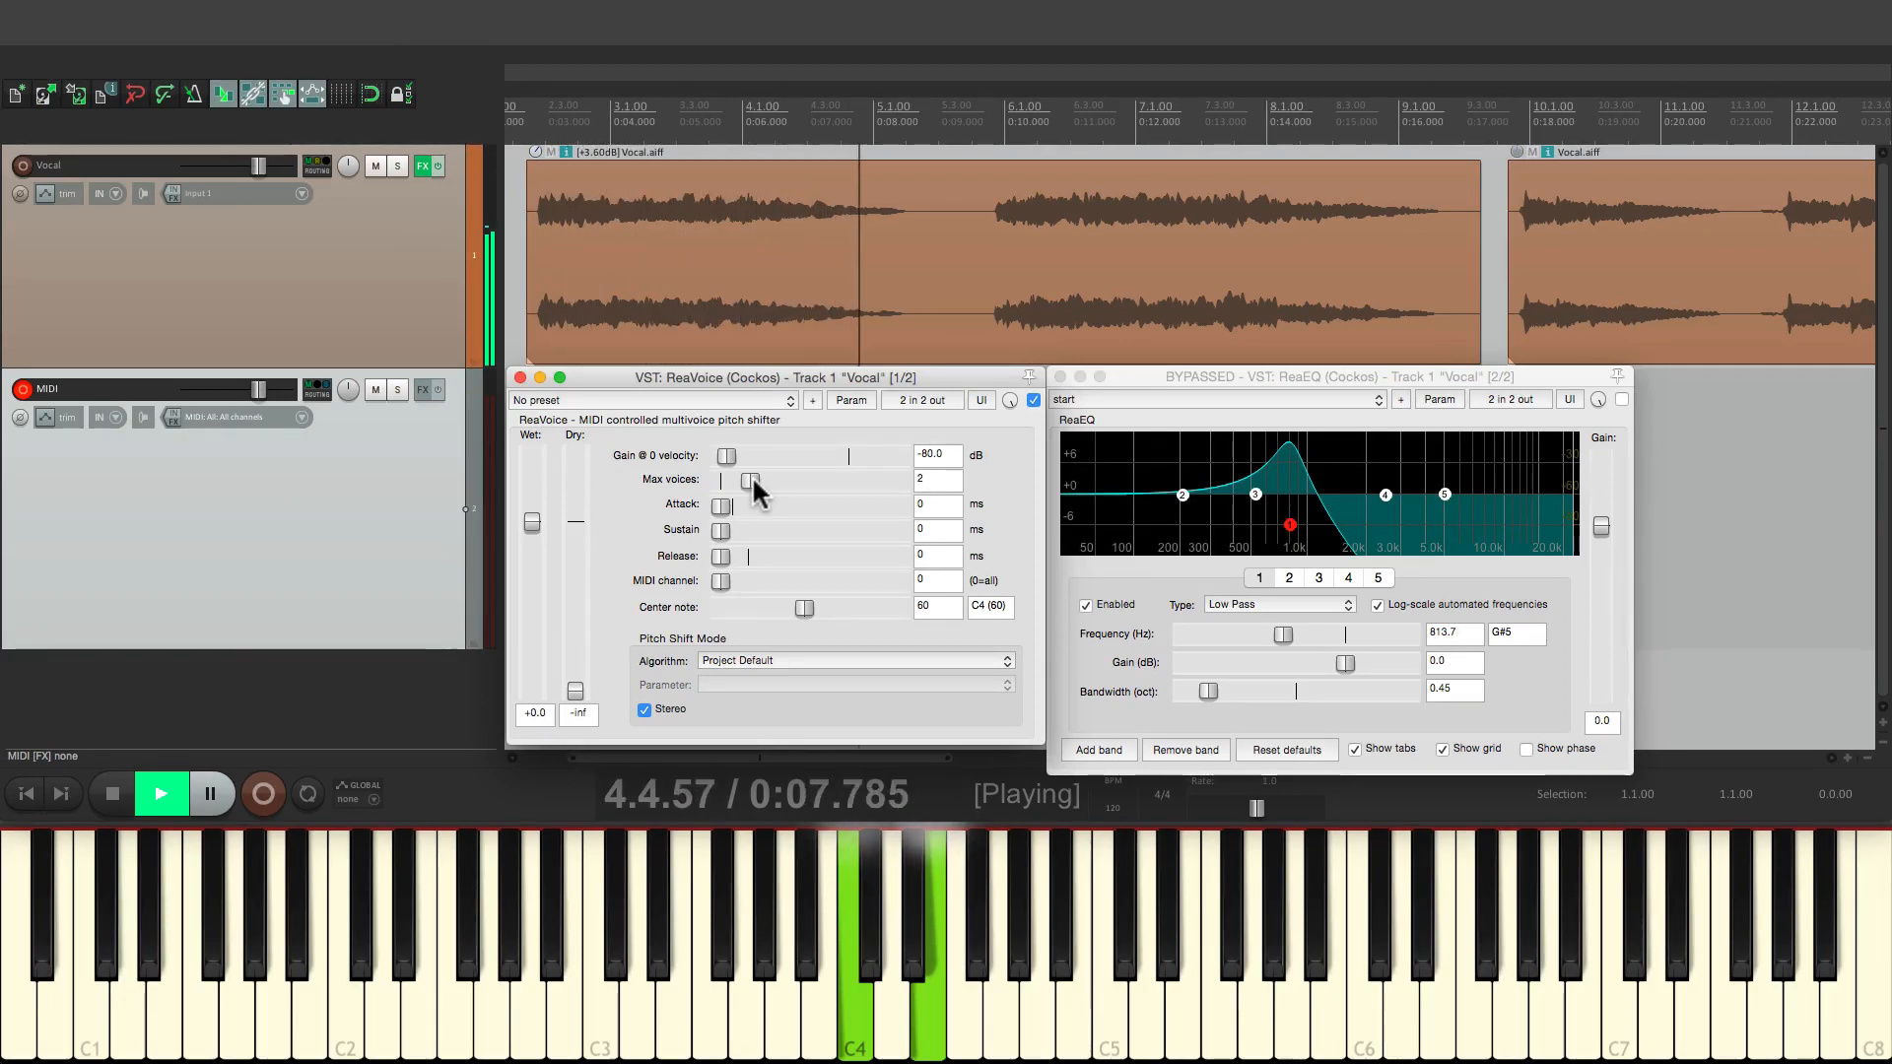
click(110, 793)
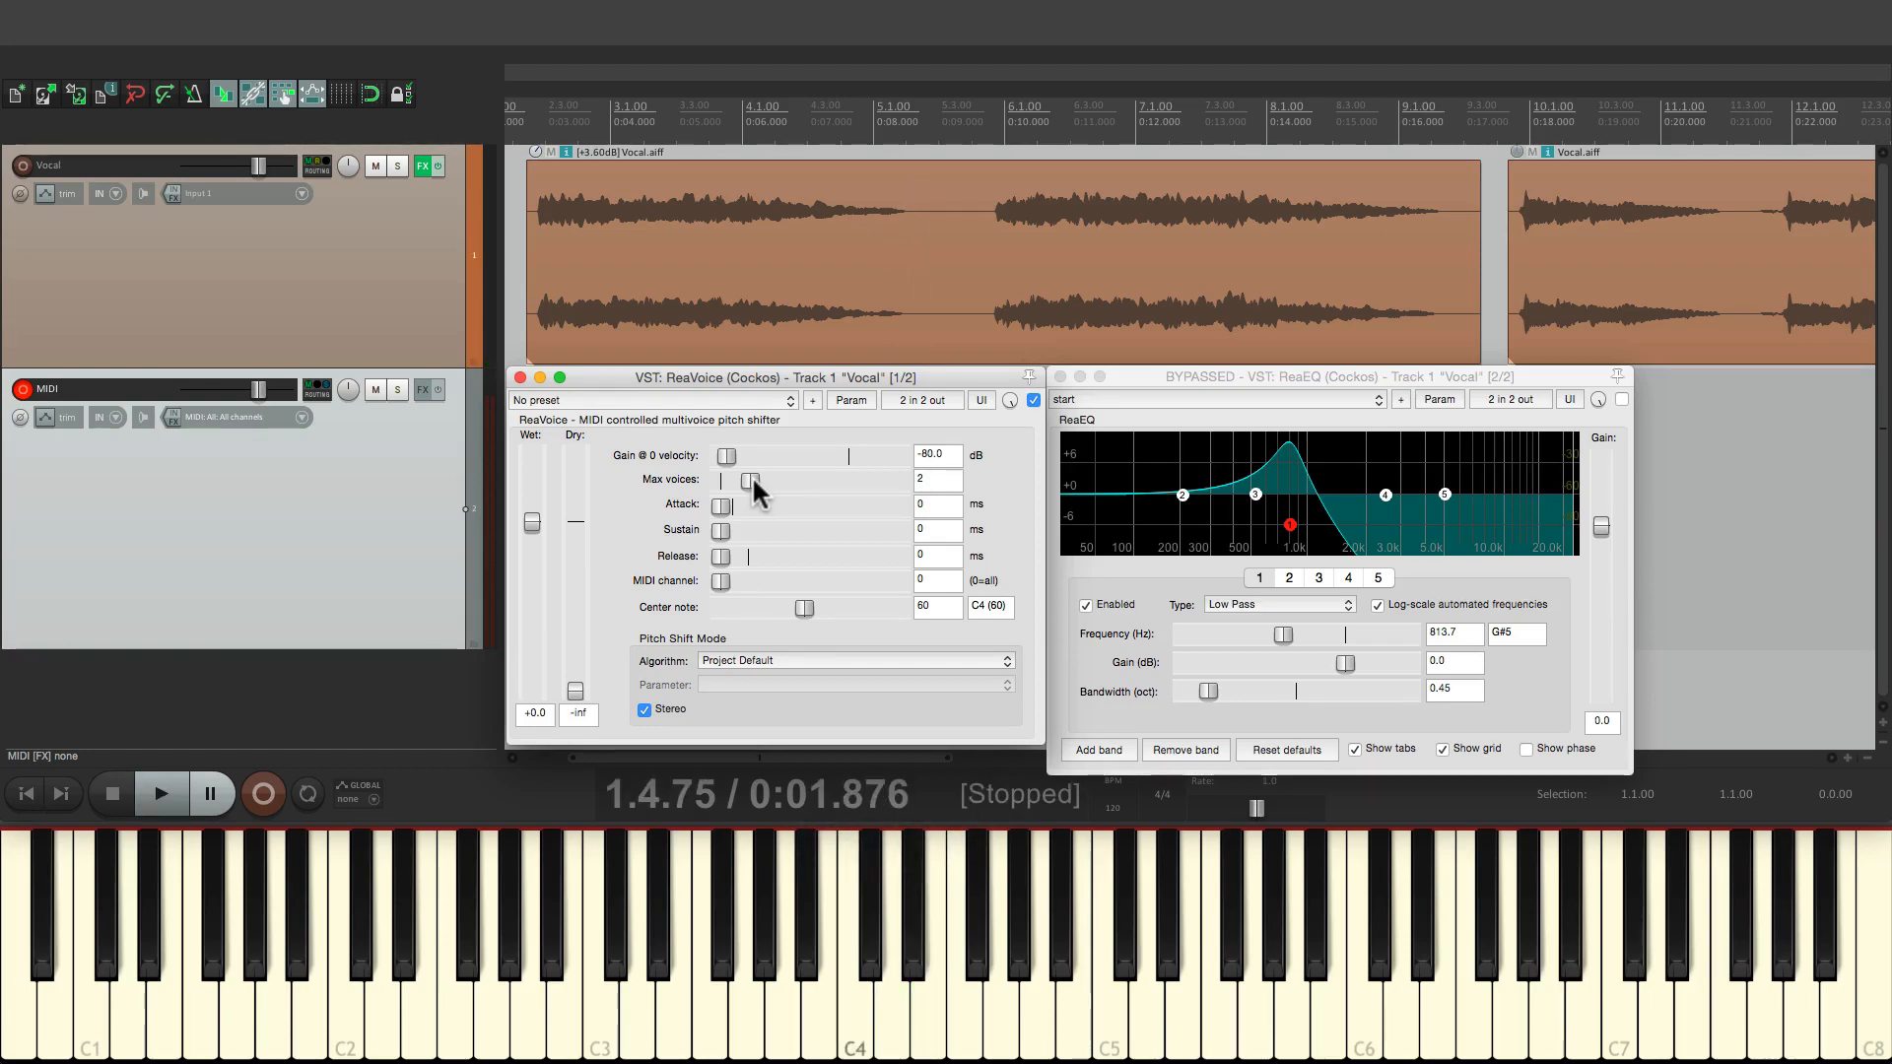
click(161, 794)
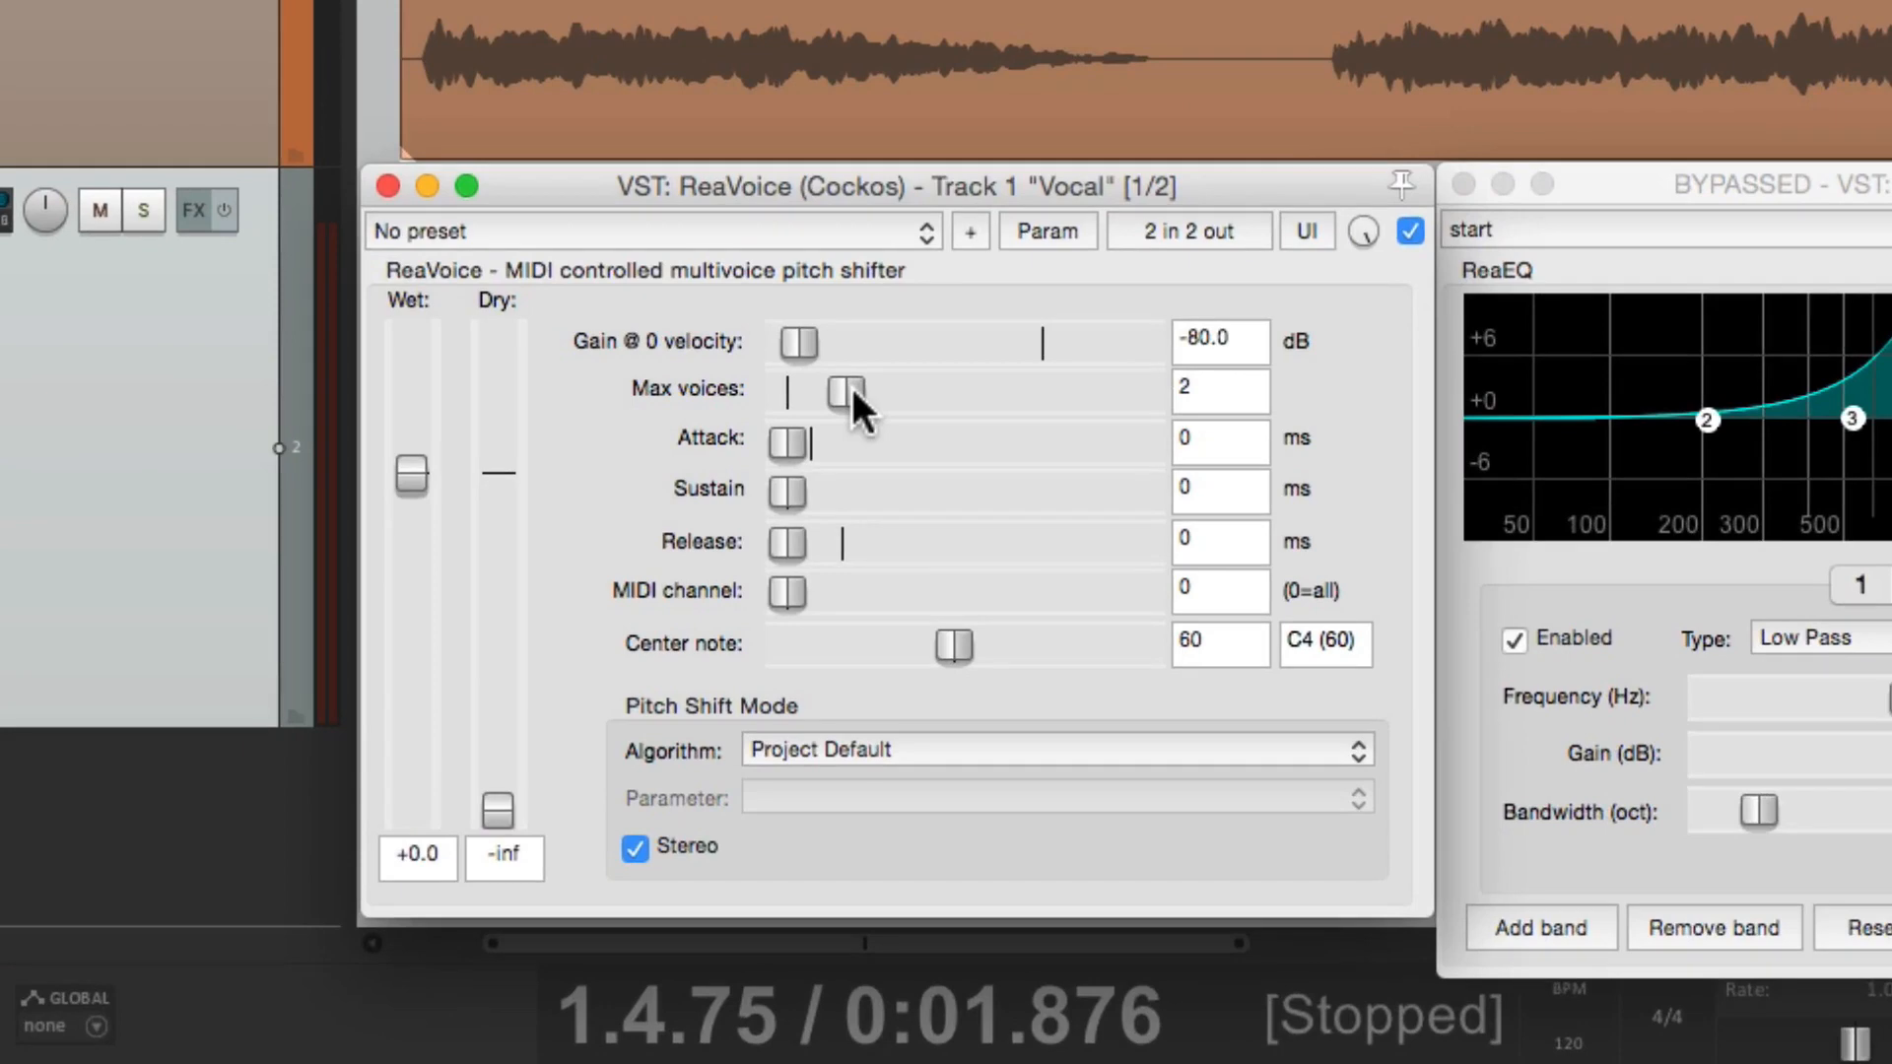
Raise ReaVoice's max voices to 3, then 4, auditioning each setting.
drag(844, 392, 871, 392)
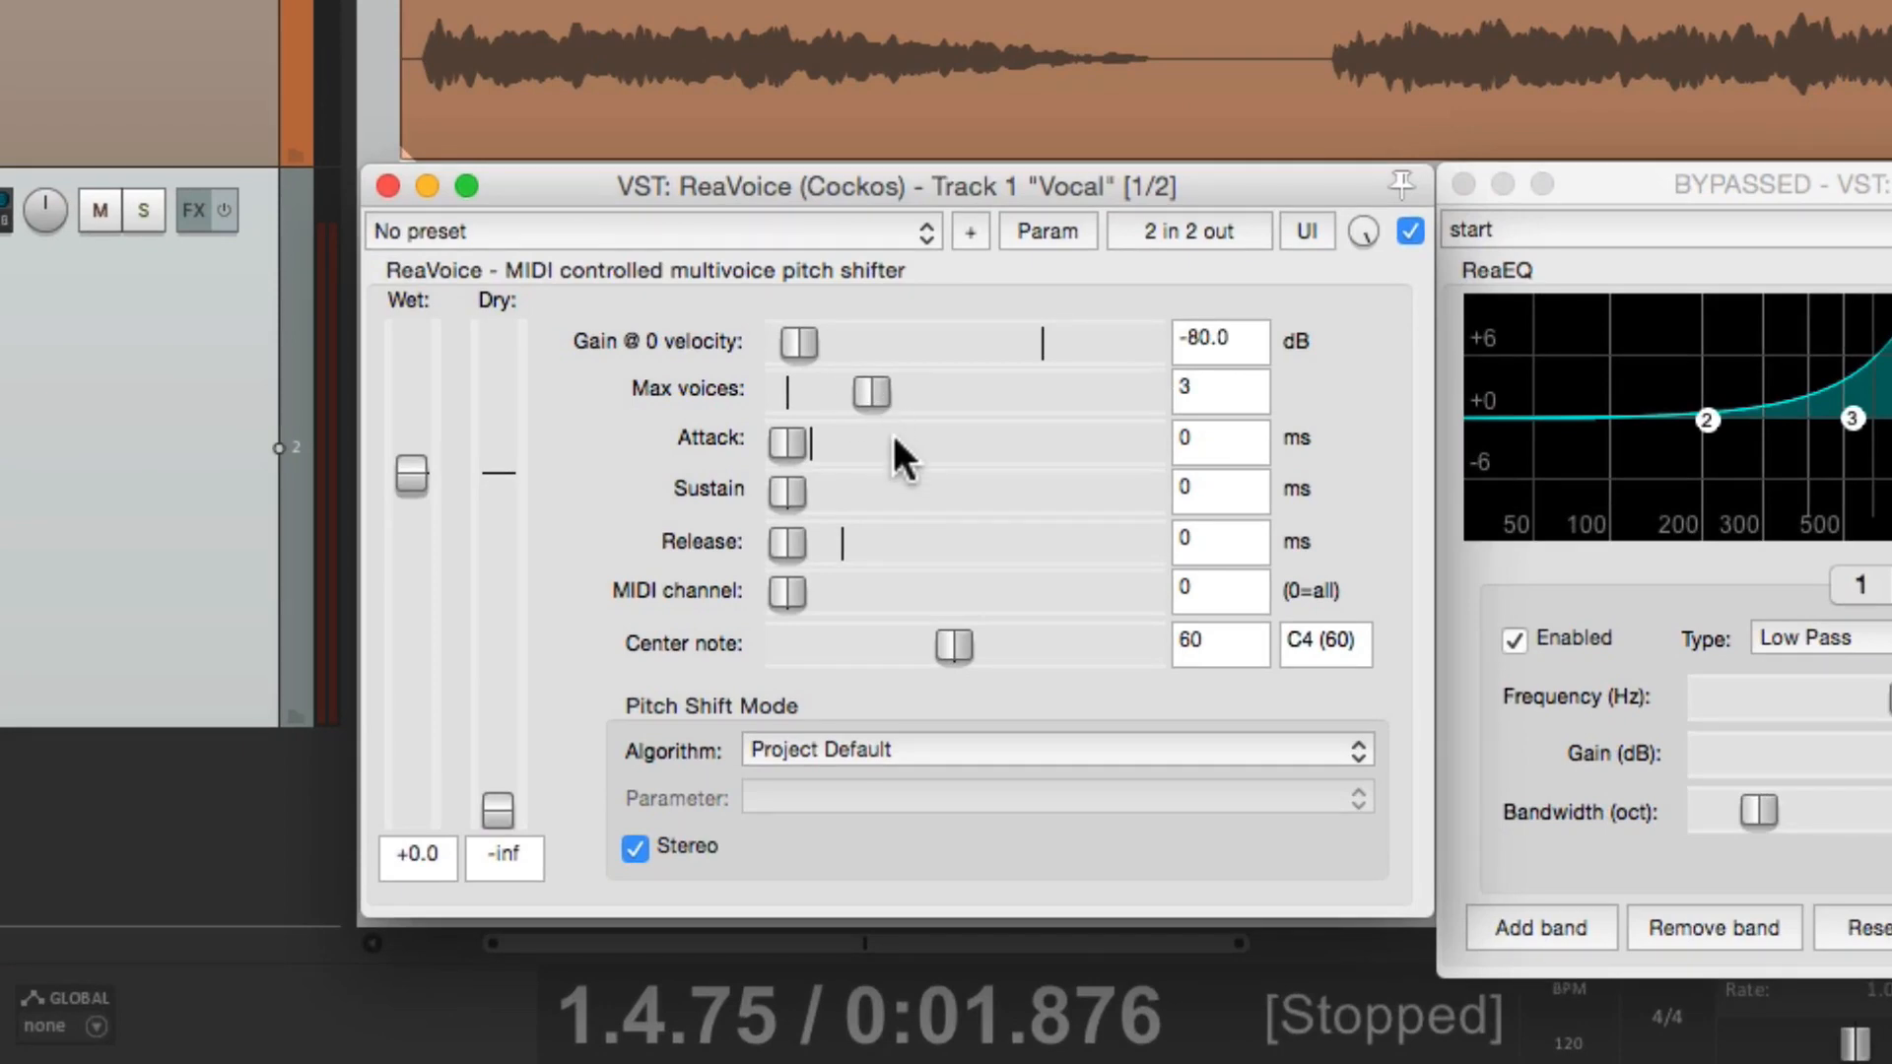
click(161, 792)
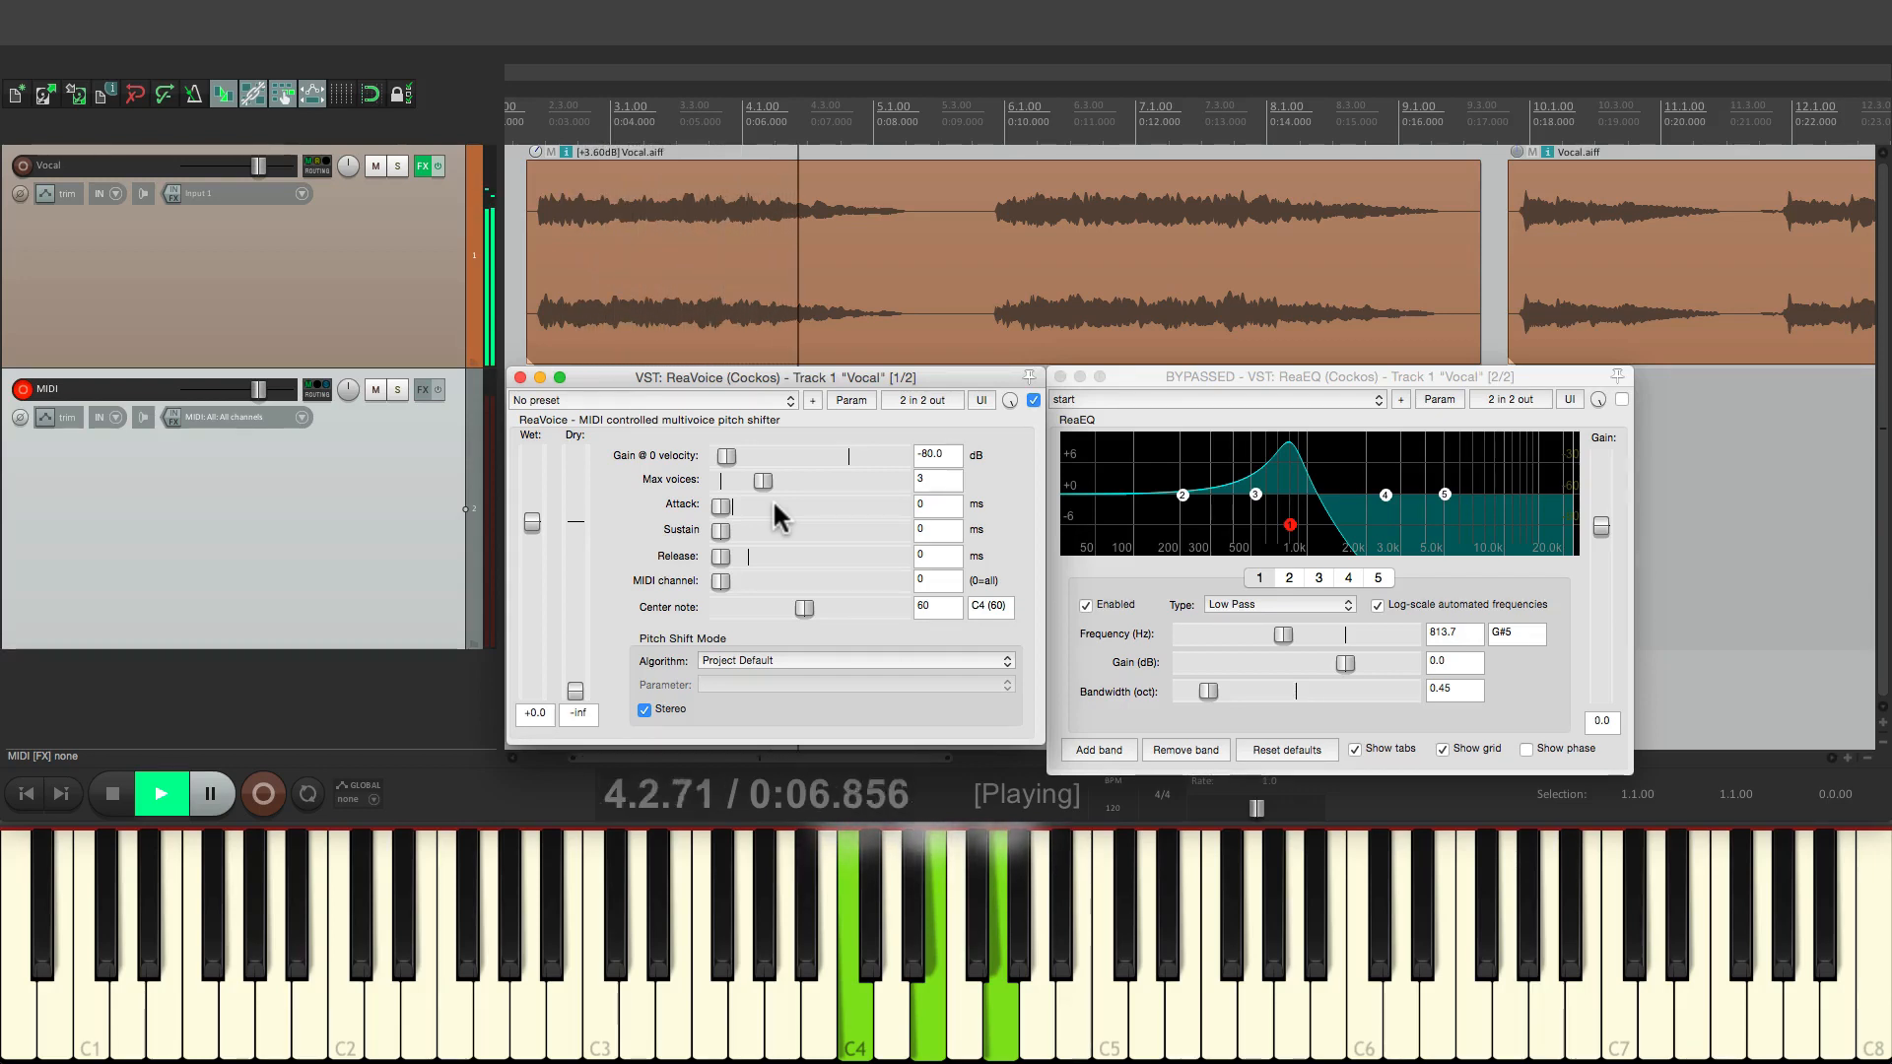
click(161, 794)
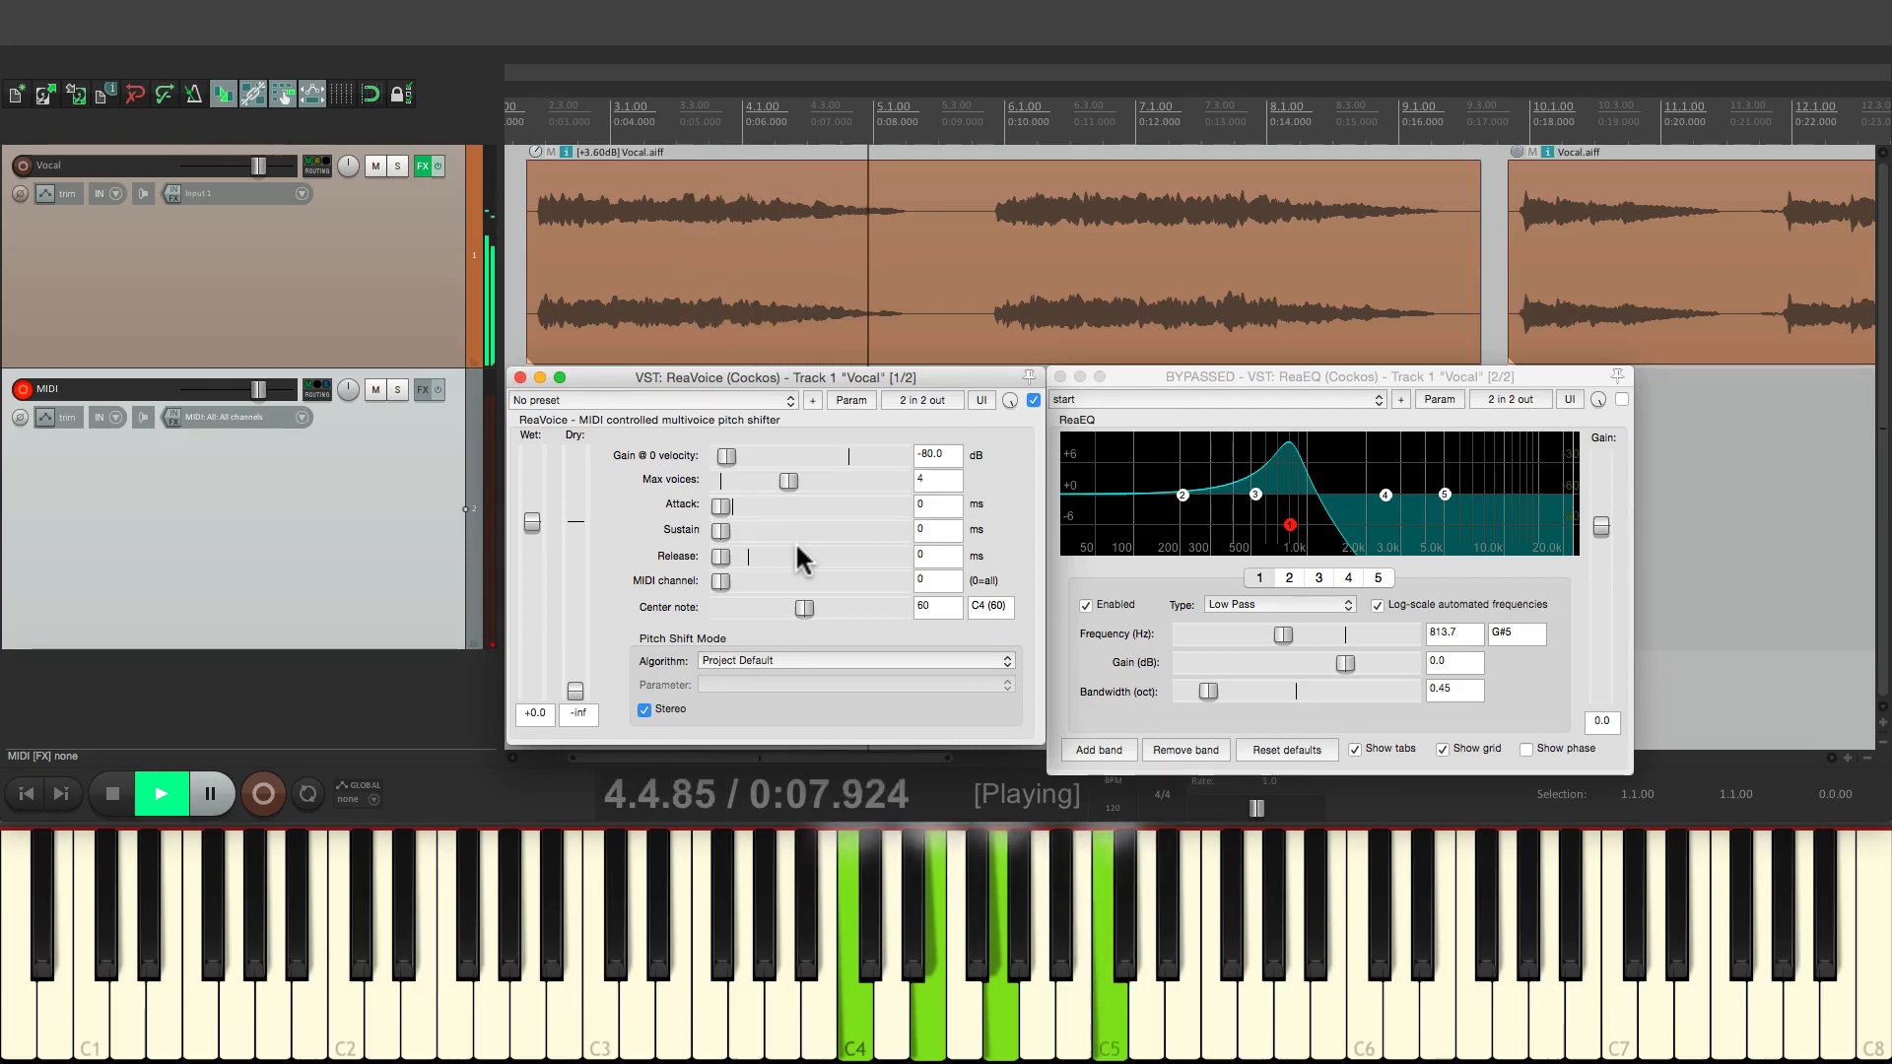
click(160, 794)
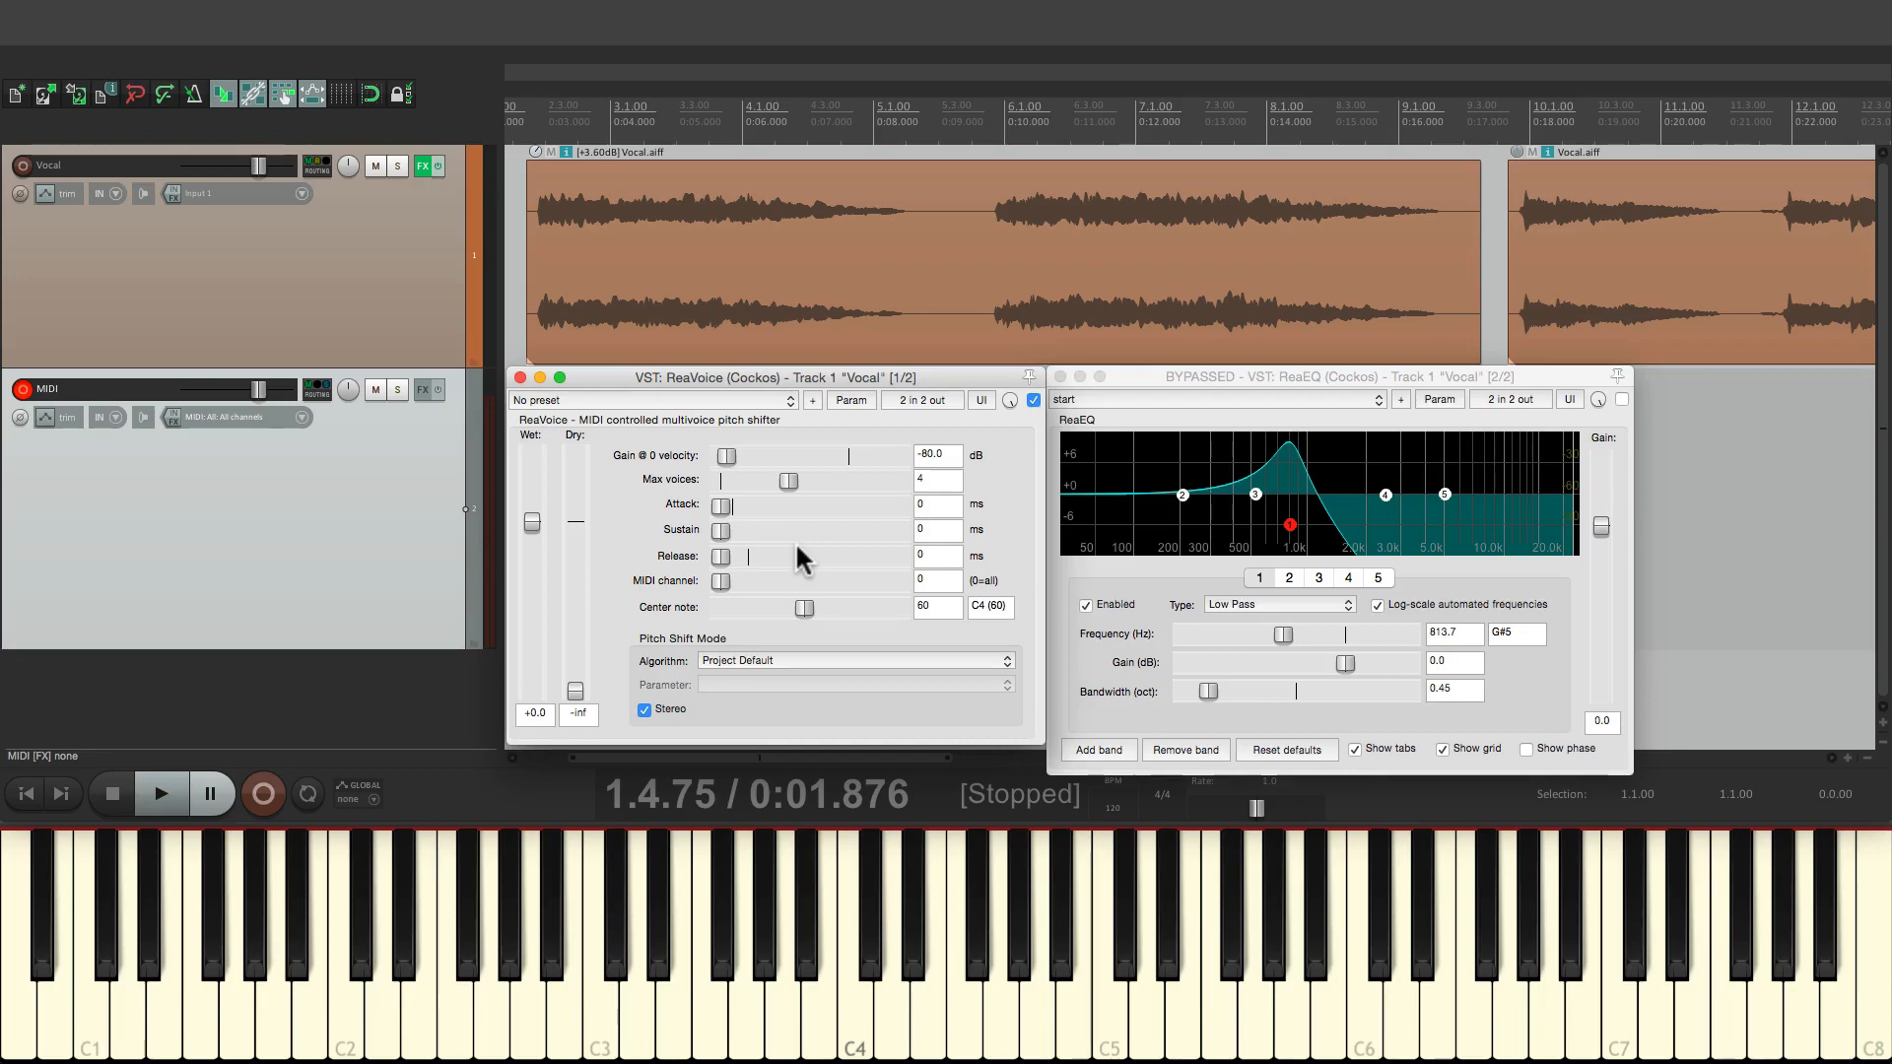
click(161, 794)
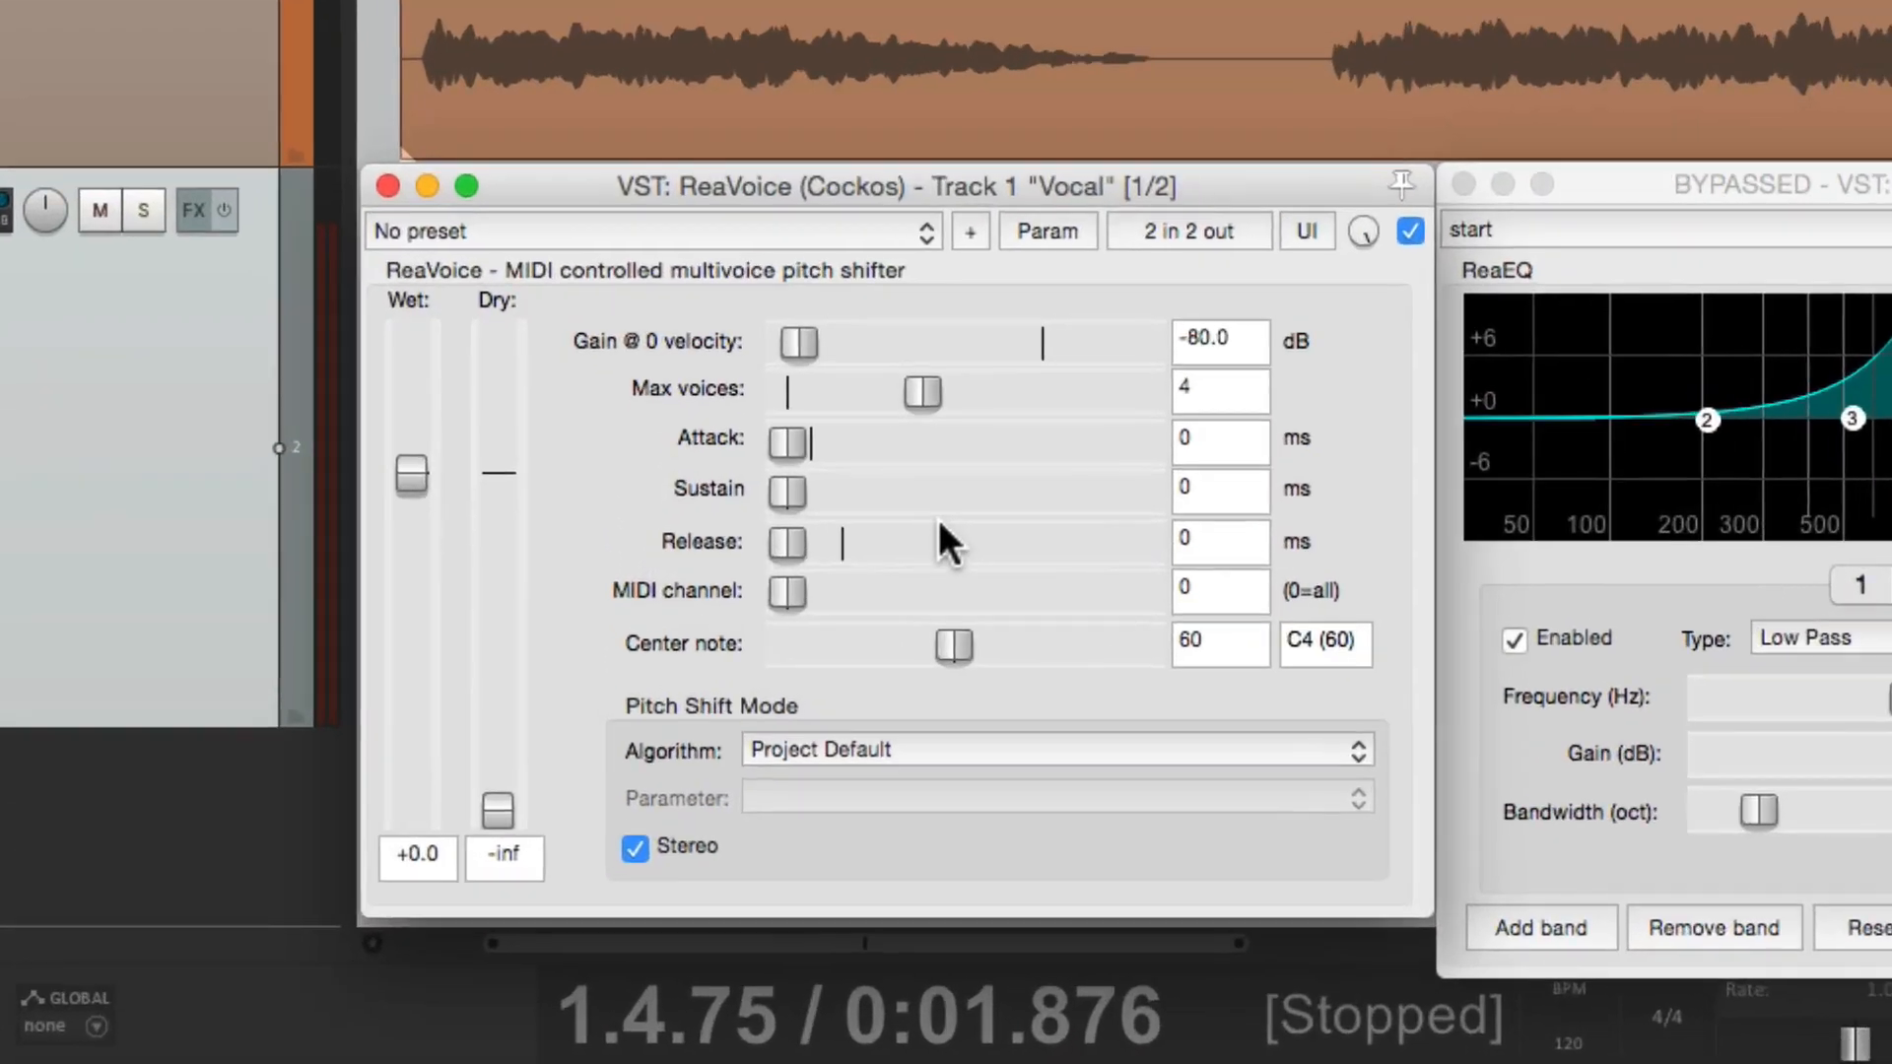
mouse_move(802, 471)
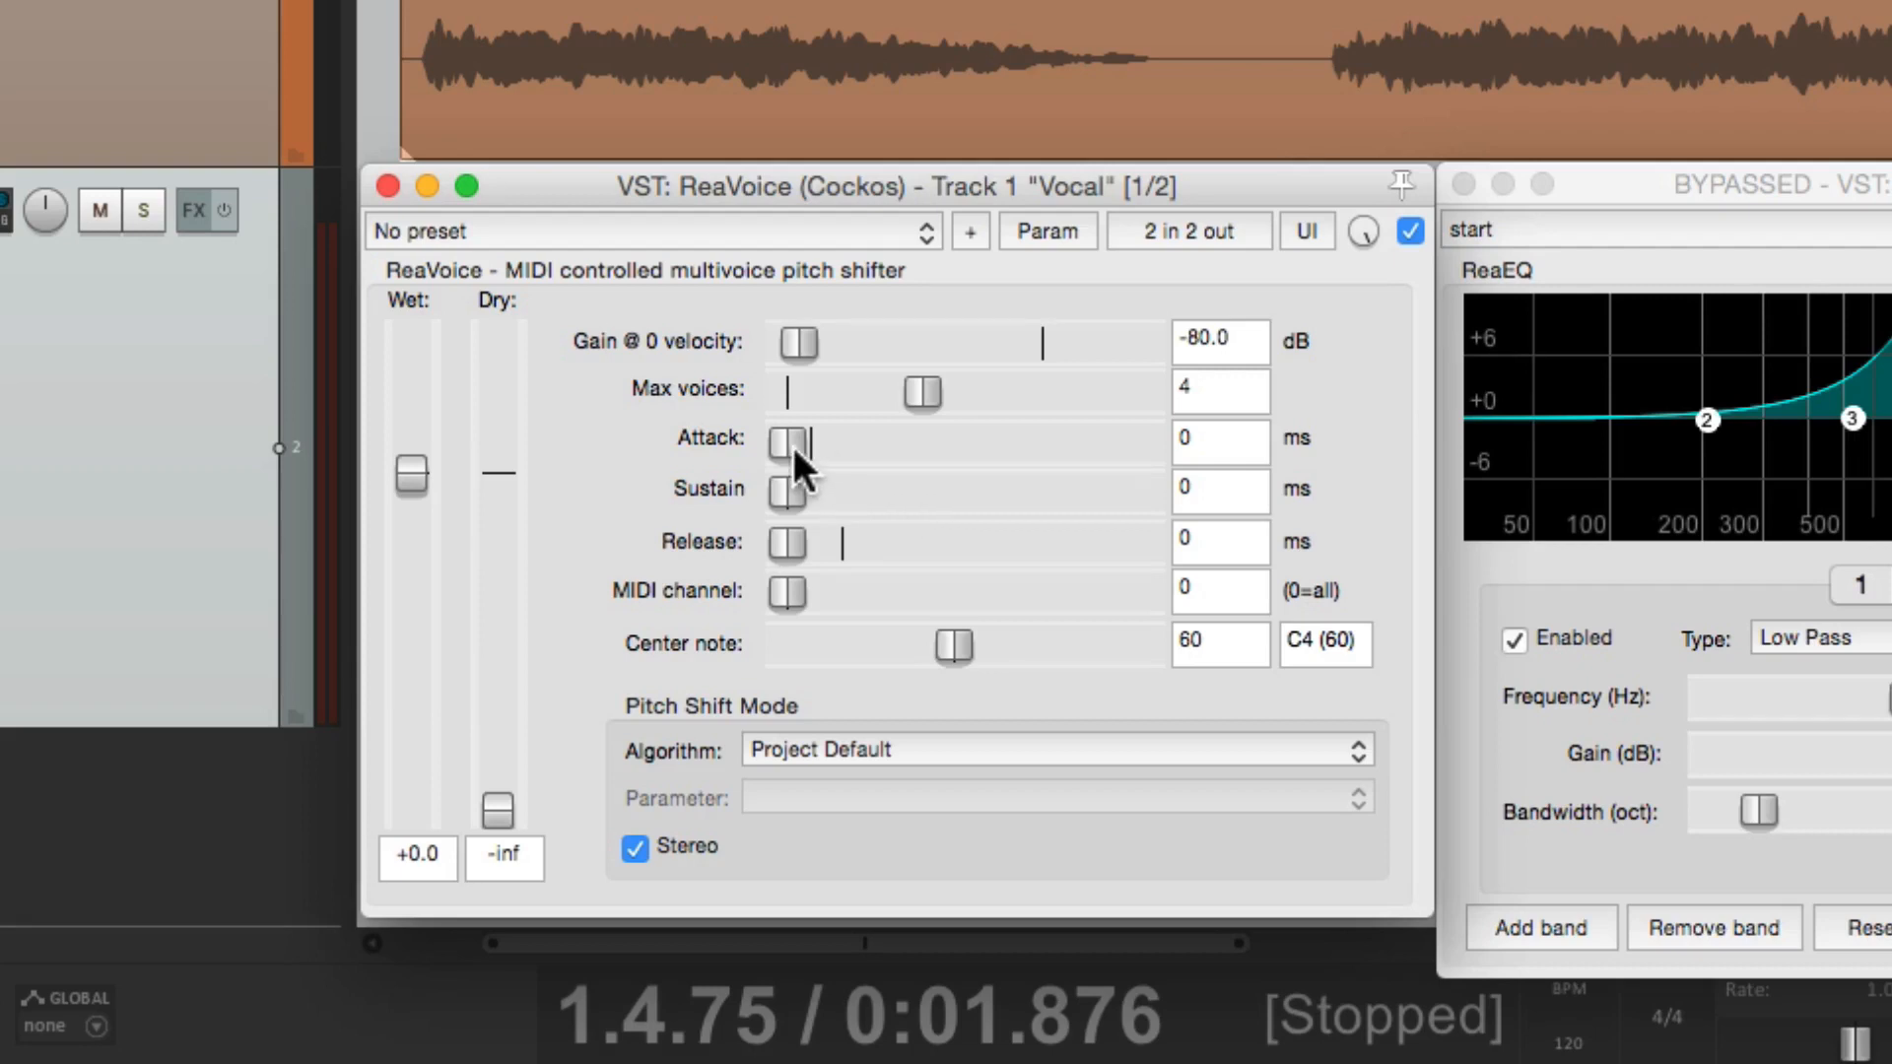
Set ReaVoice to 5 ms attack, 100 ms release, élastique 3.1.4 Pro algorithm, and audition.
drag(785, 542, 840, 543)
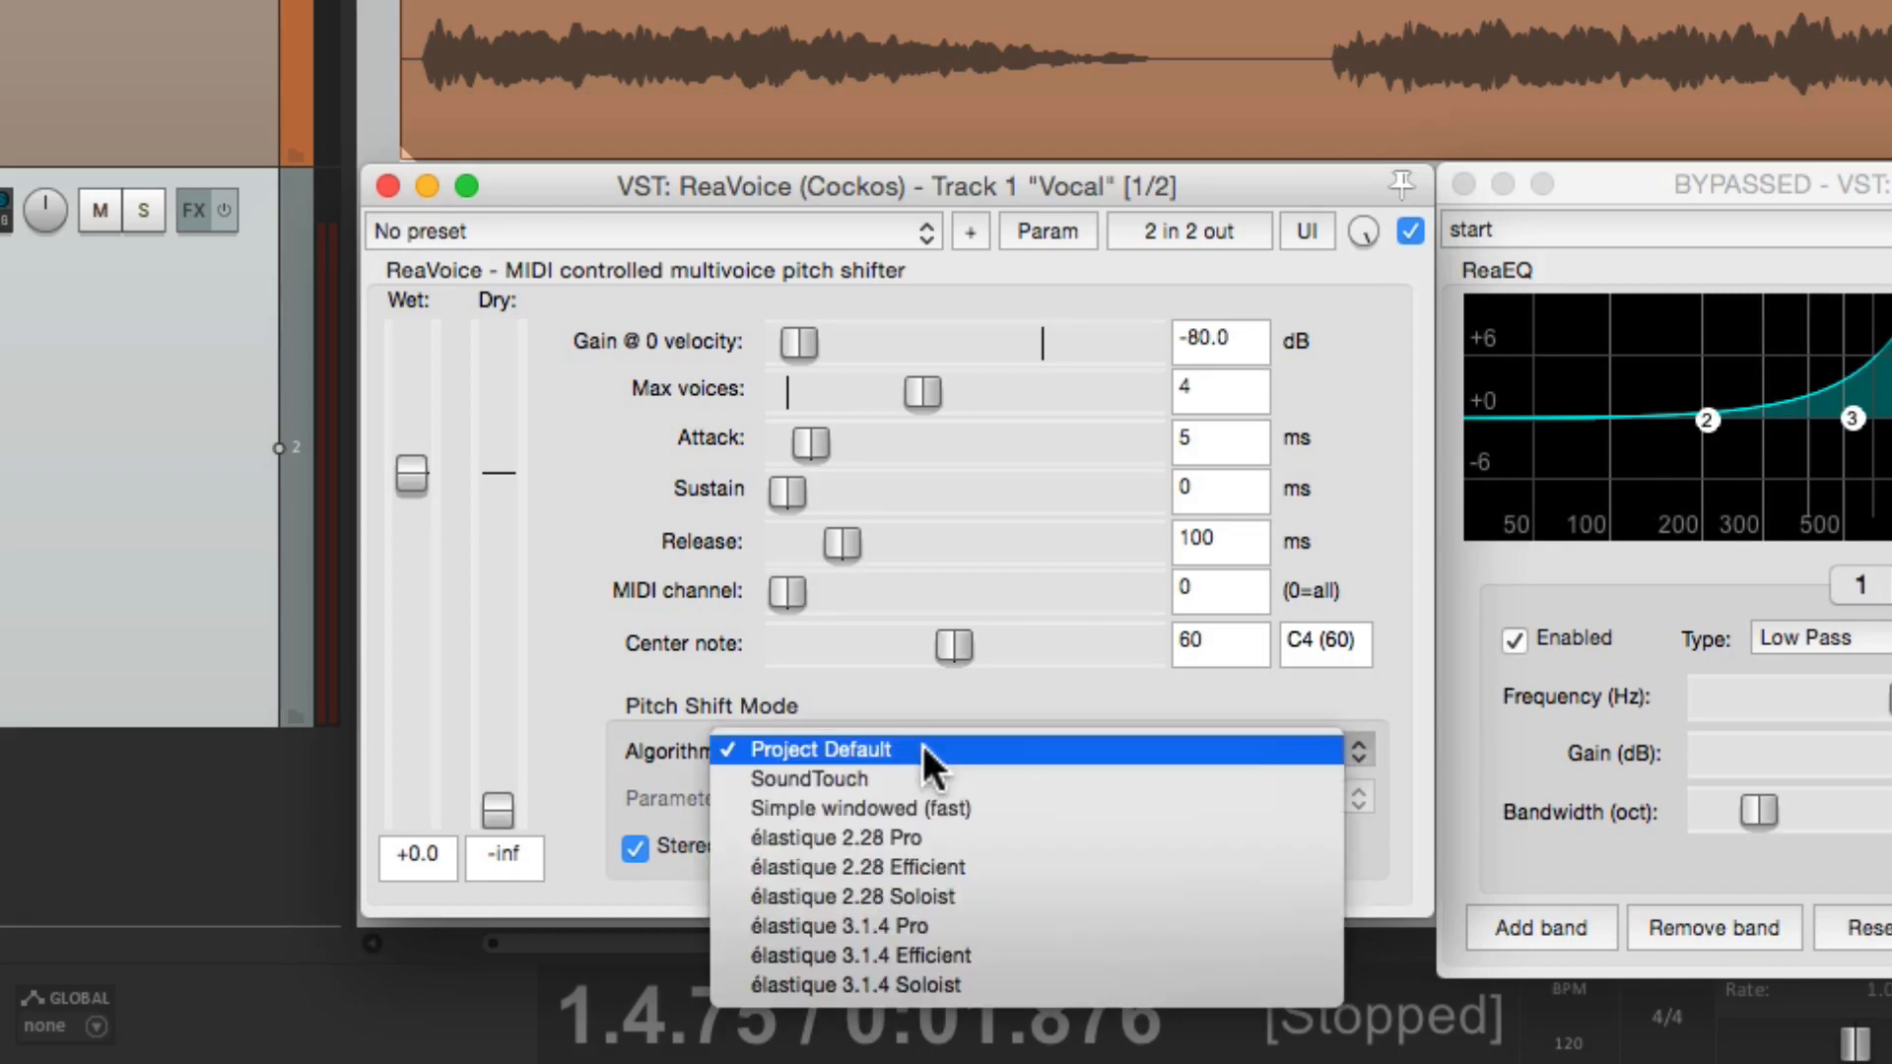
click(811, 778)
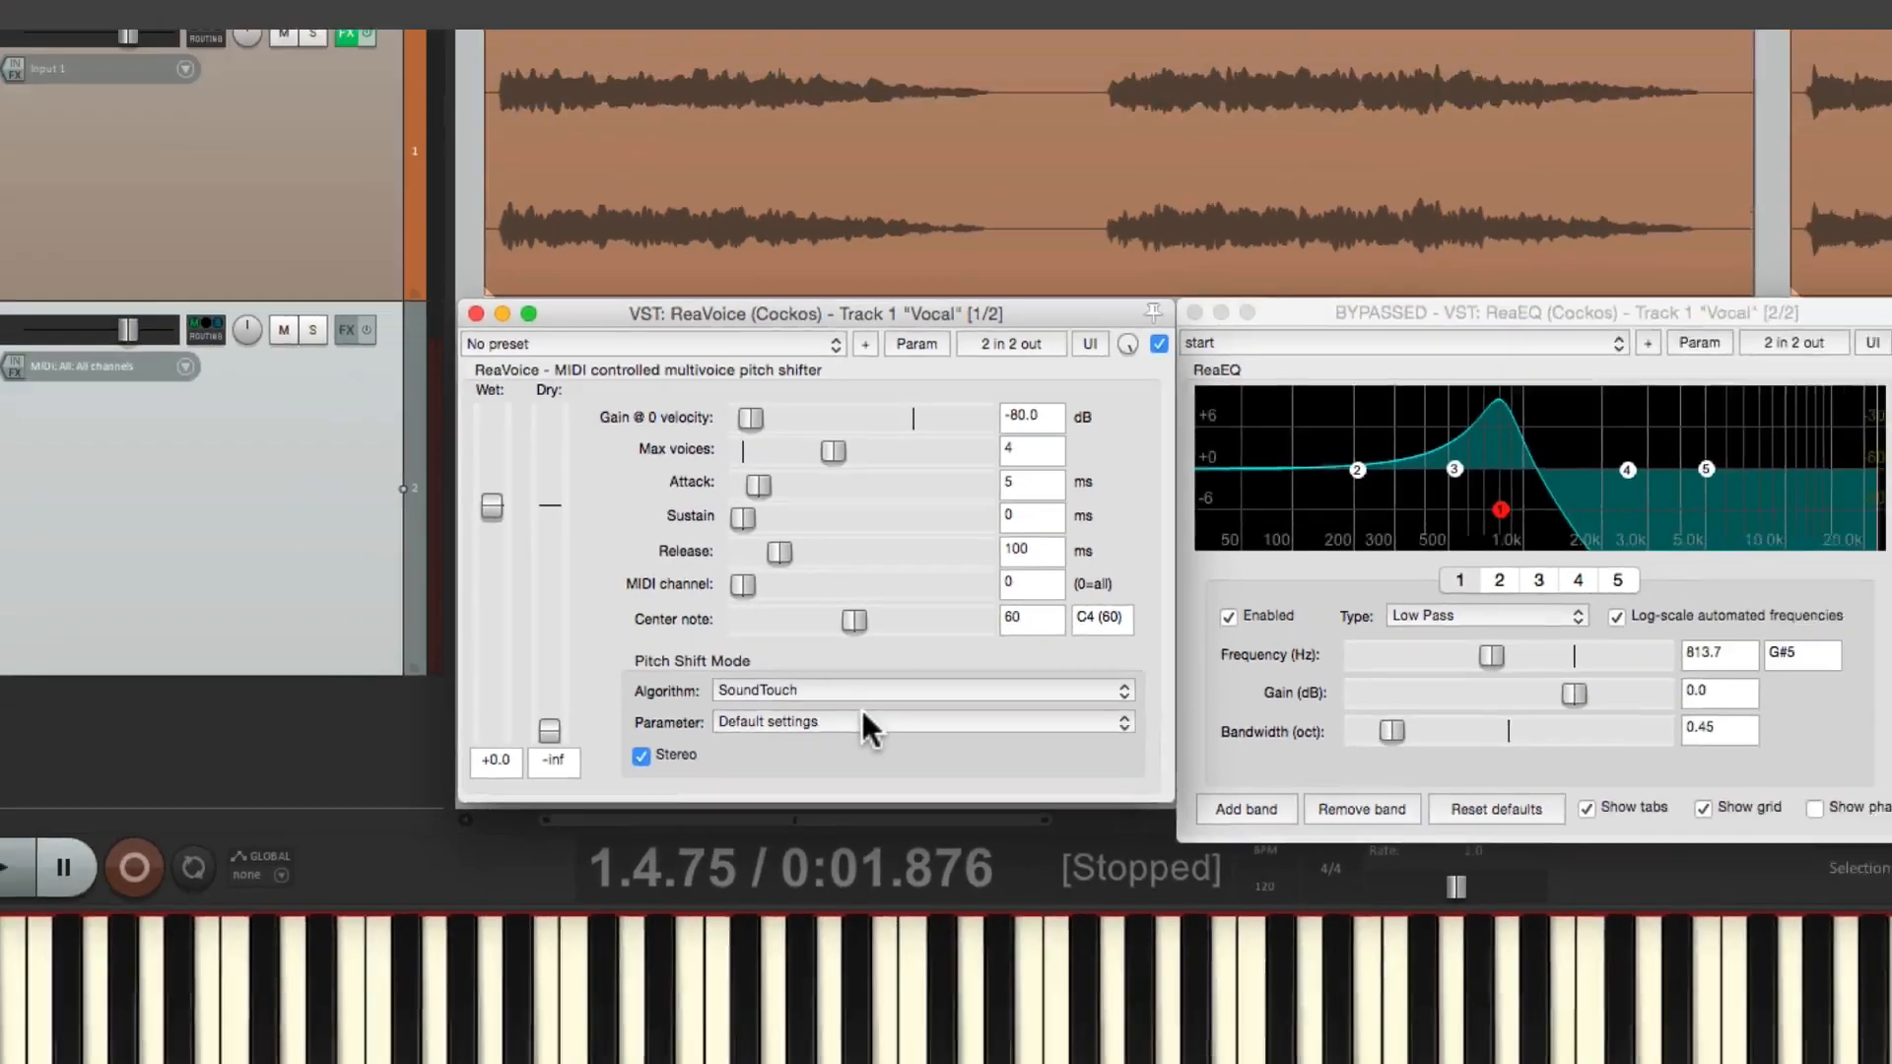
click(161, 792)
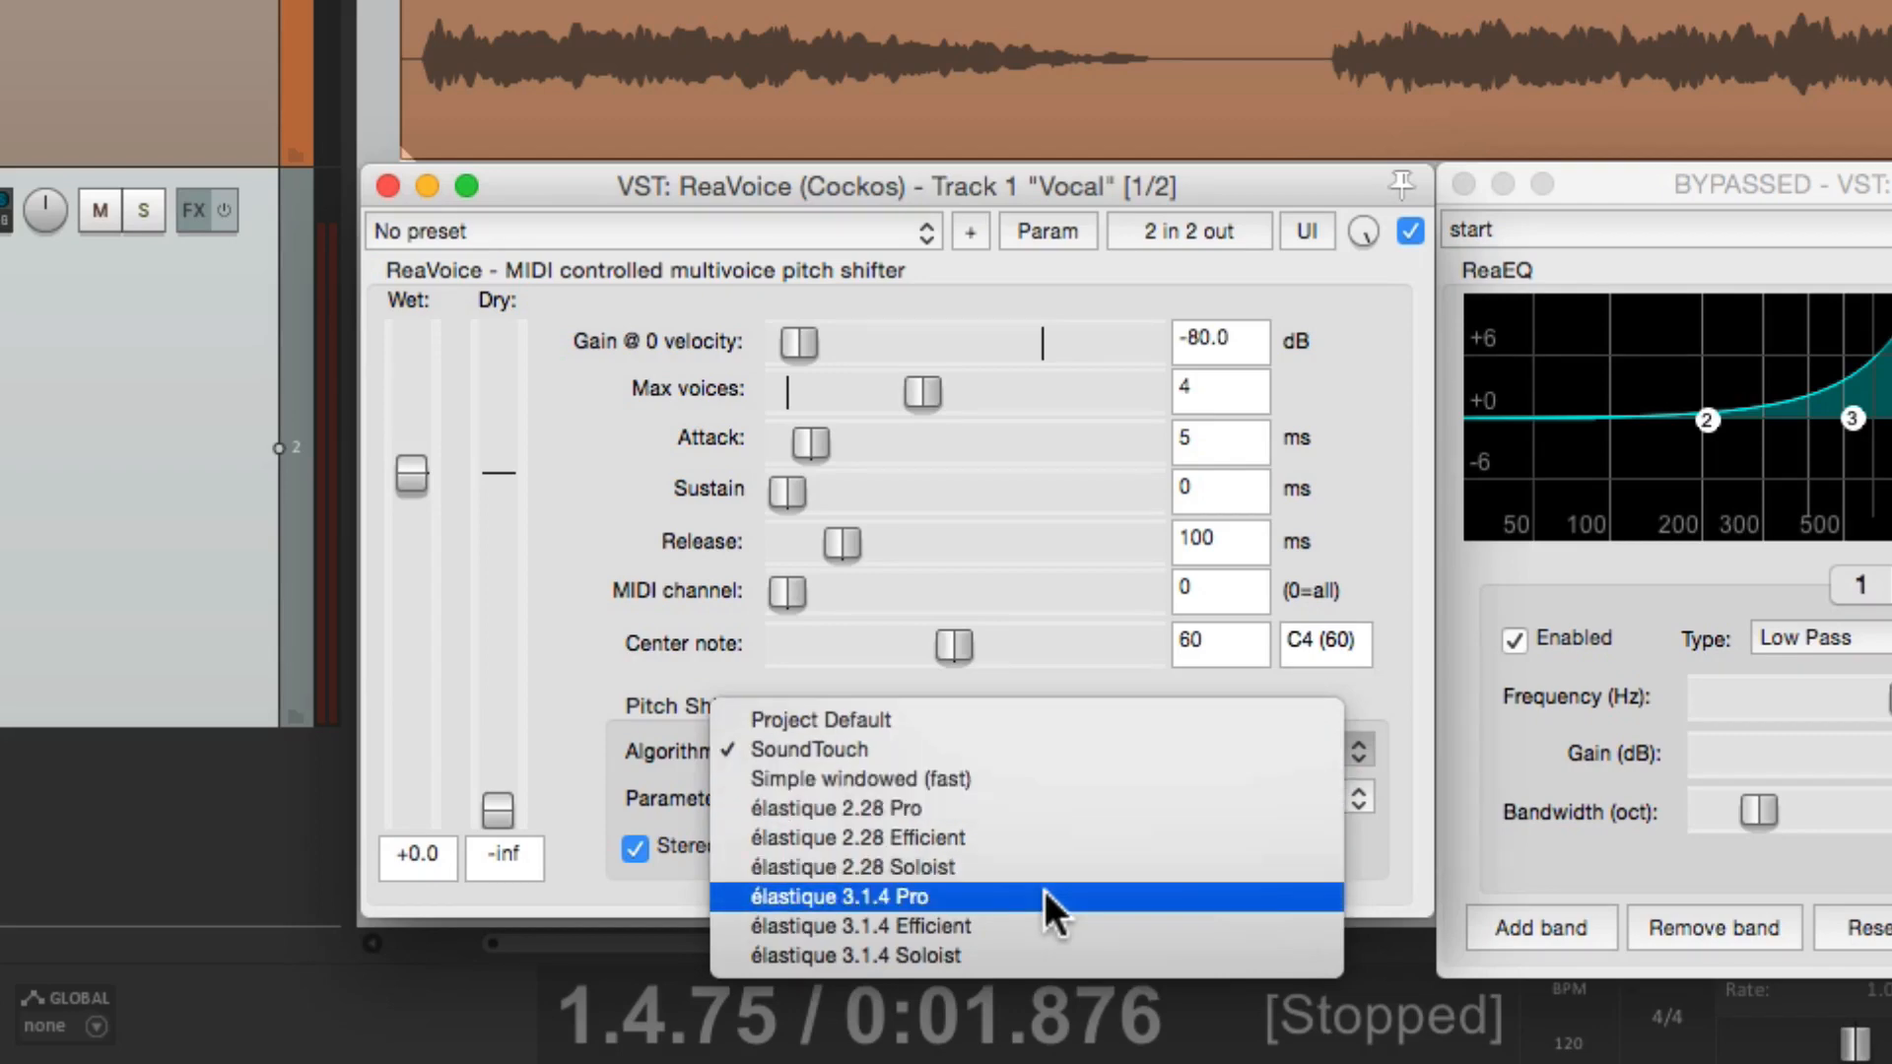
click(850, 895)
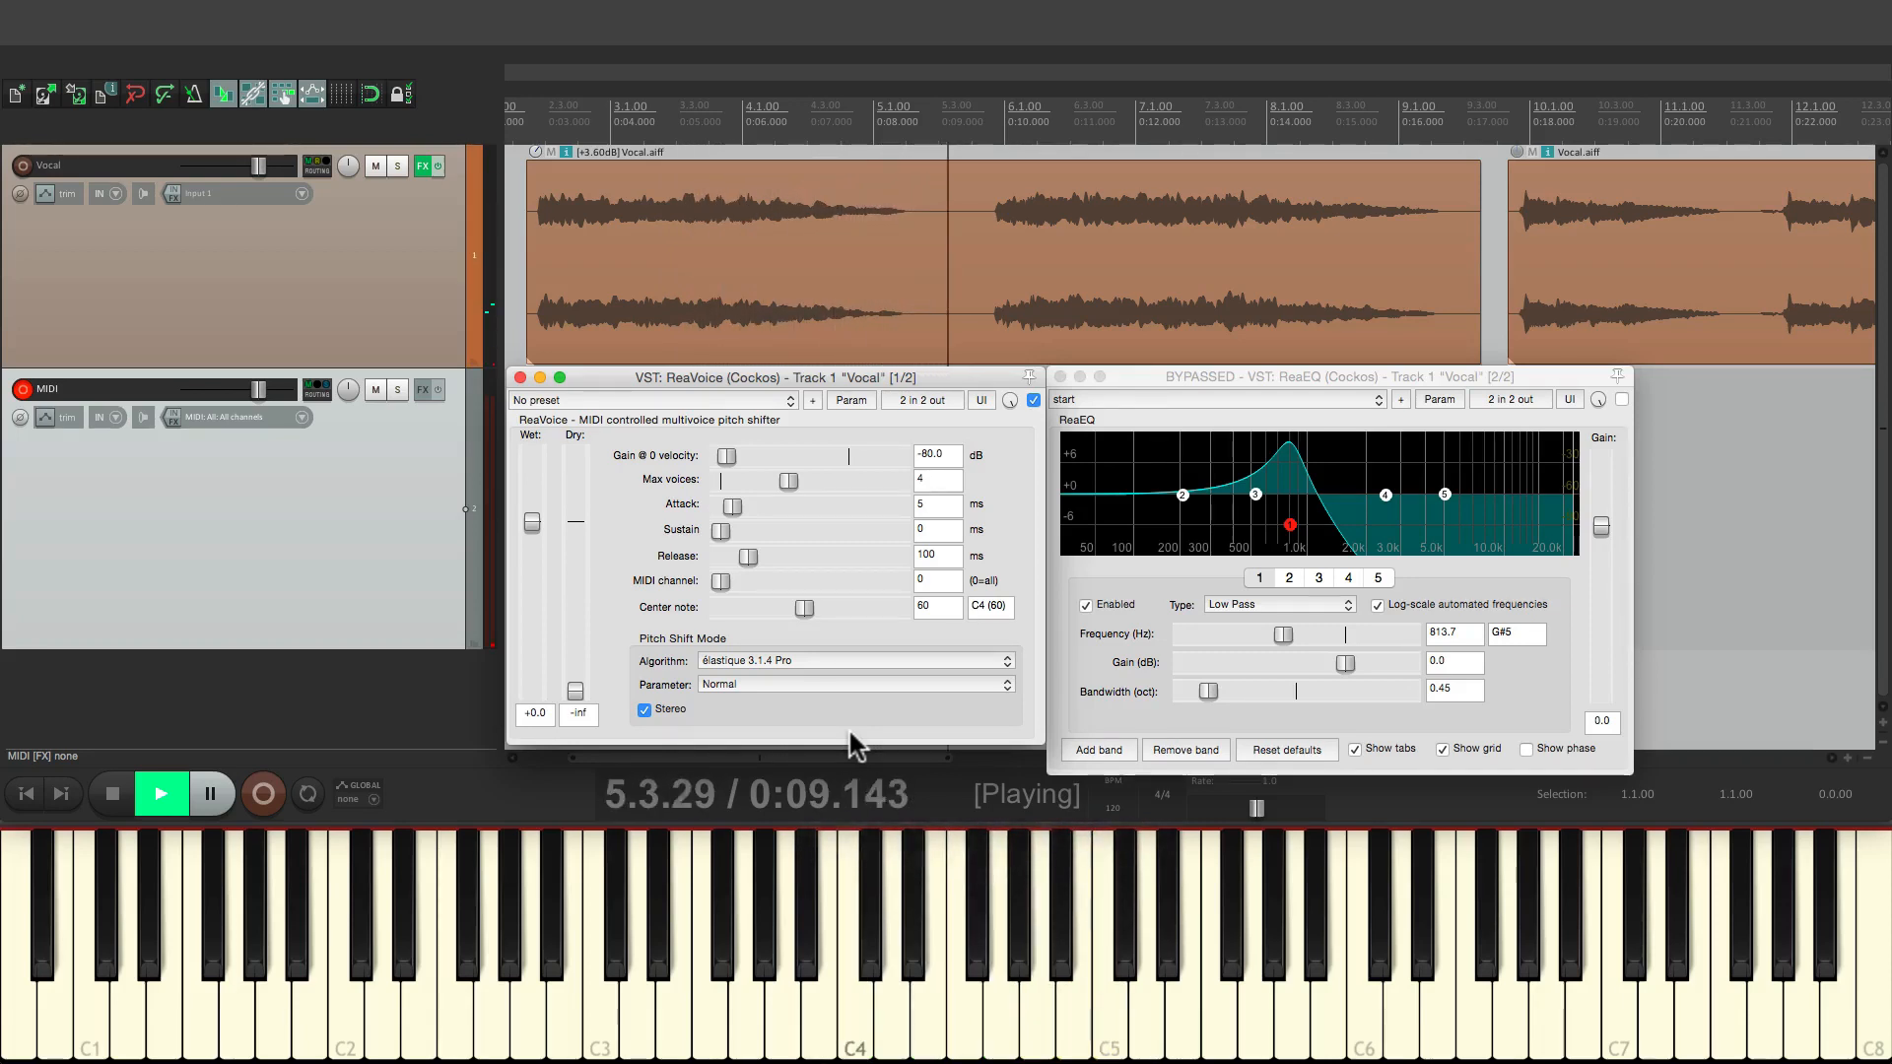
click(109, 792)
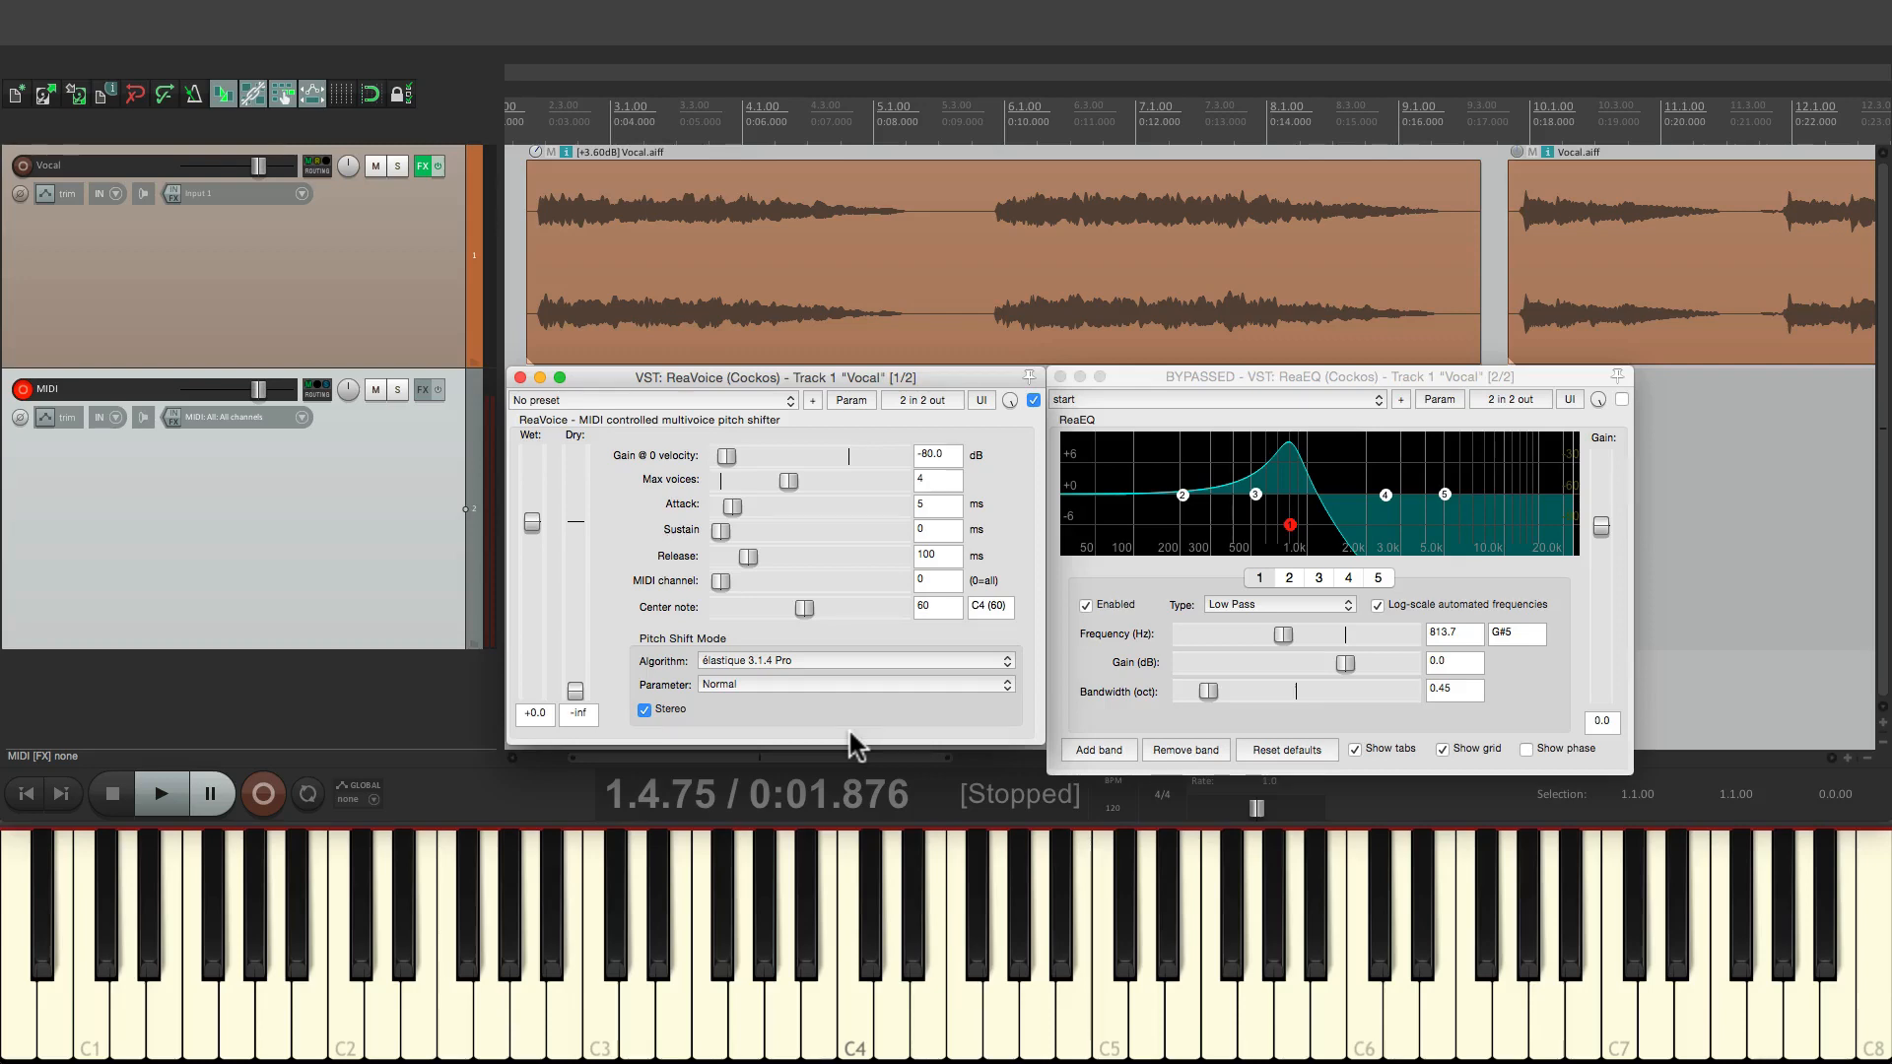
mouse_move(1598, 392)
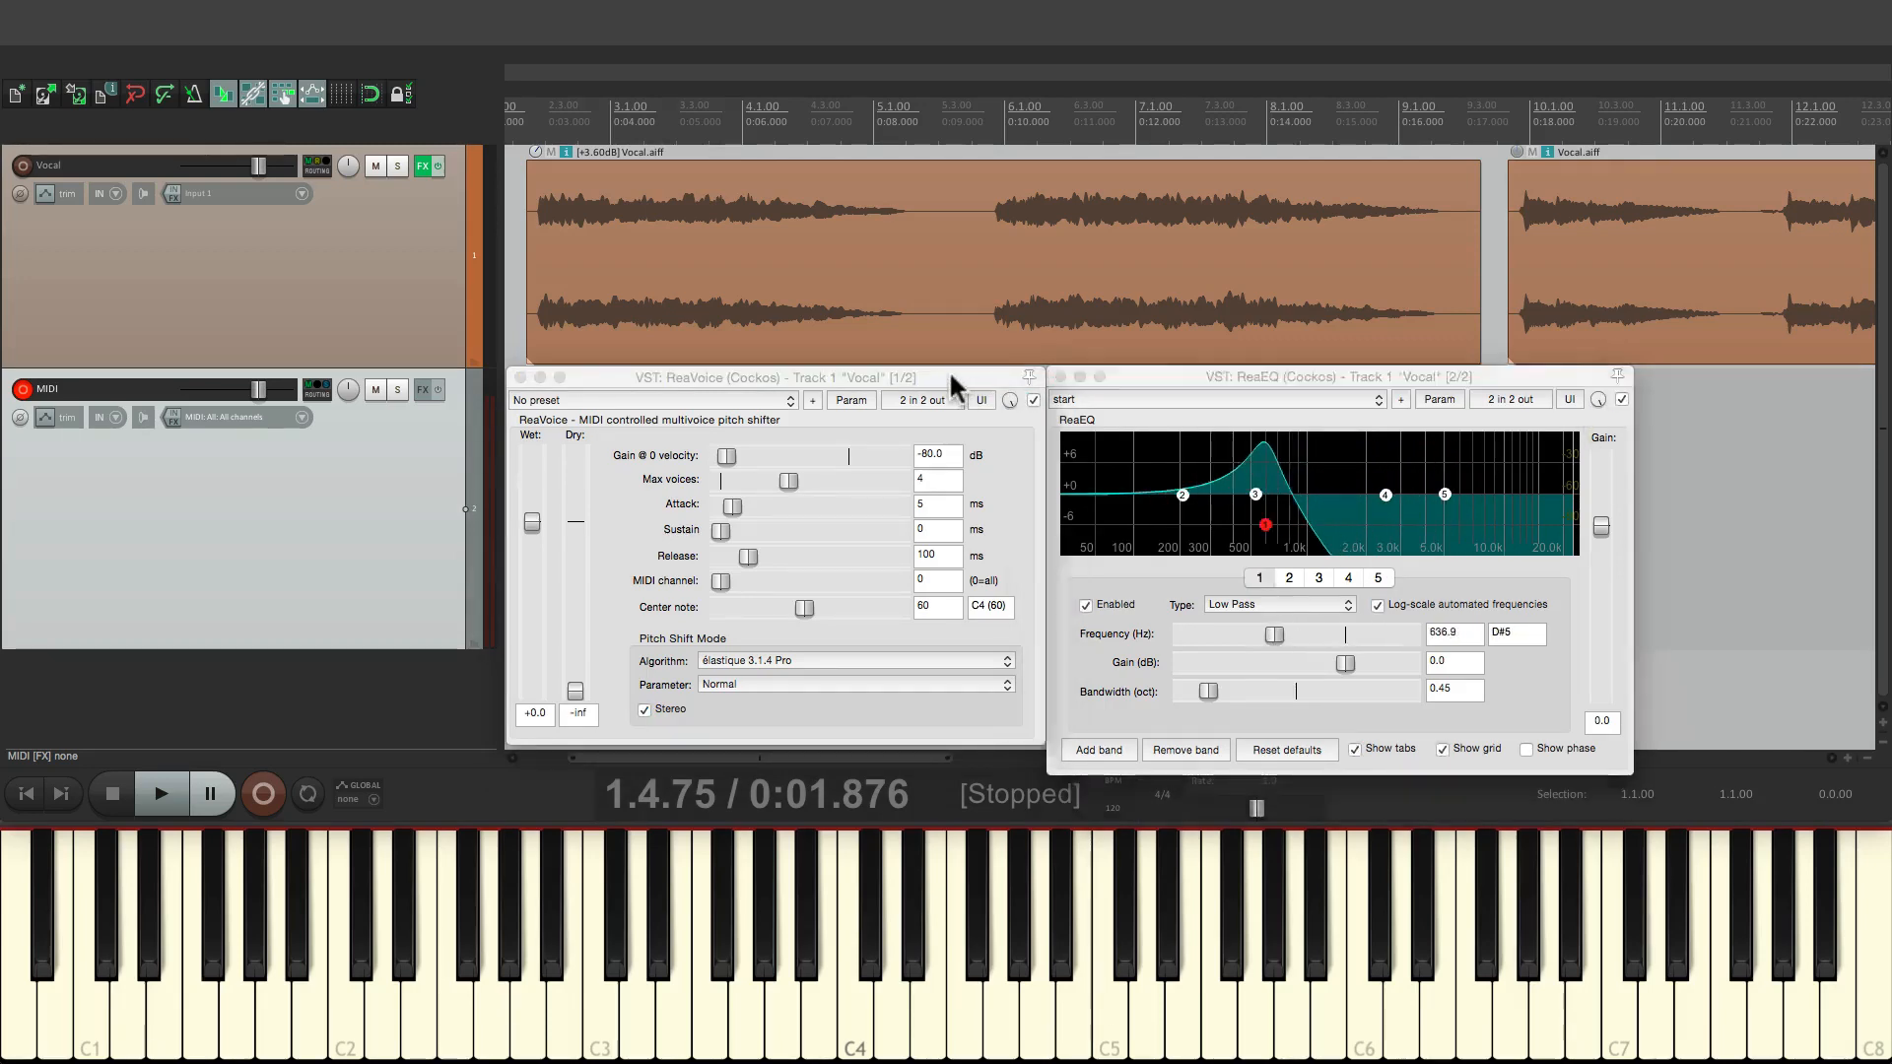
Switch ReaVoice's pitch-shift algorithm back to Project Default.
click(853, 660)
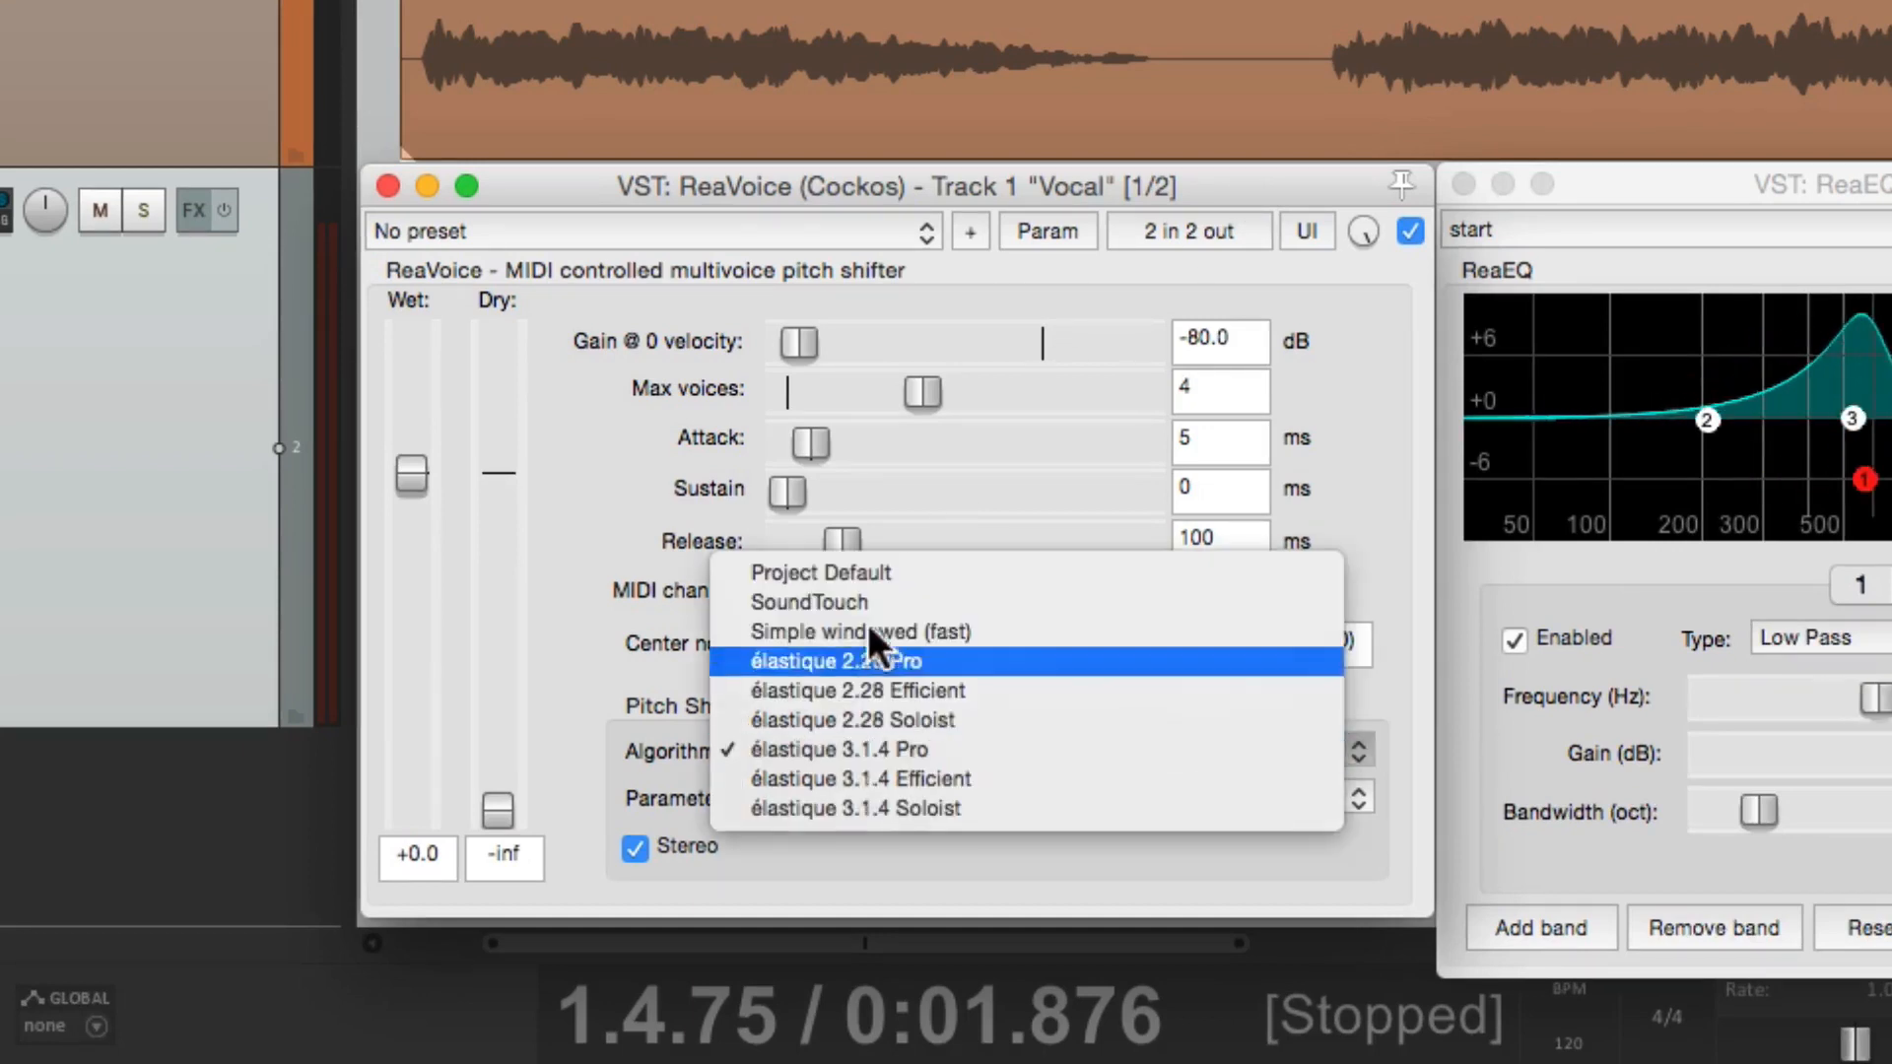
click(820, 572)
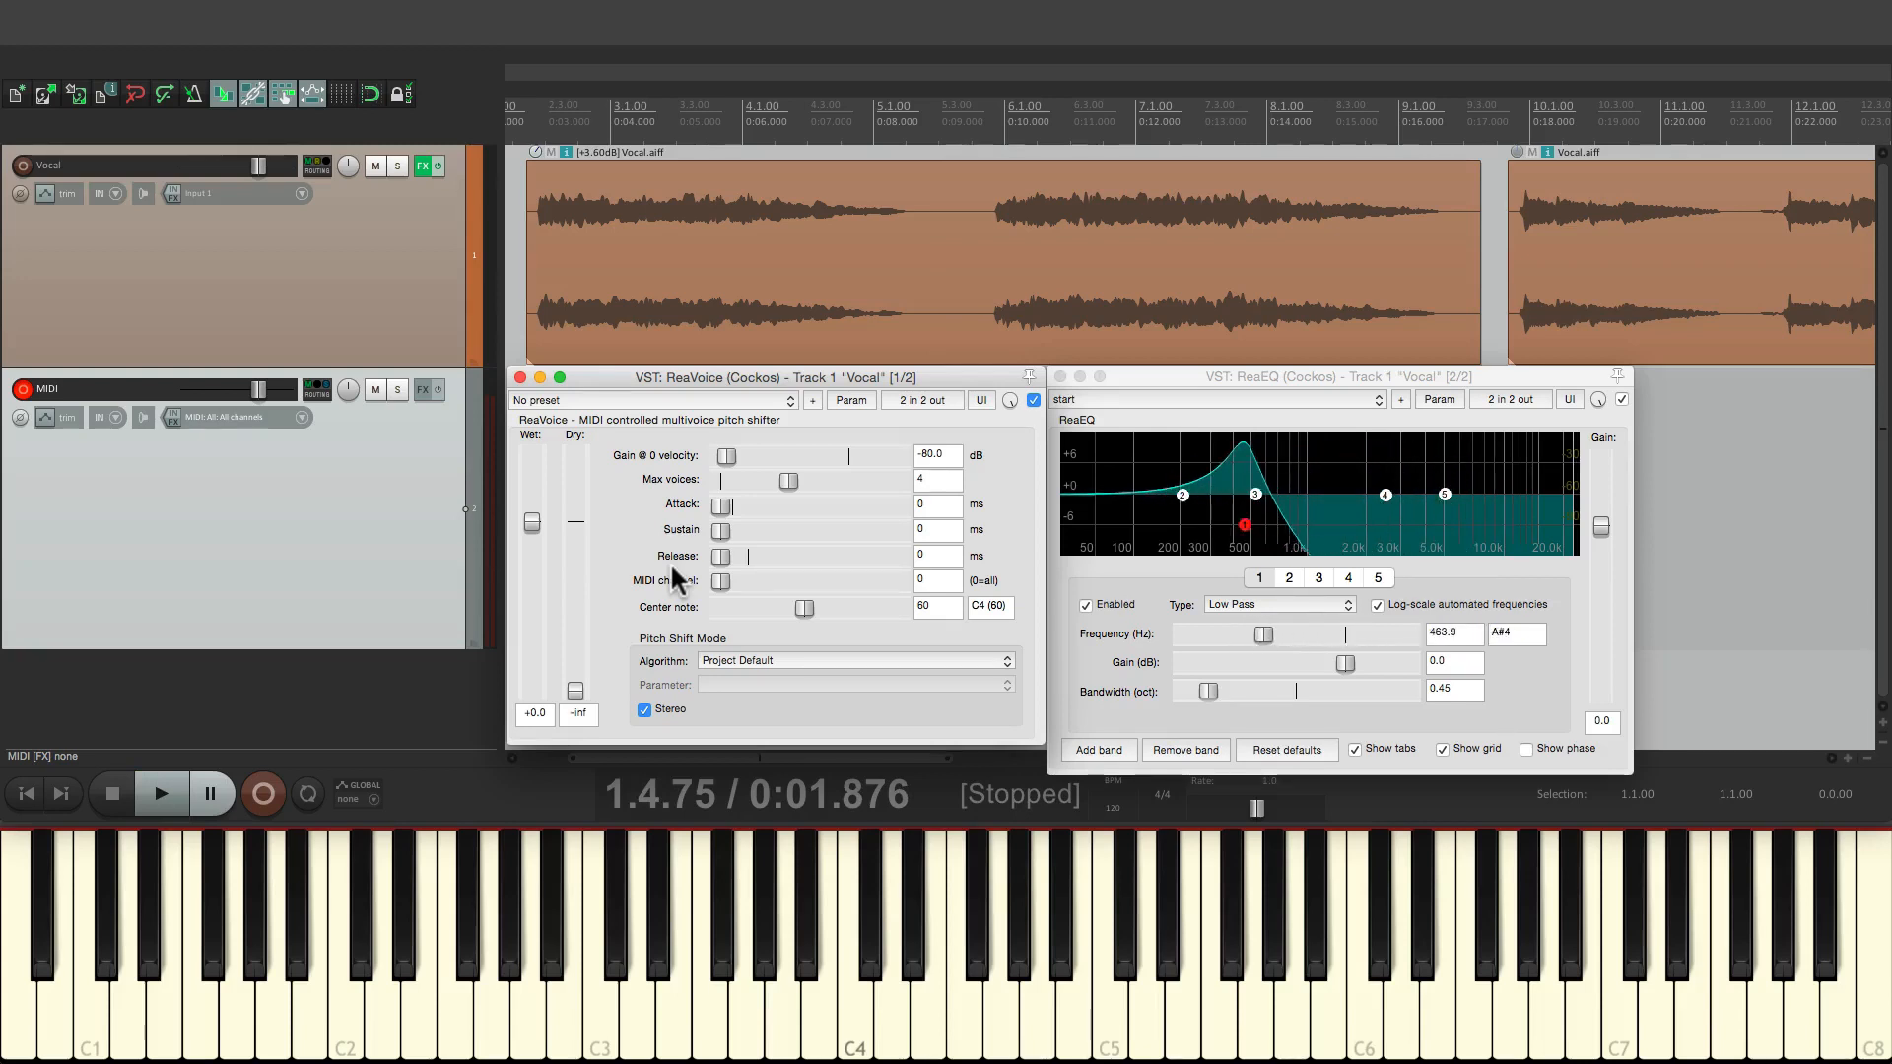
Sweep the ReaEQ cutoff between 353 Hz and 5.3 kHz, settling near 940 Hz.
drag(1243, 524, 1251, 524)
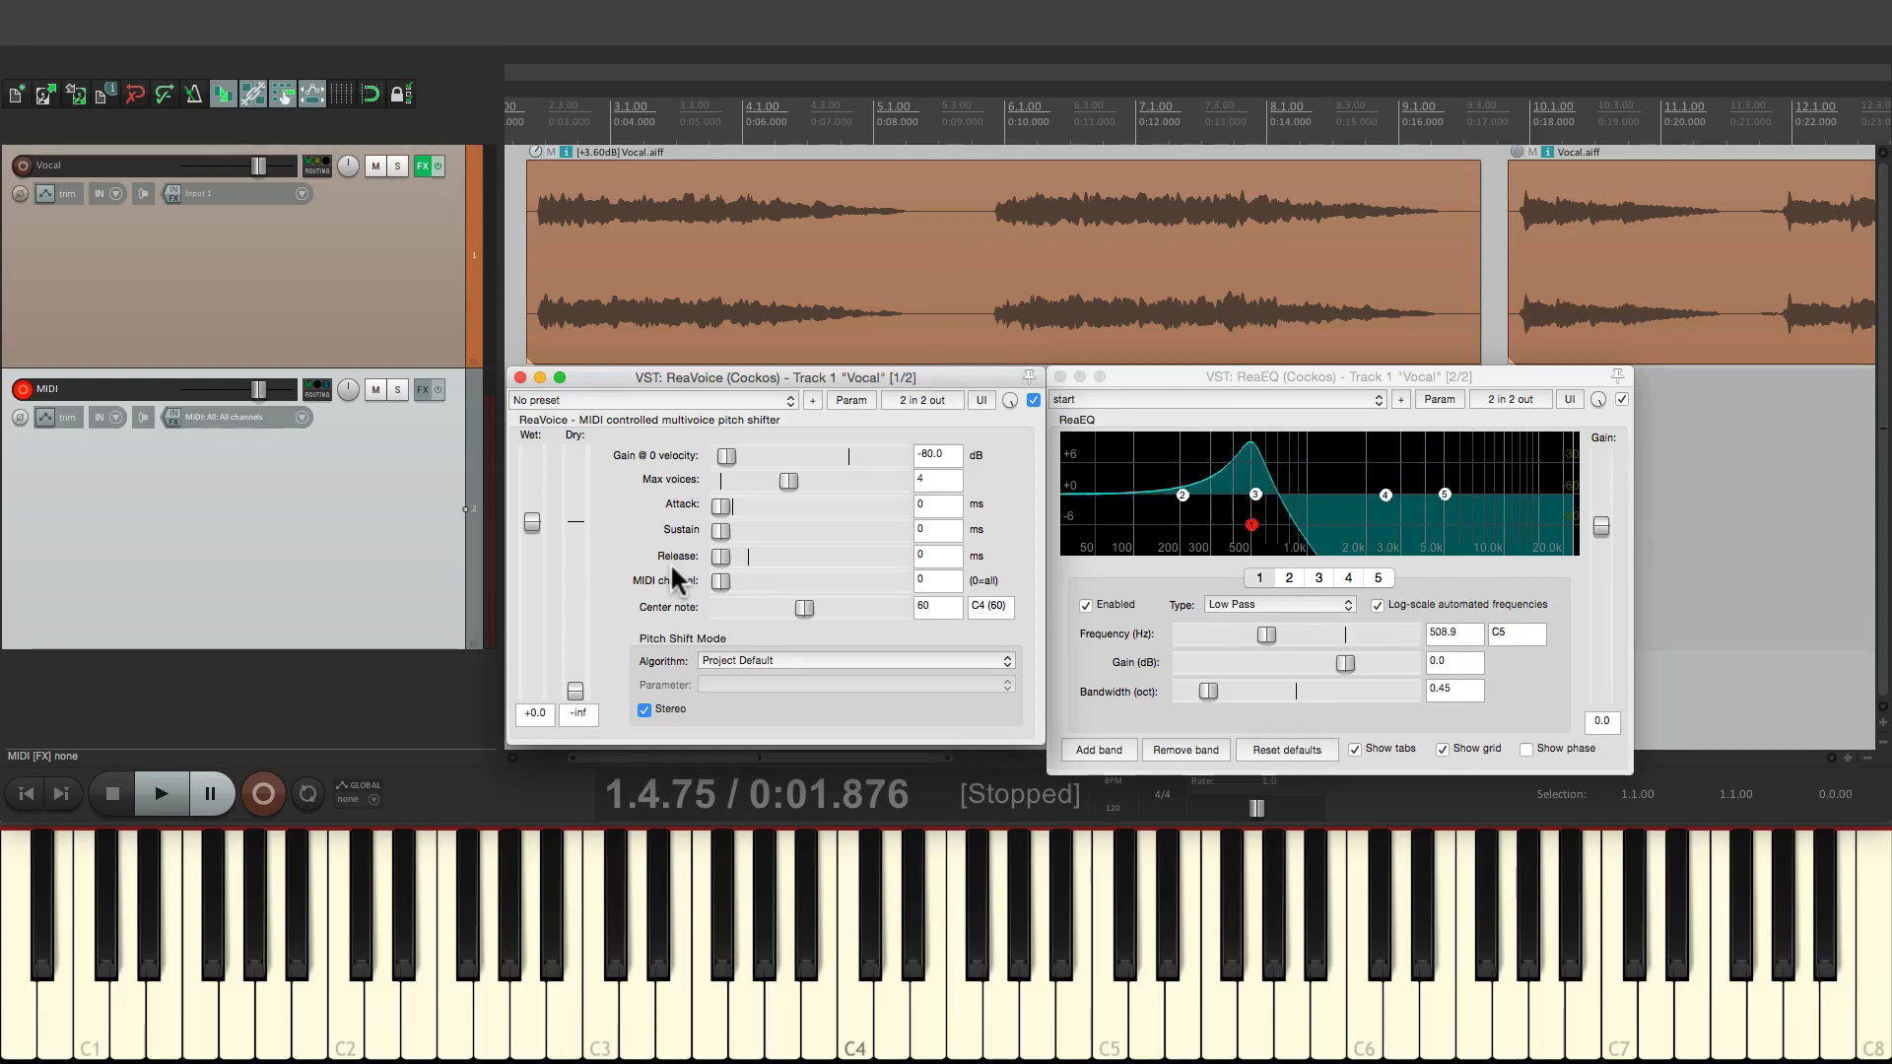
drag(1252, 525, 1451, 525)
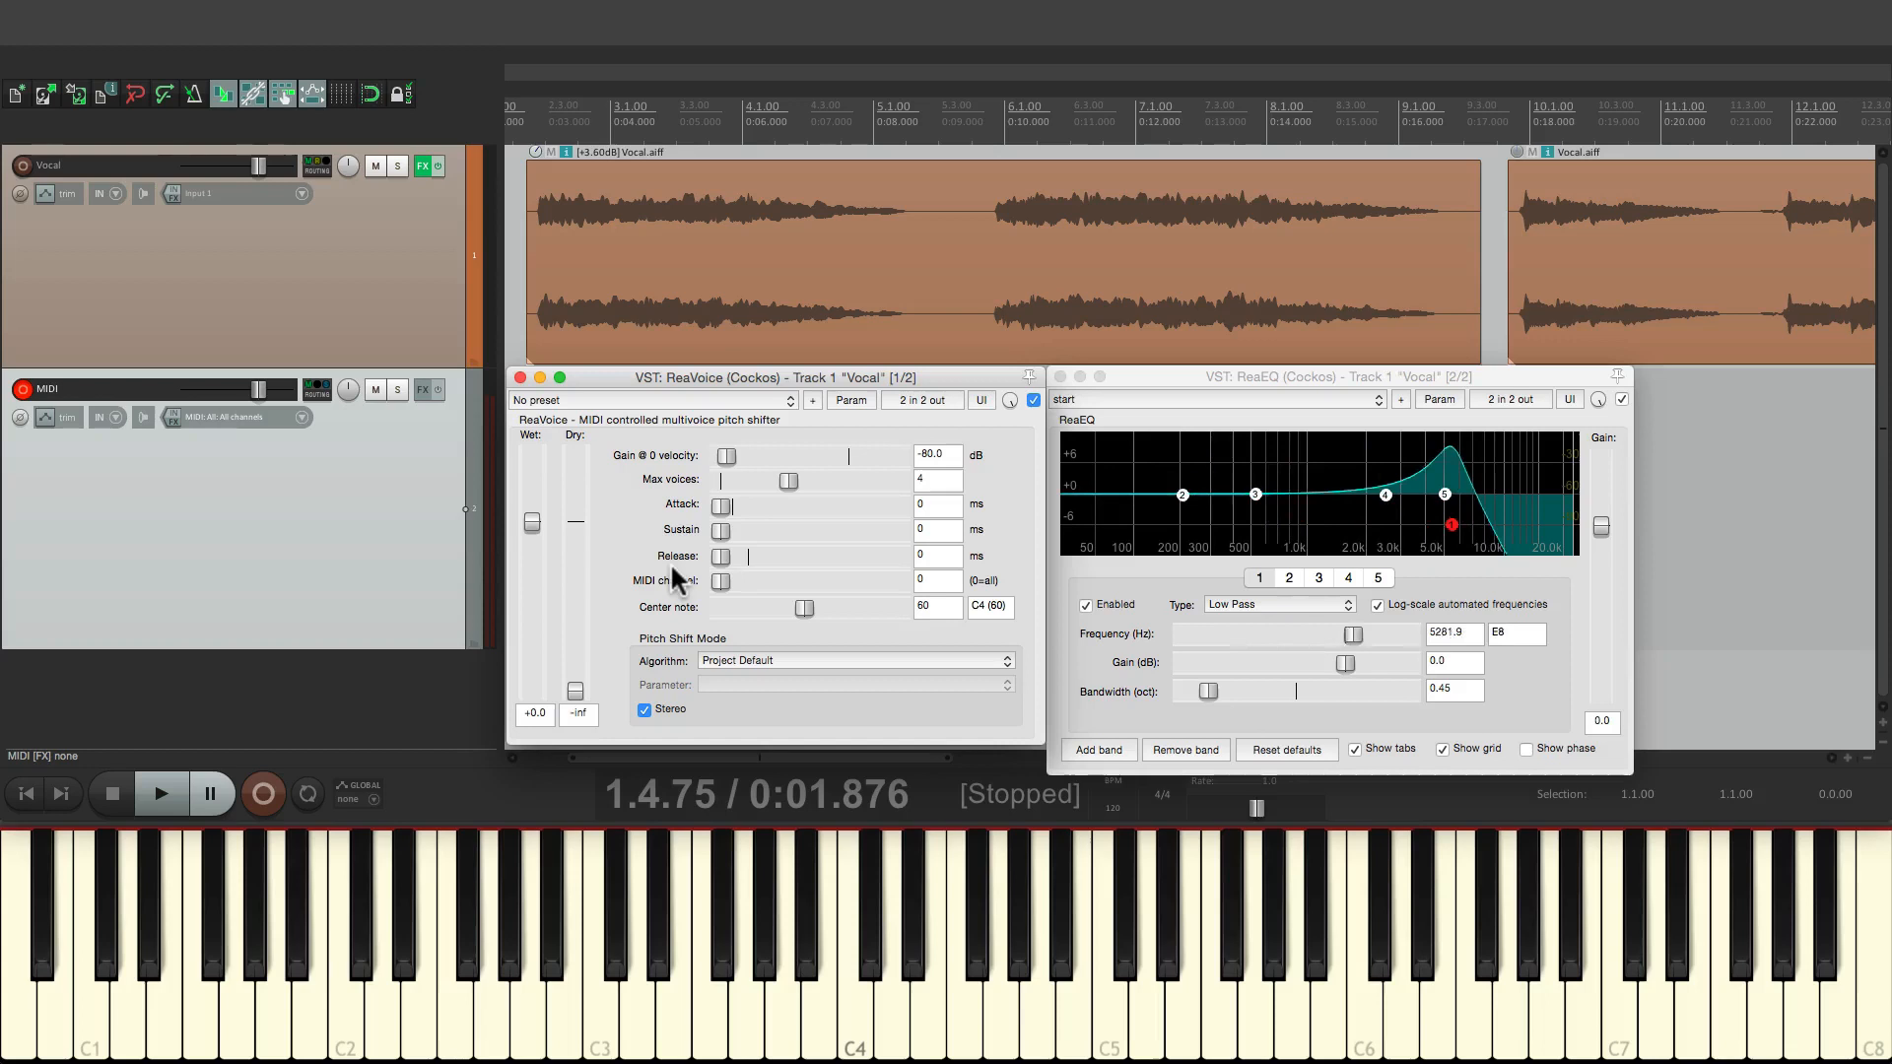
drag(1451, 523, 1395, 523)
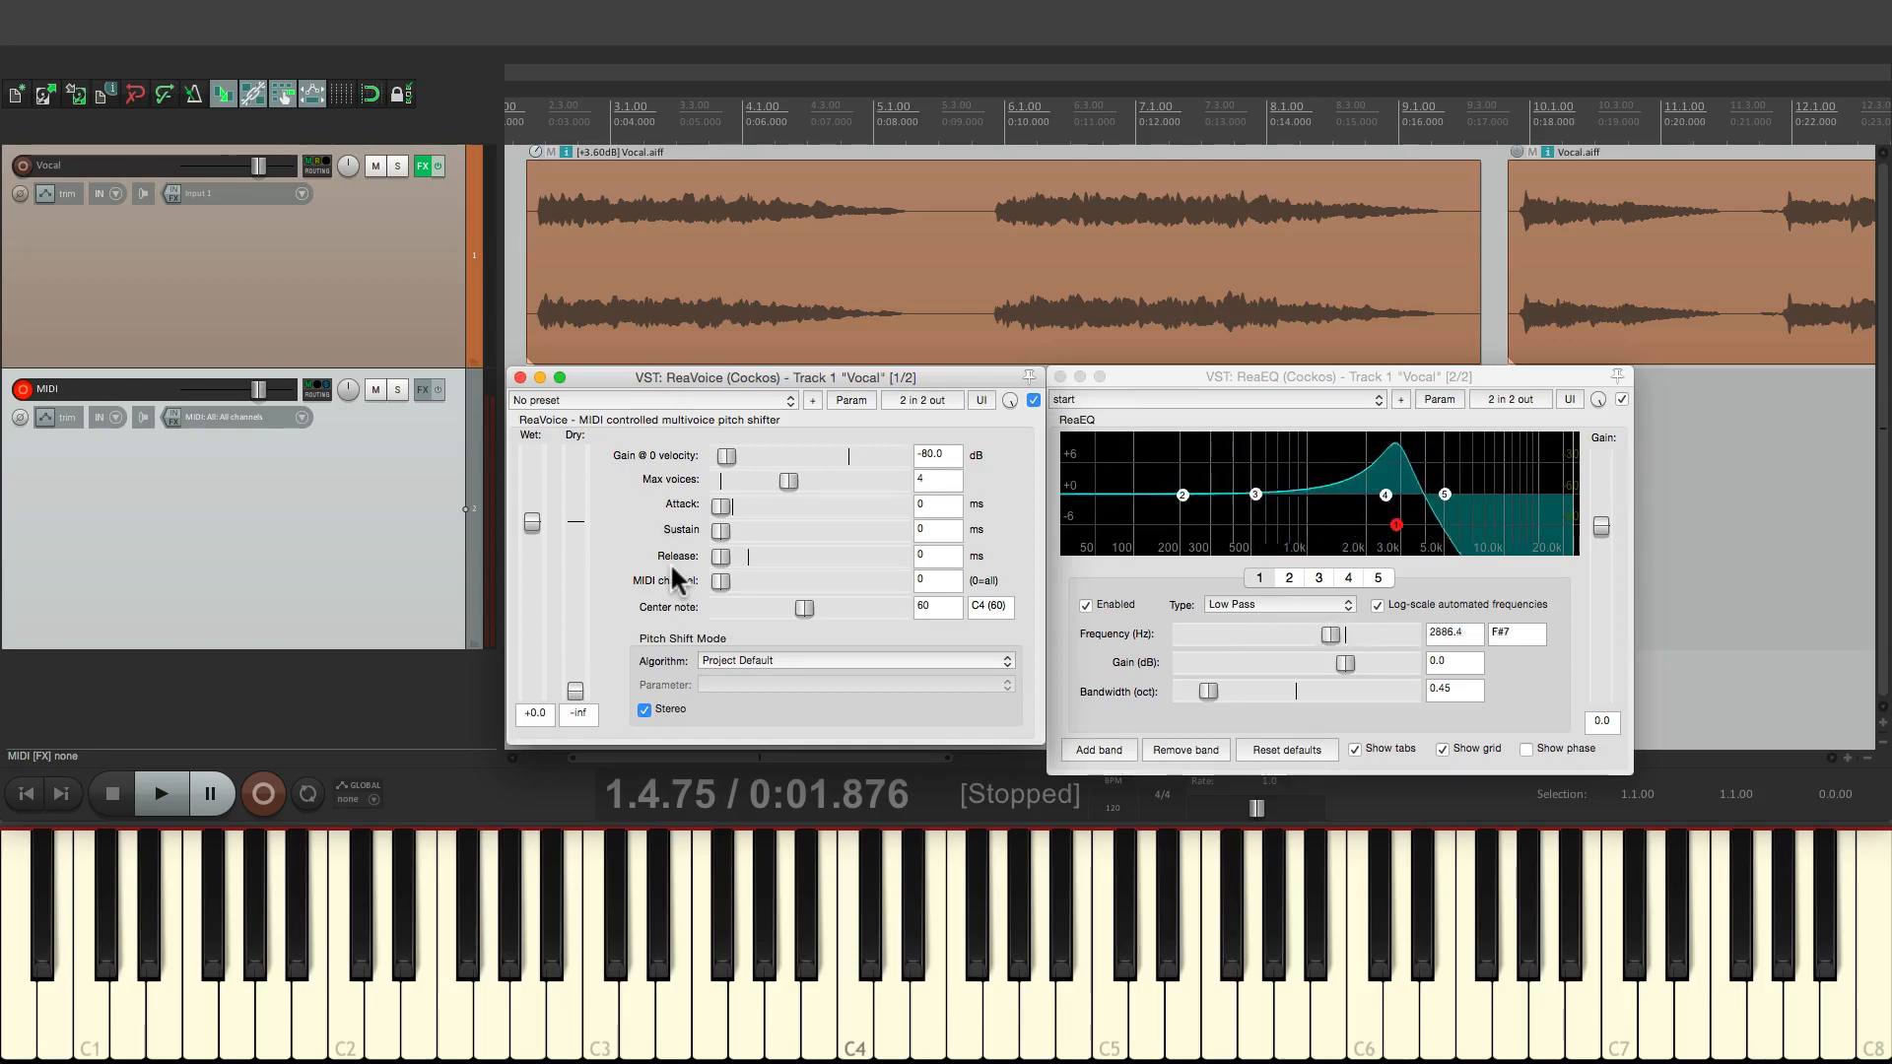
drag(1393, 523, 1219, 523)
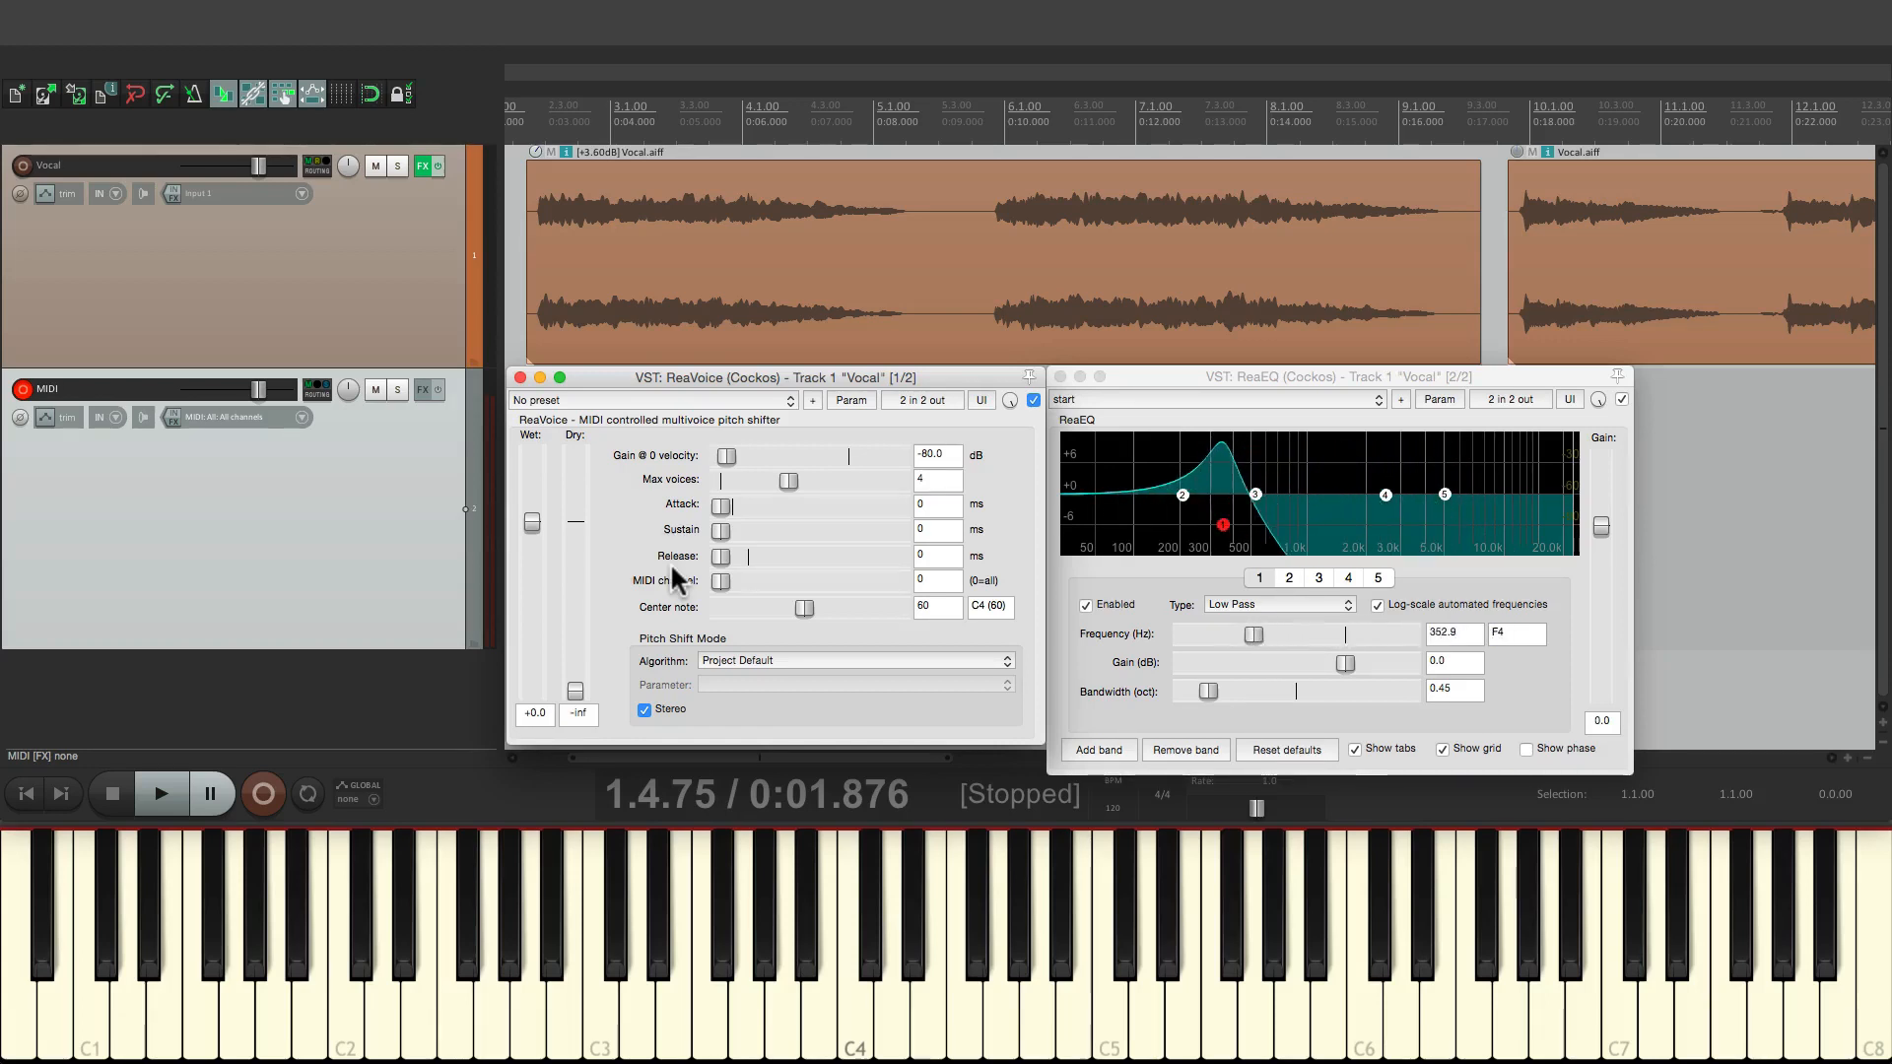
drag(1222, 523, 1306, 523)
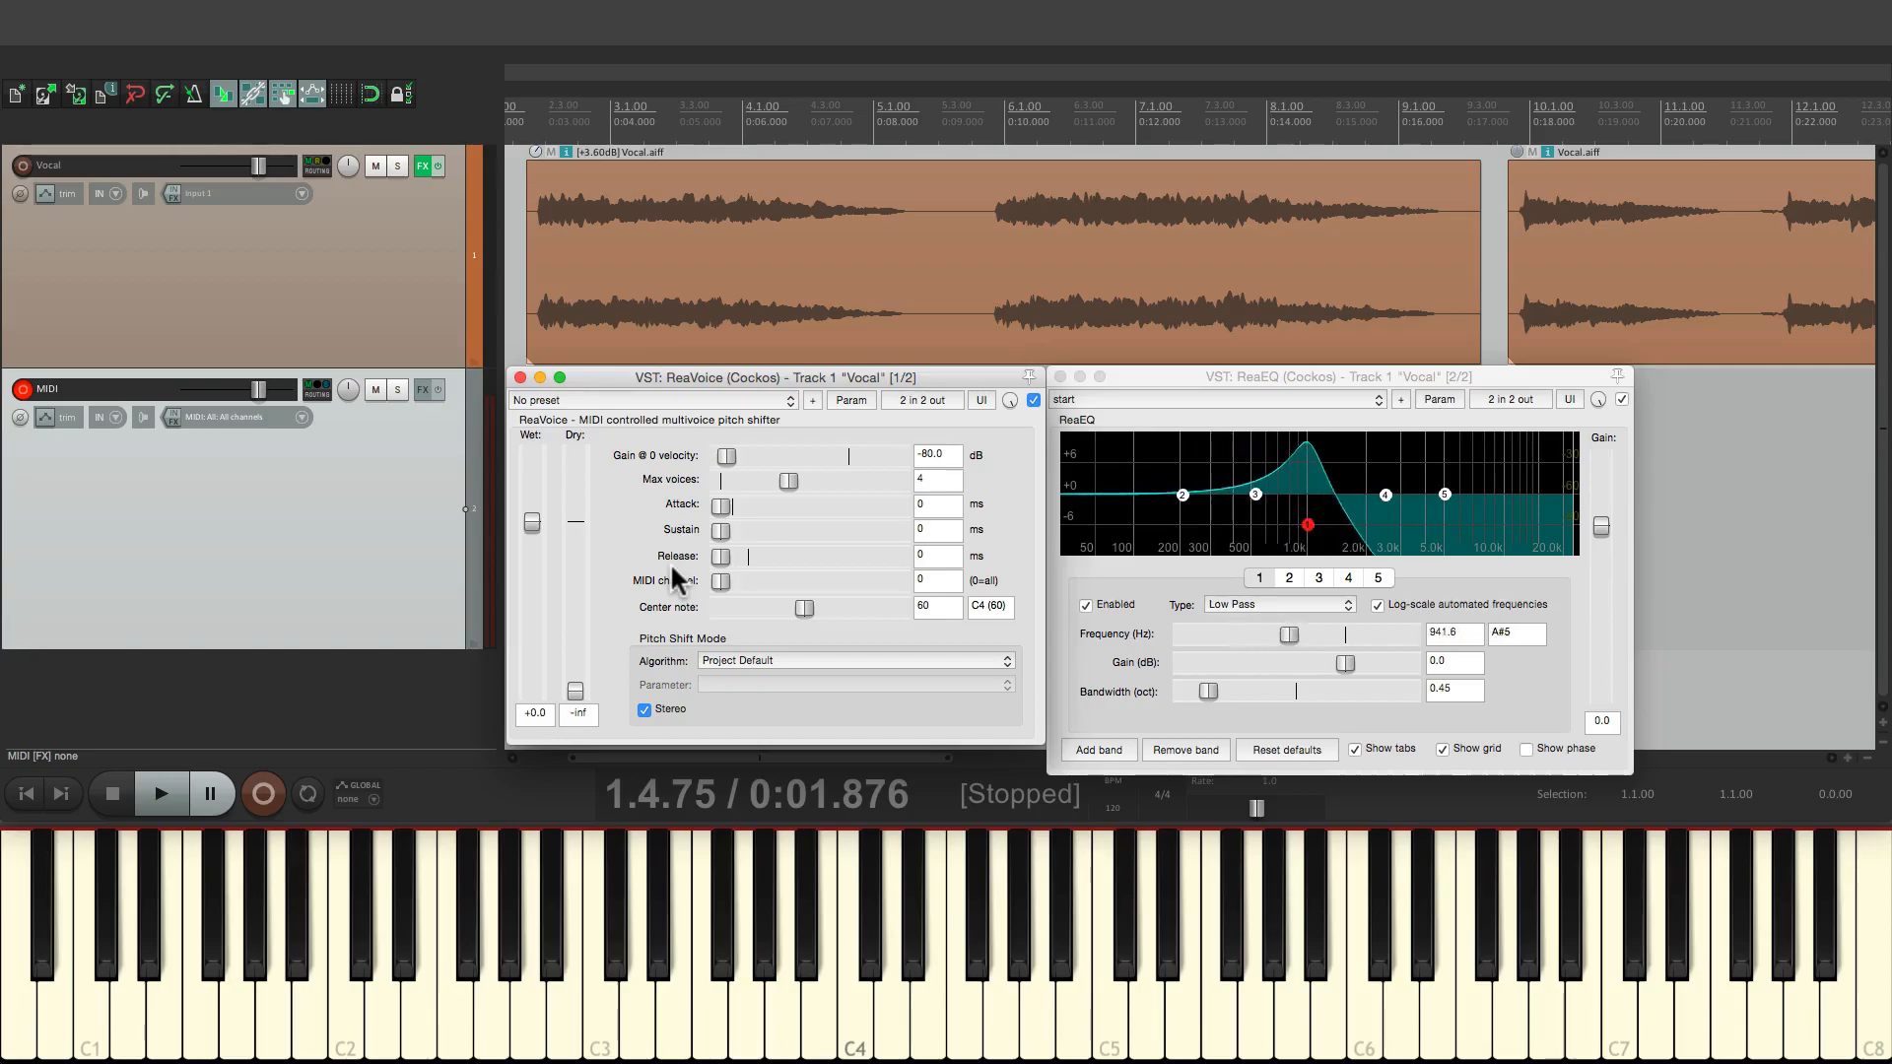